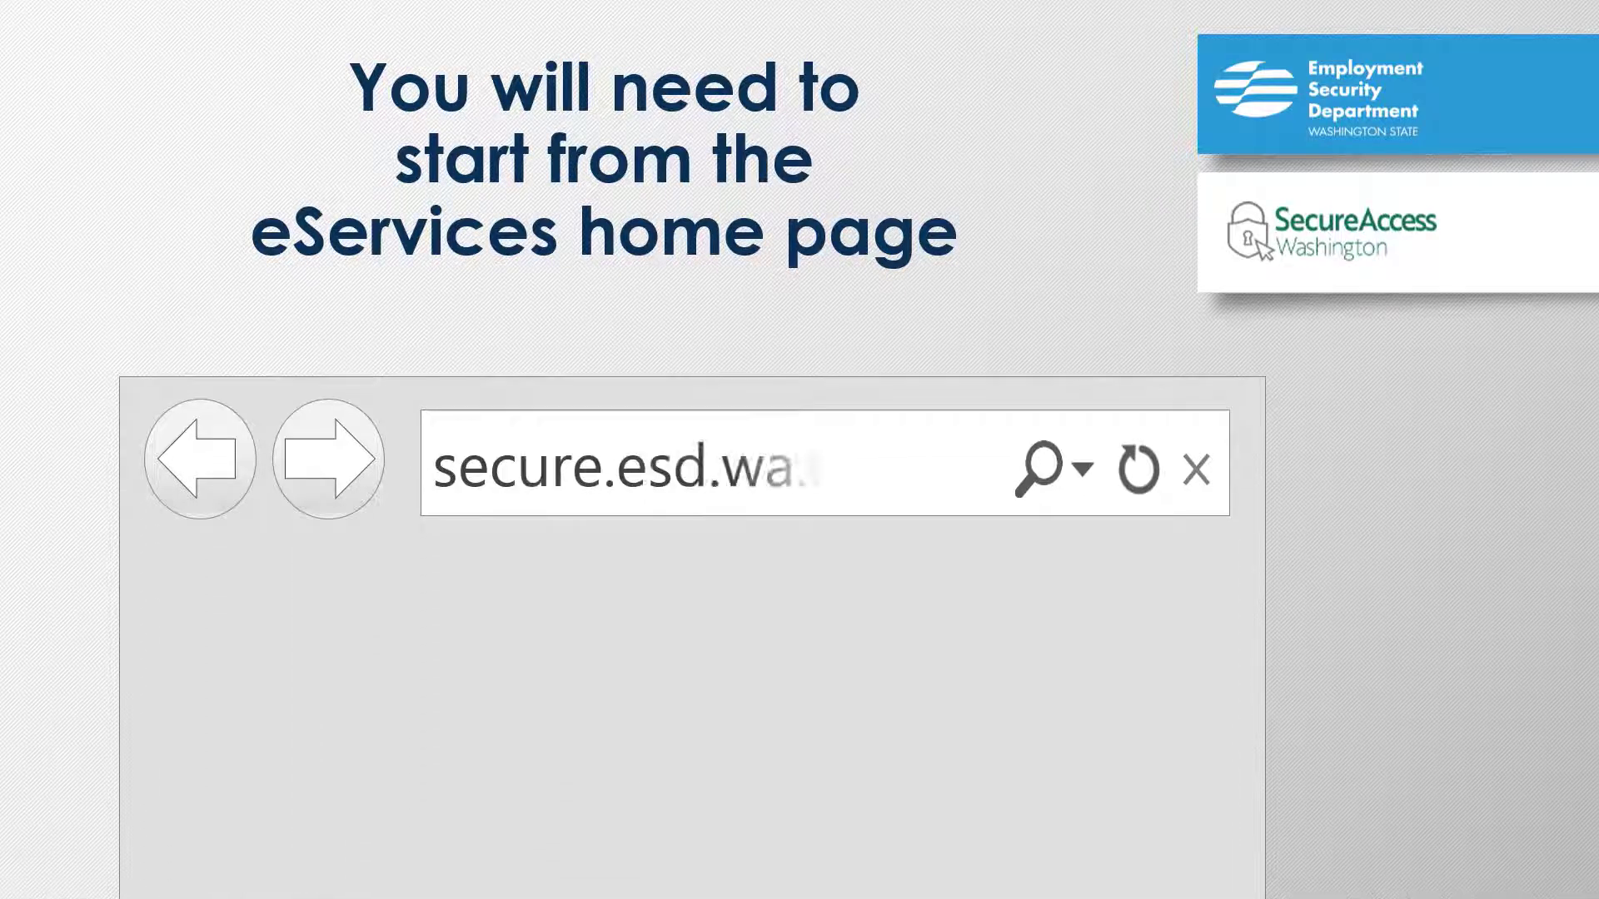
# Scroll down to the SecureAccess Washington section and choose Create new account
pyautogui.write('.gov/home/')
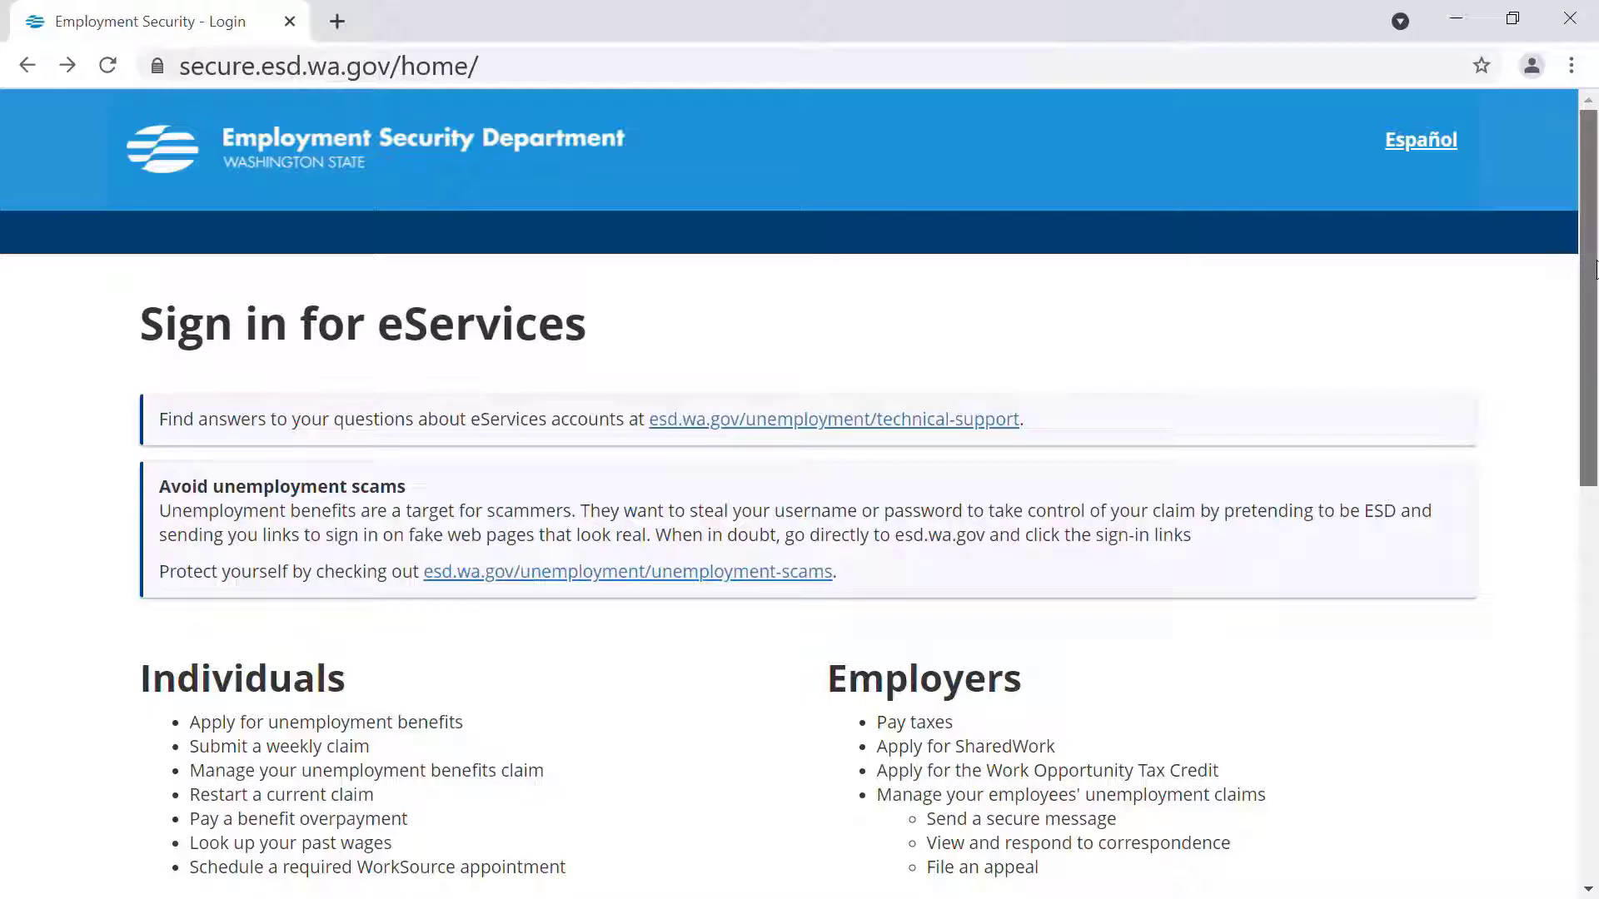
pyautogui.scroll(-3)
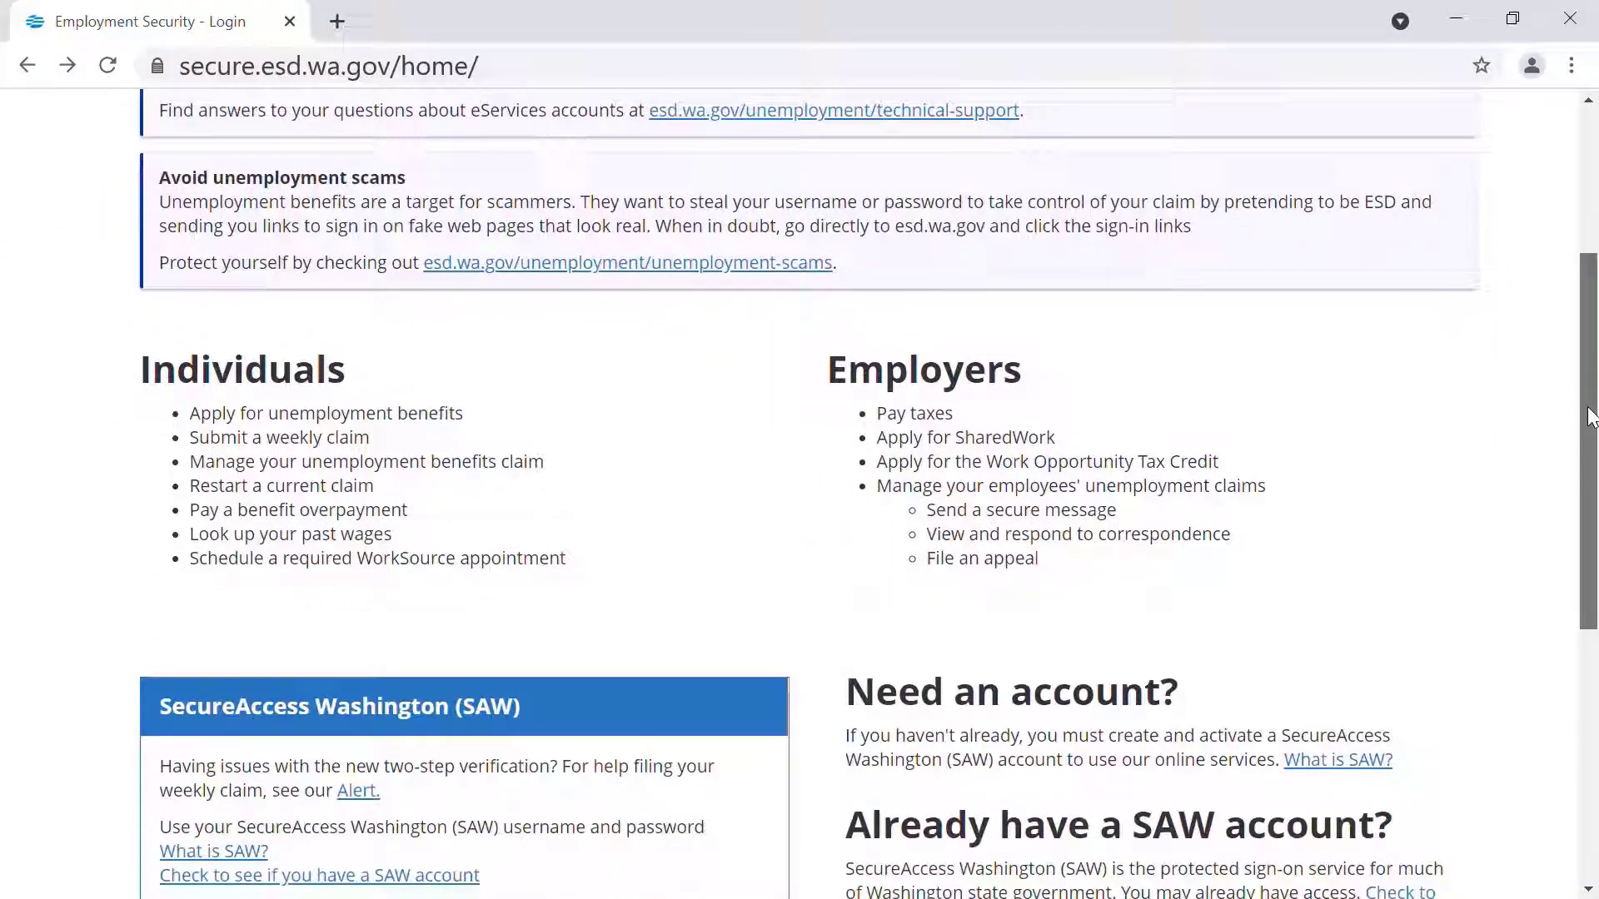
pyautogui.scroll(-3)
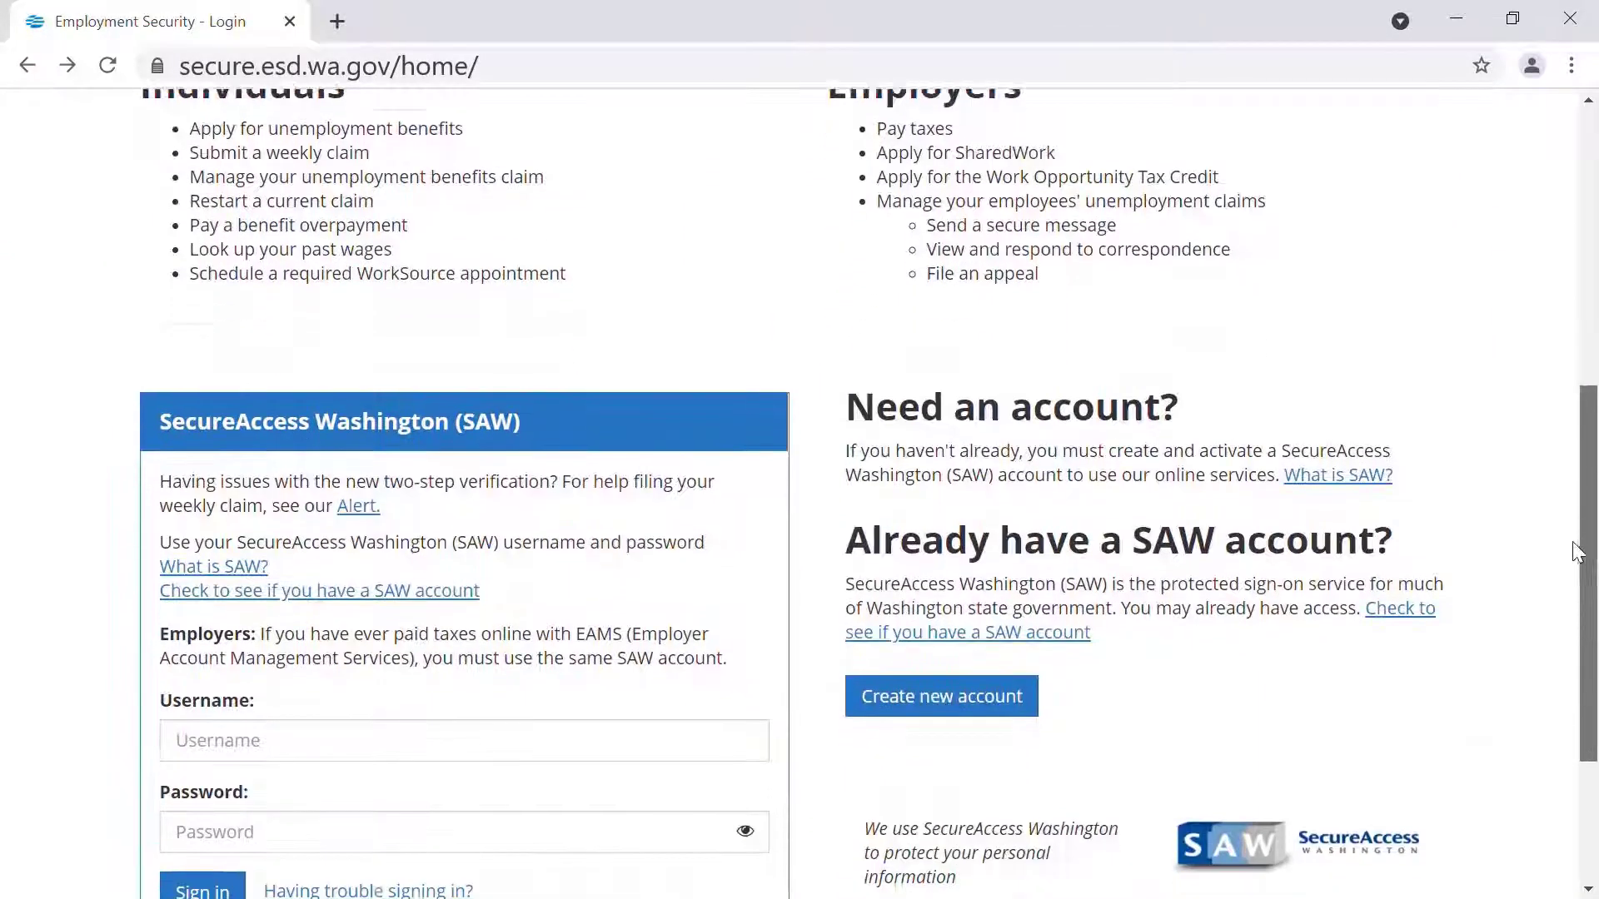
pyautogui.scroll(-3)
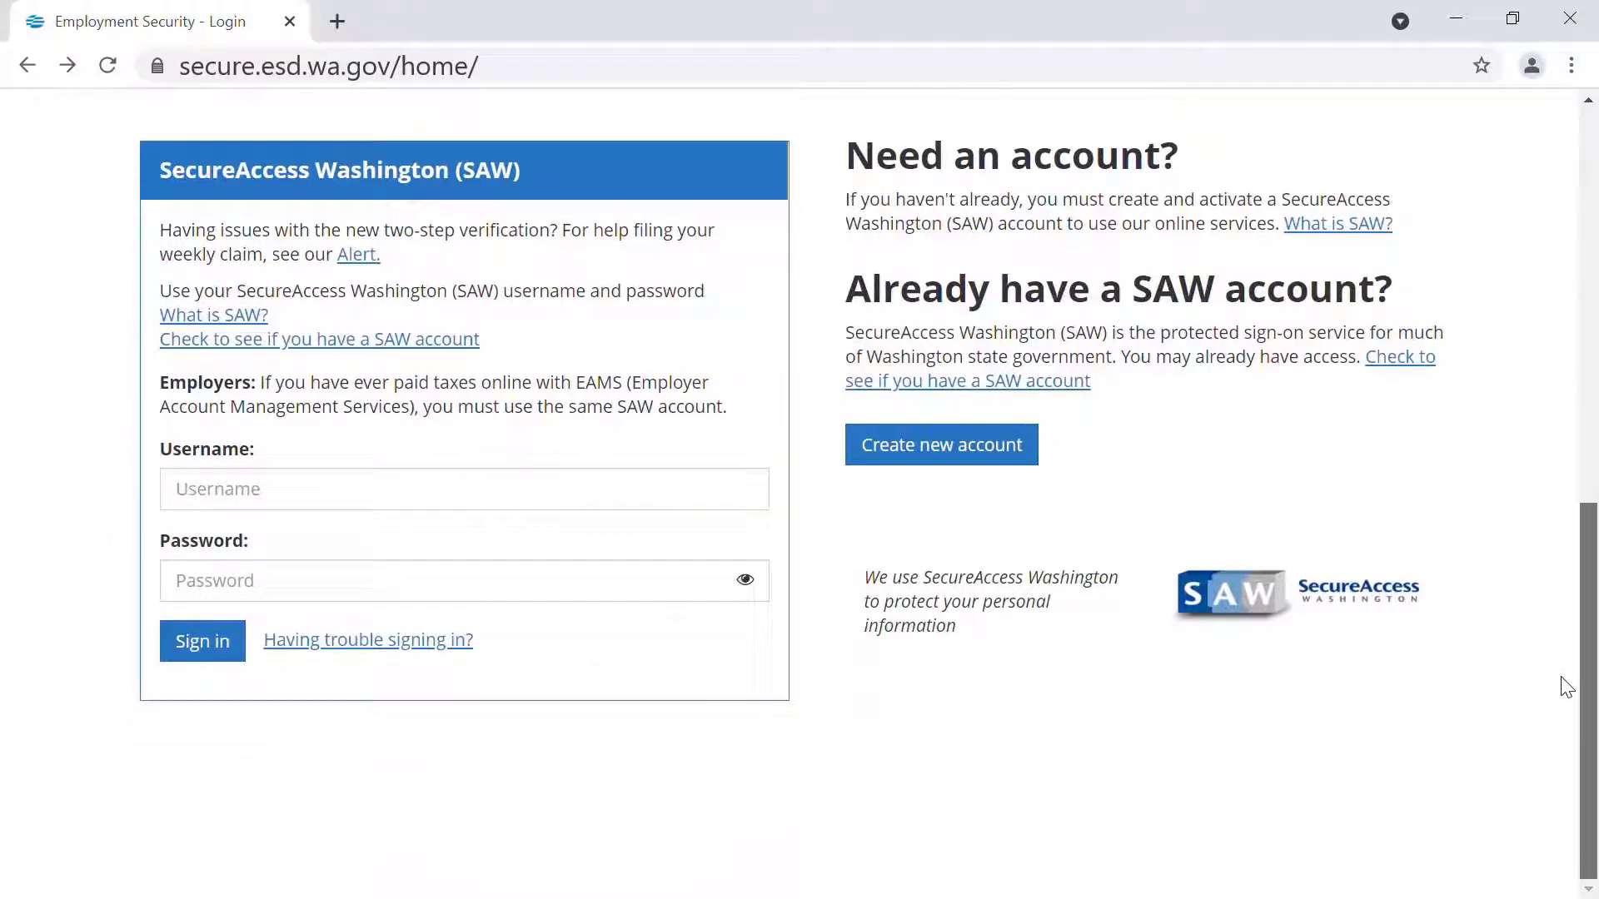
pyautogui.click(940, 445)
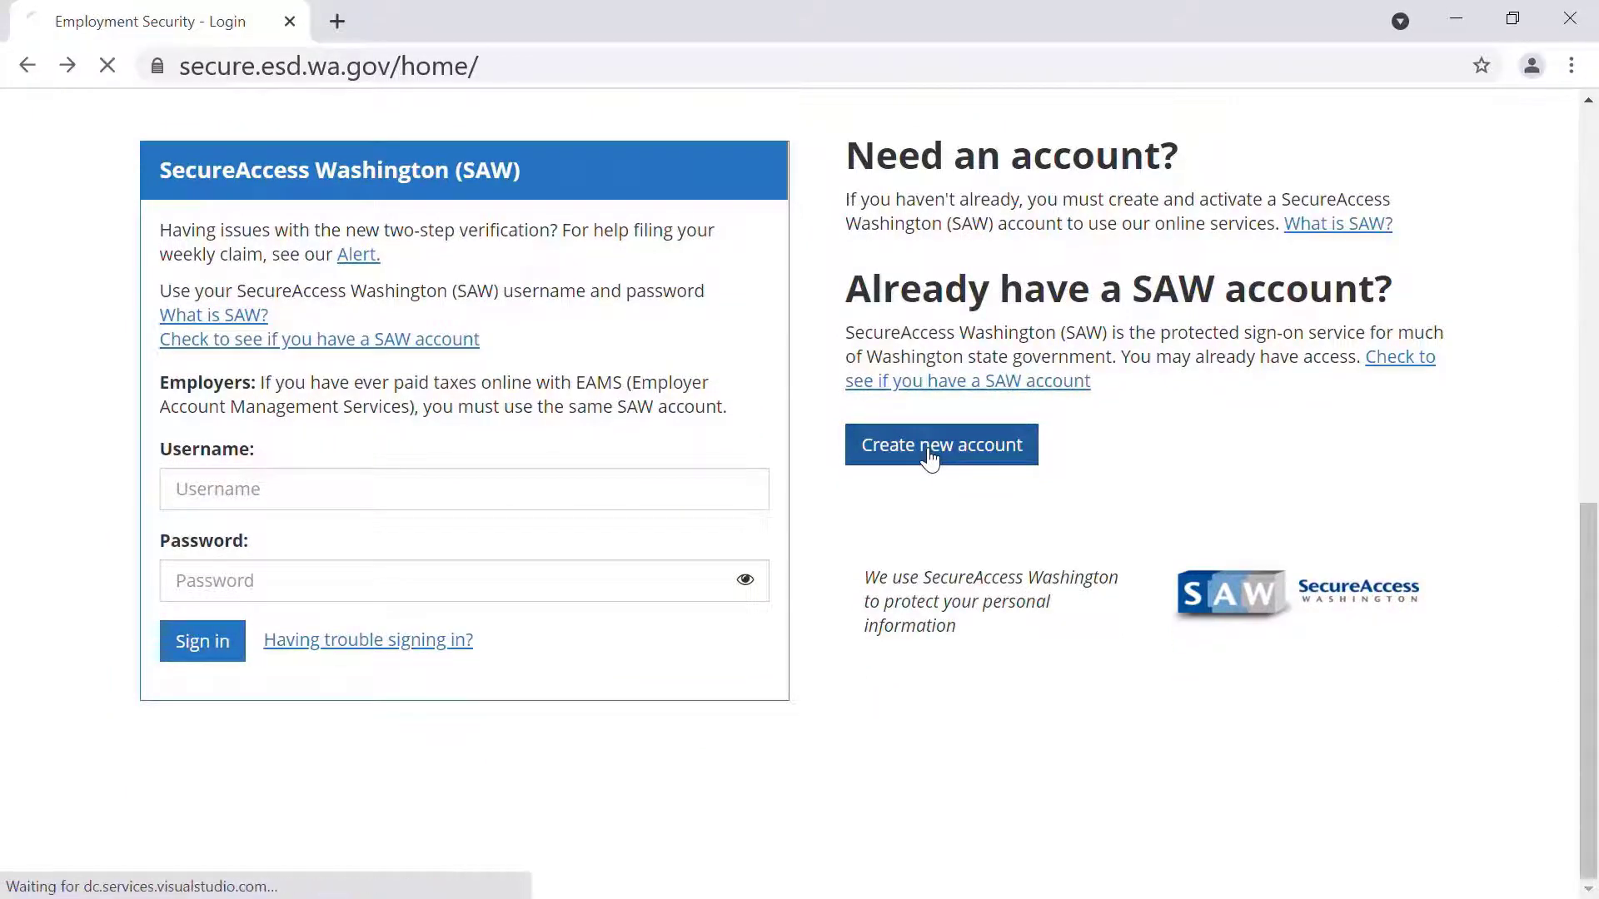
pyautogui.click(940, 445)
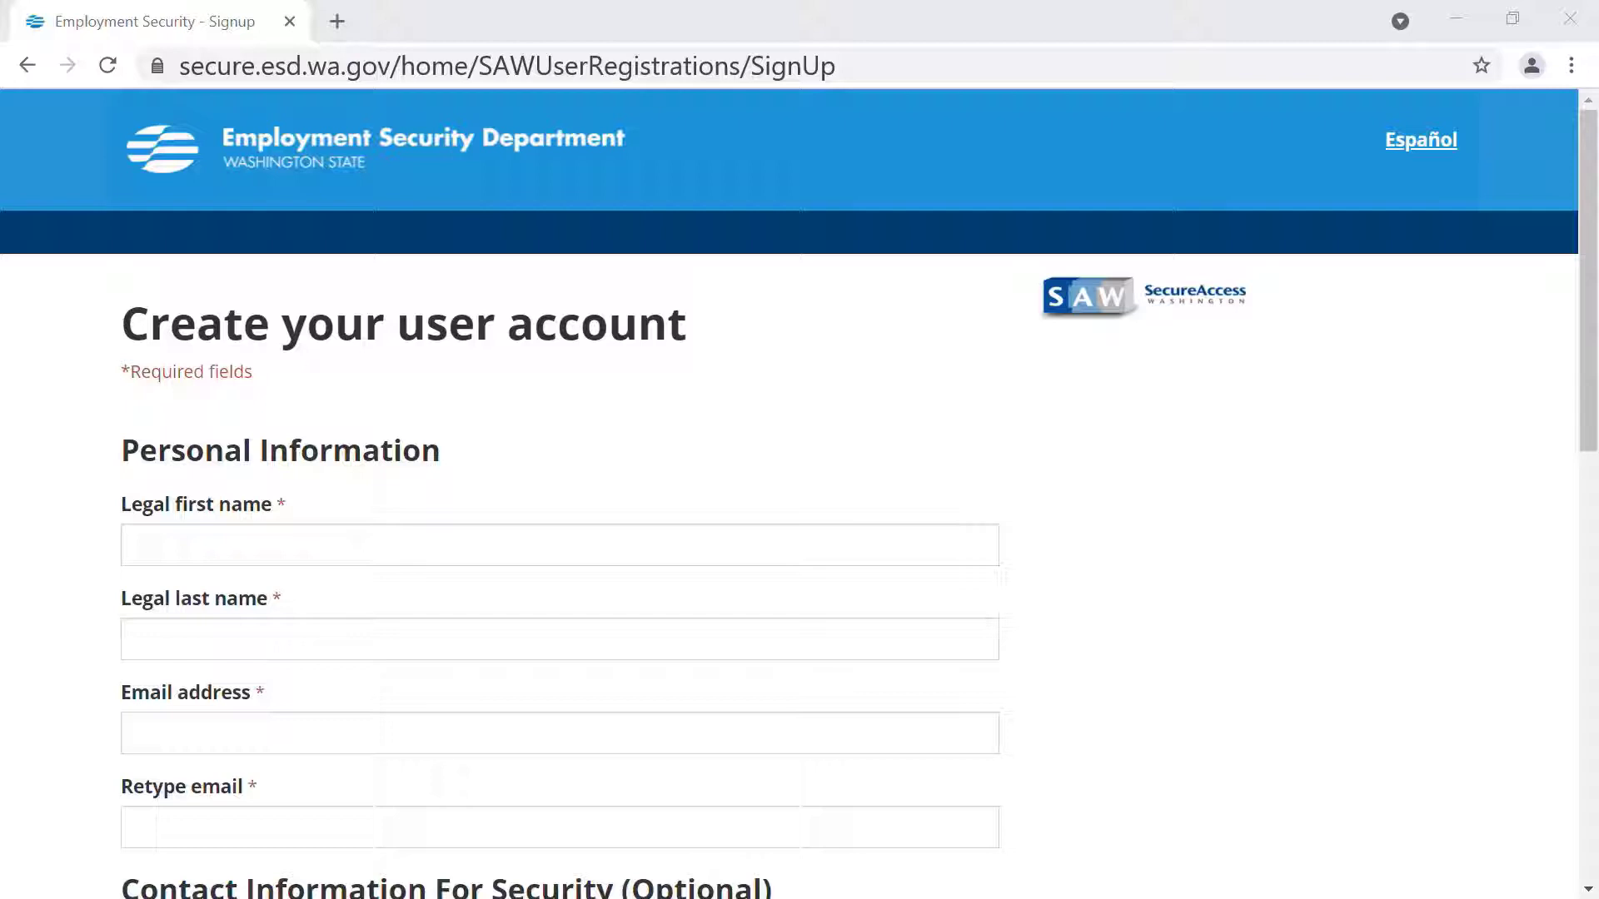
pyautogui.moveTo(69, 518)
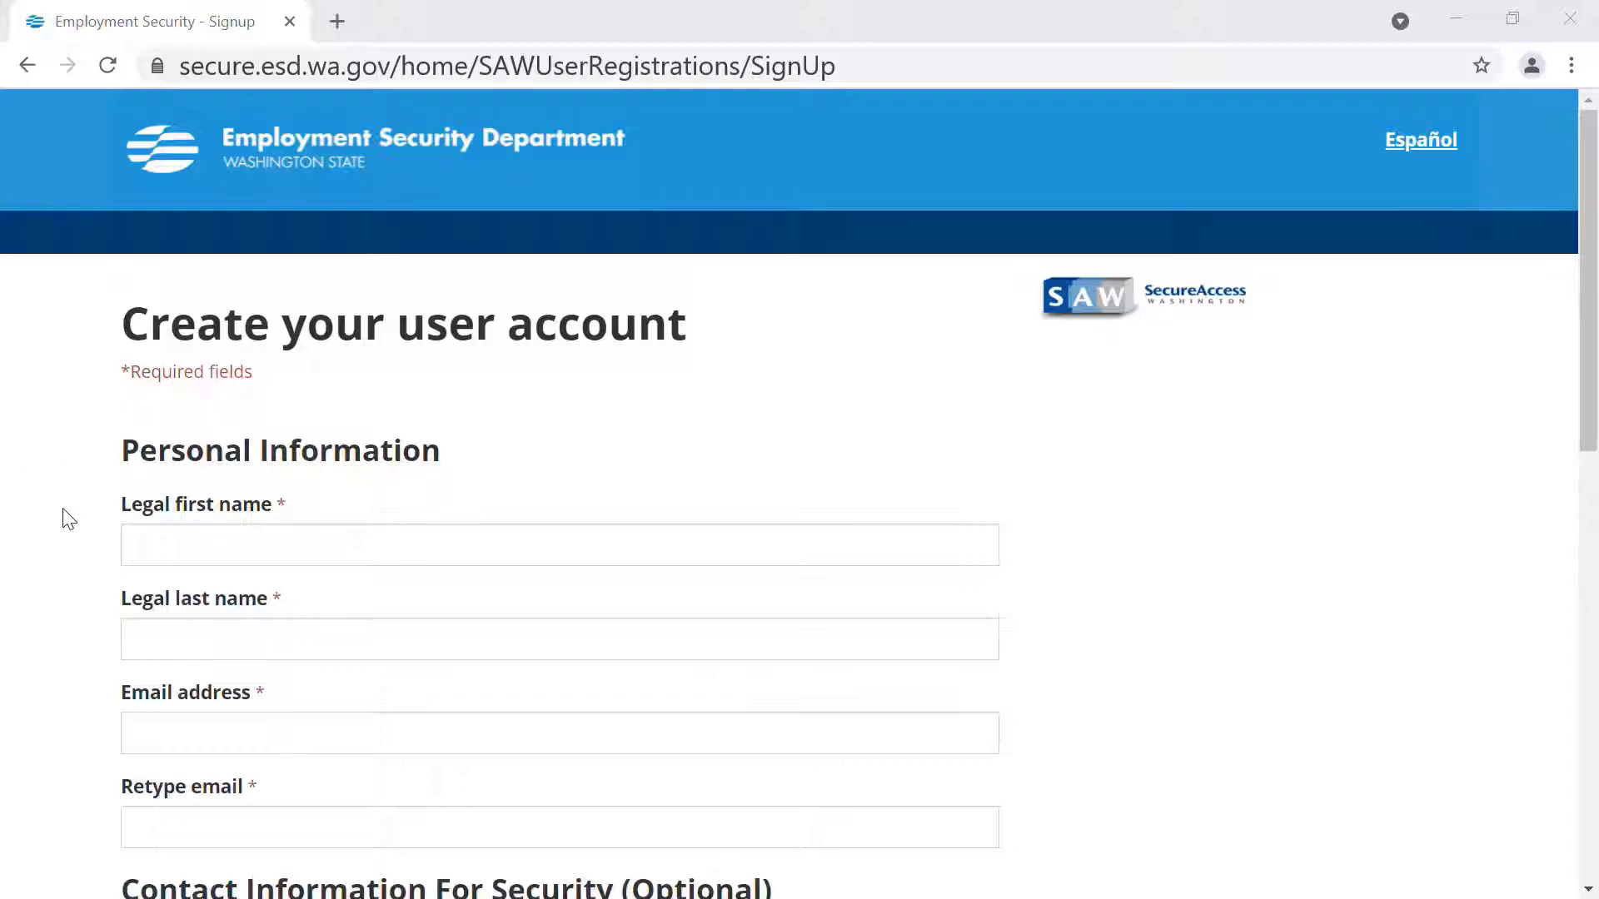
pyautogui.click(559, 544)
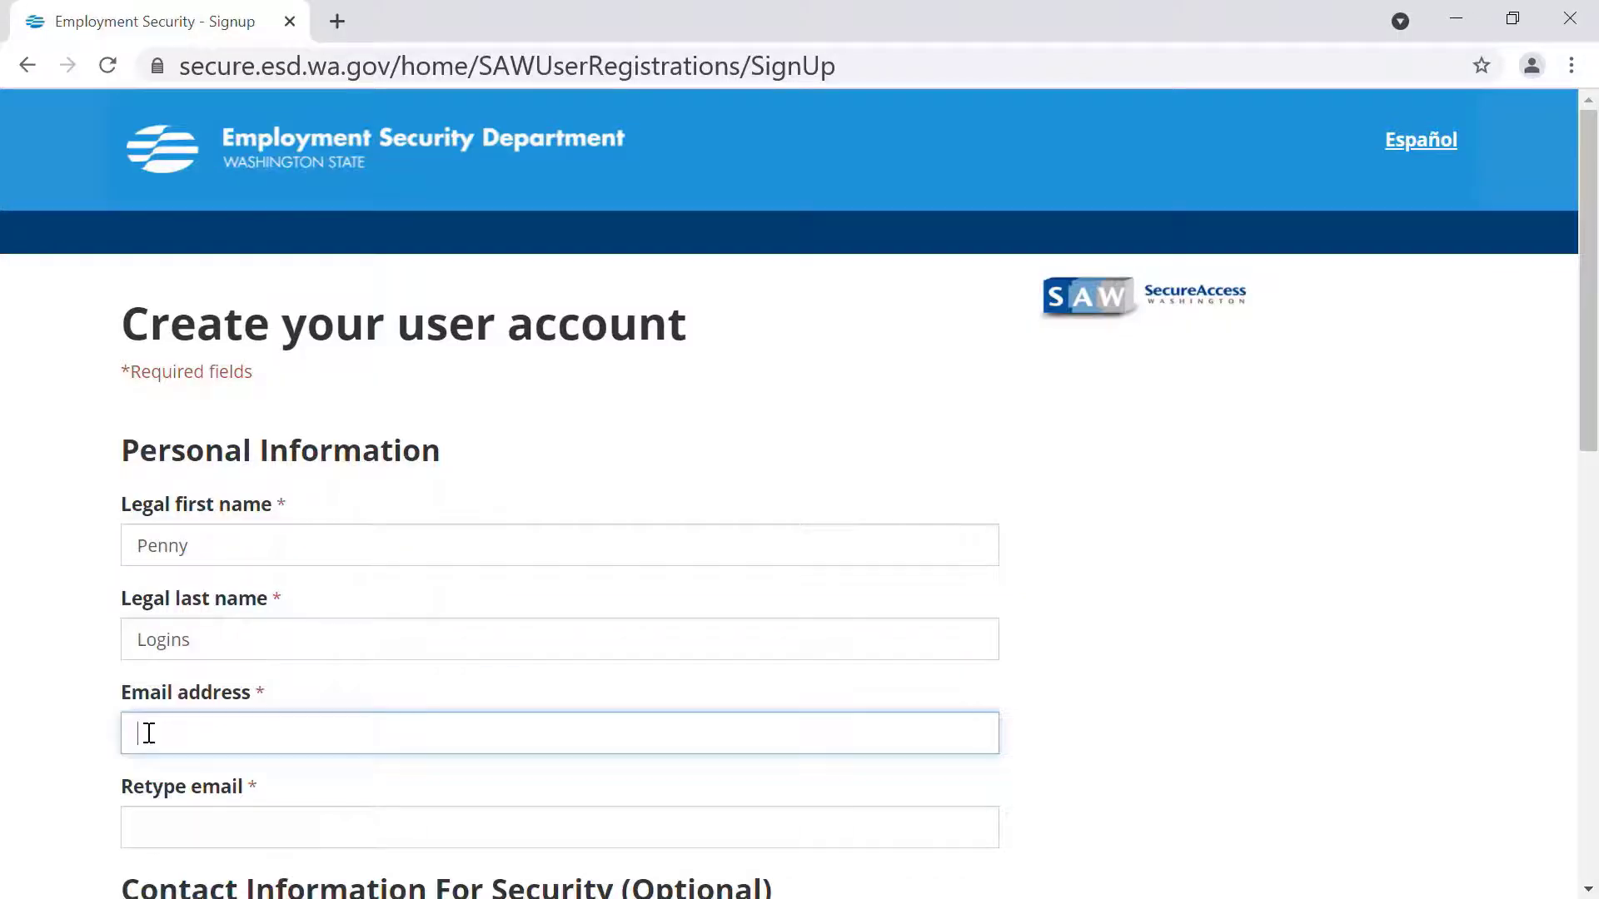
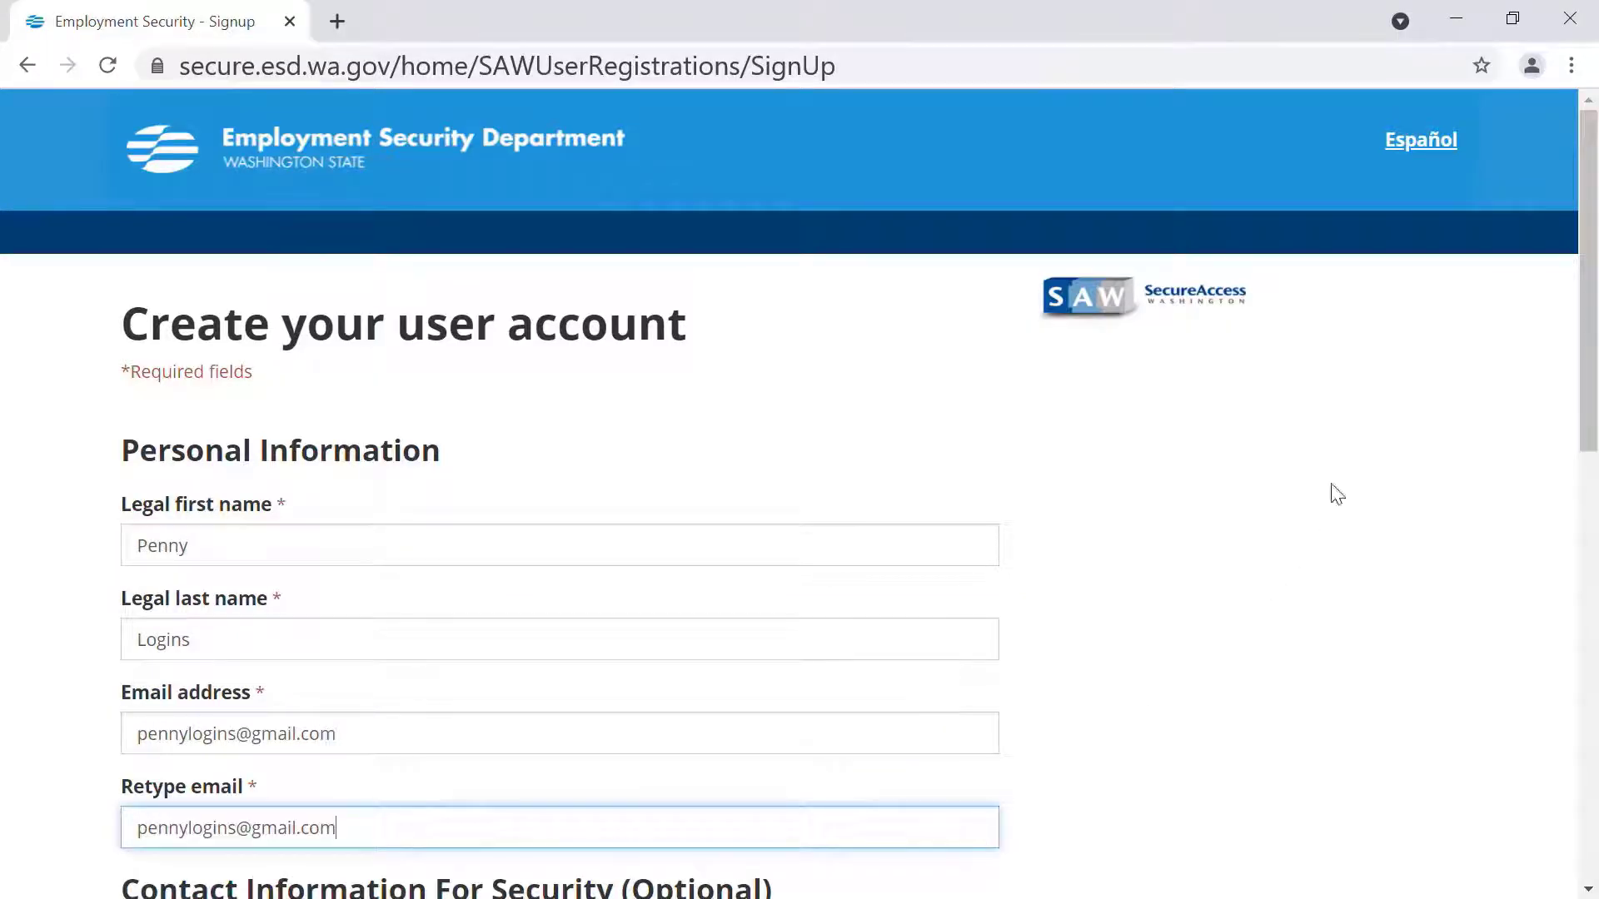
pyautogui.scroll(-3)
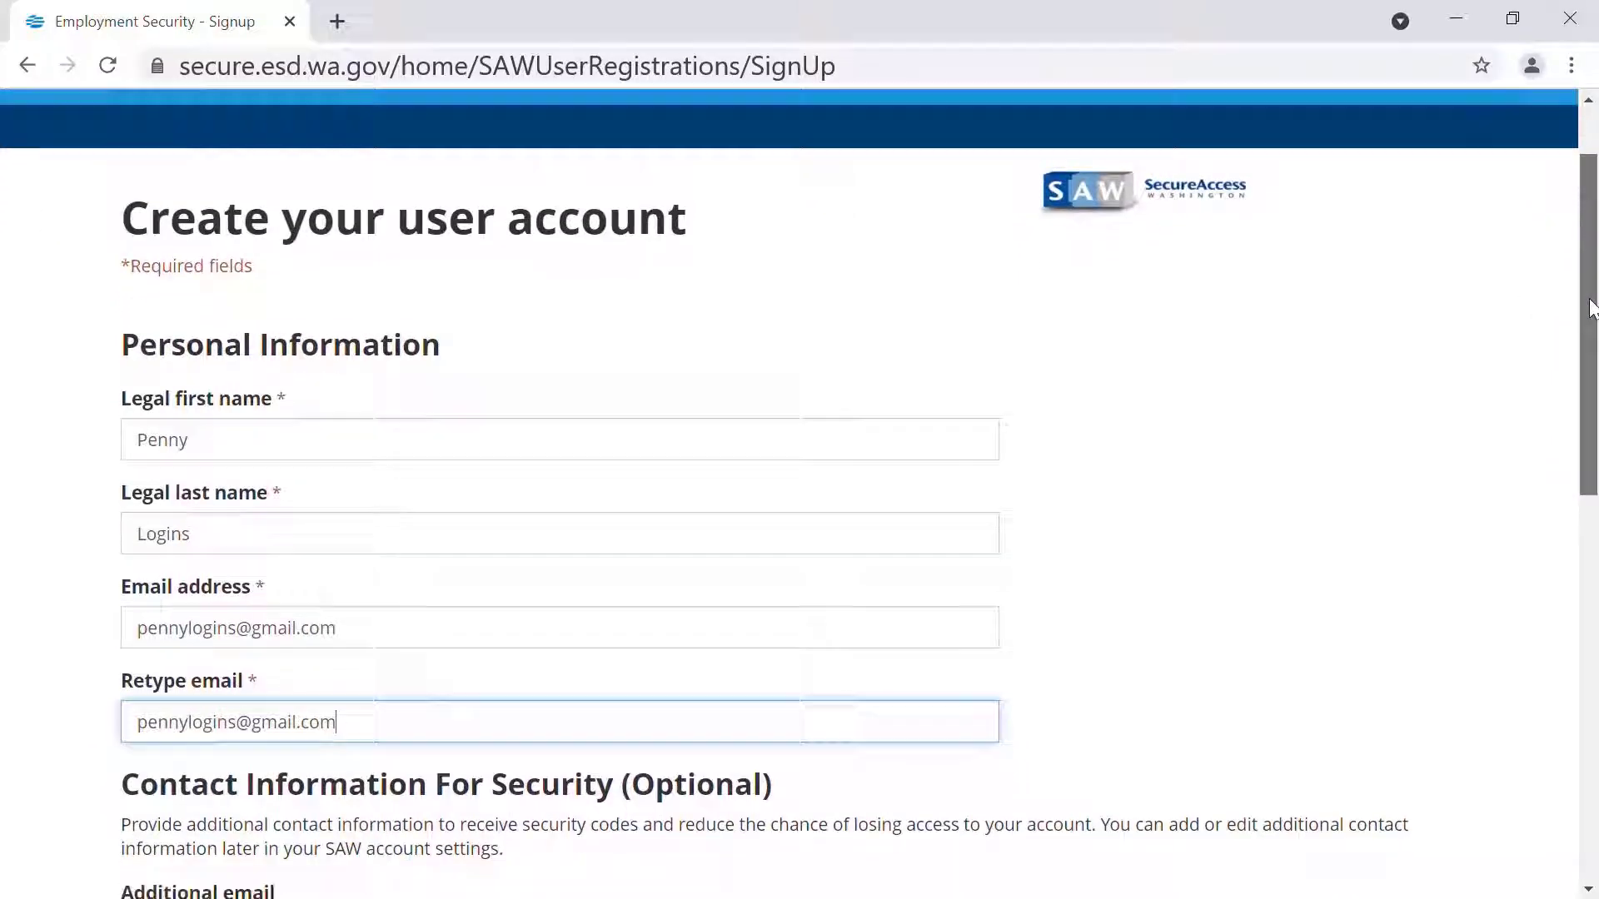
pyautogui.scroll(-3)
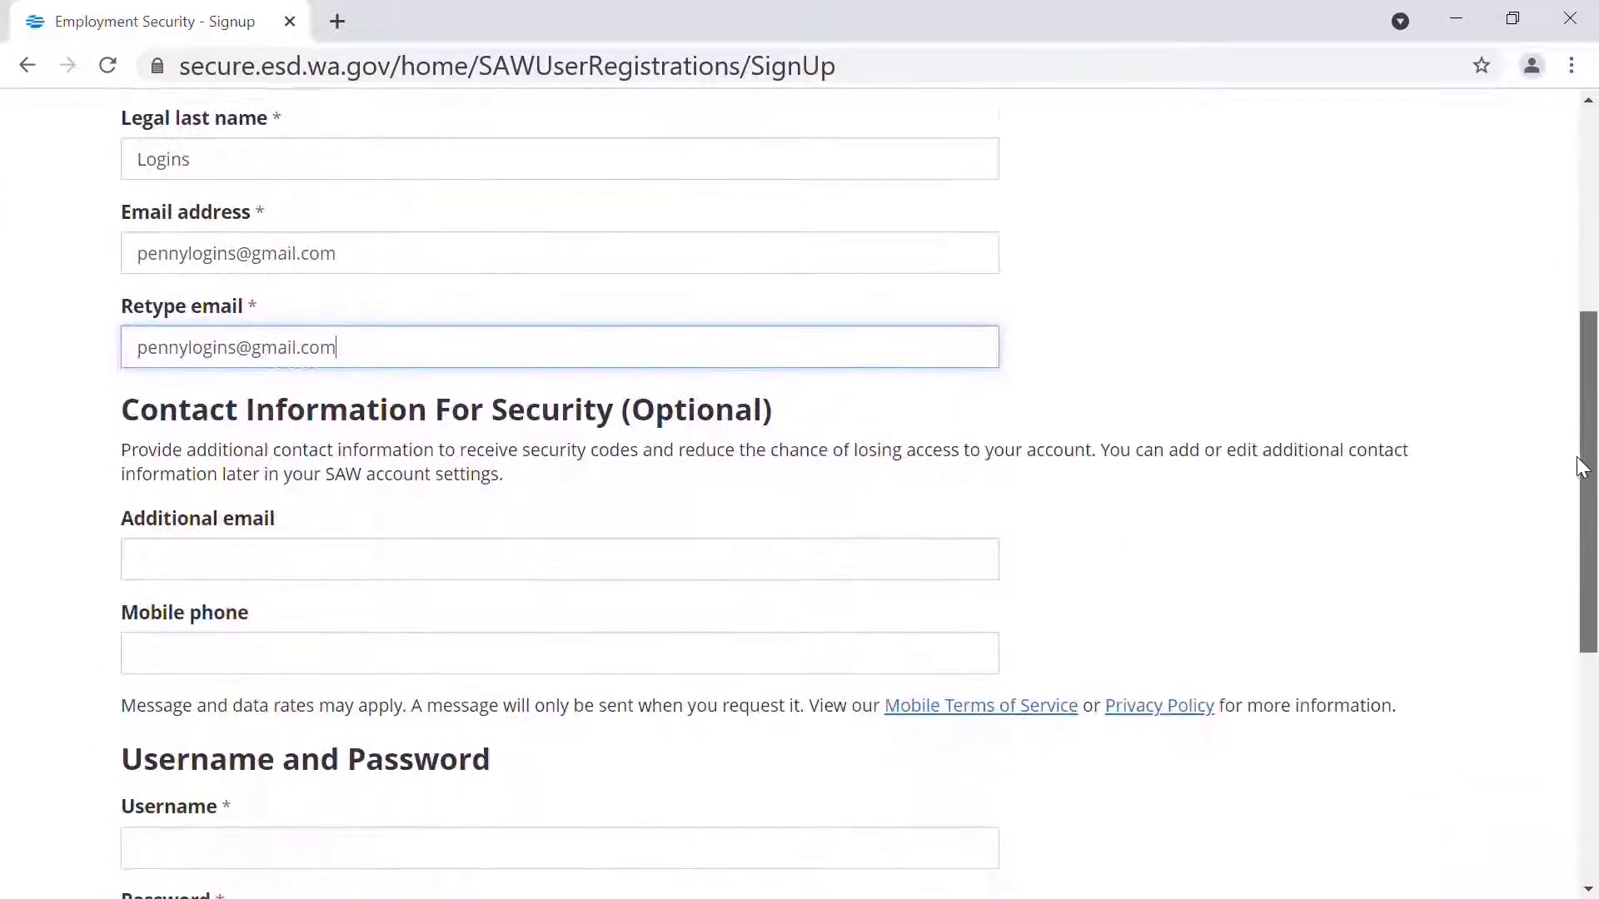
pyautogui.scroll(-3)
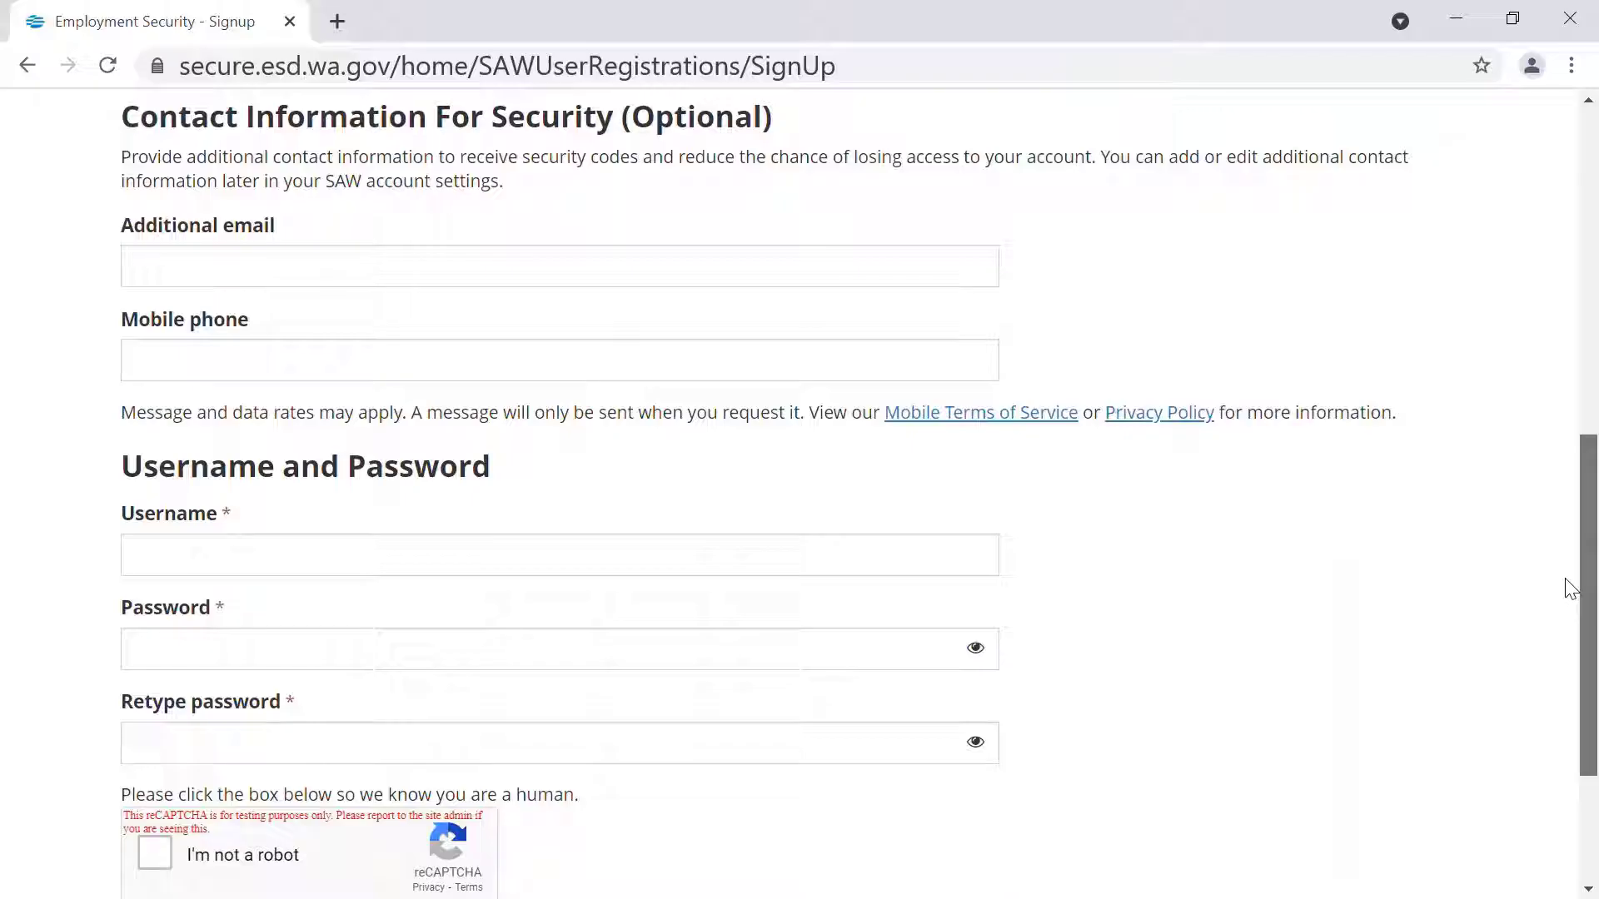
pyautogui.click(558, 267)
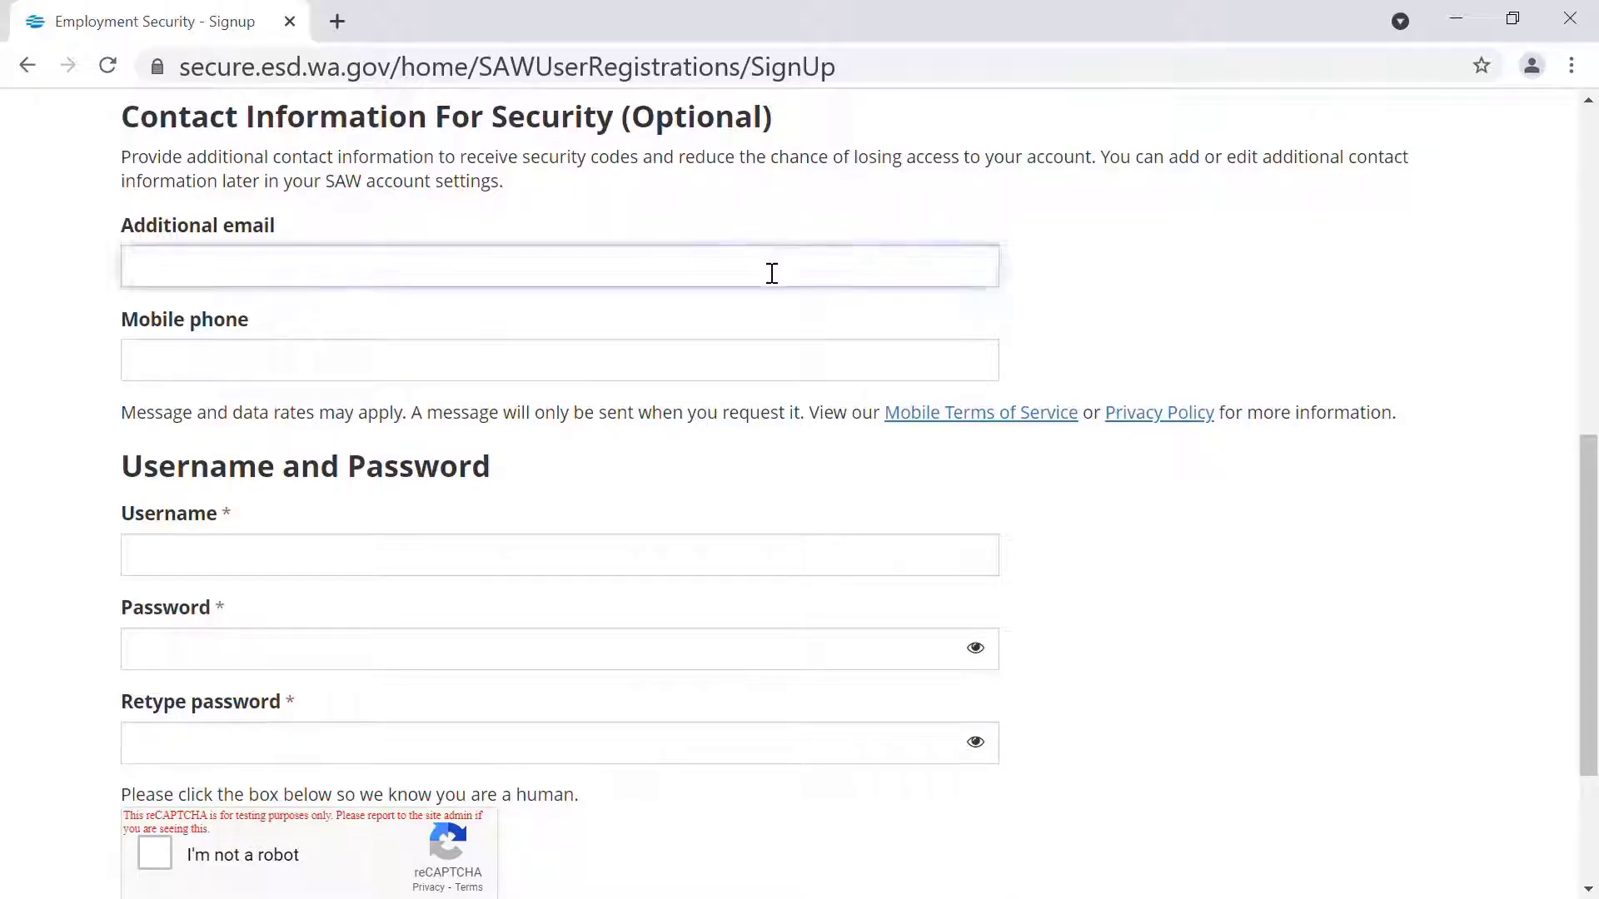
pyautogui.click(558, 359)
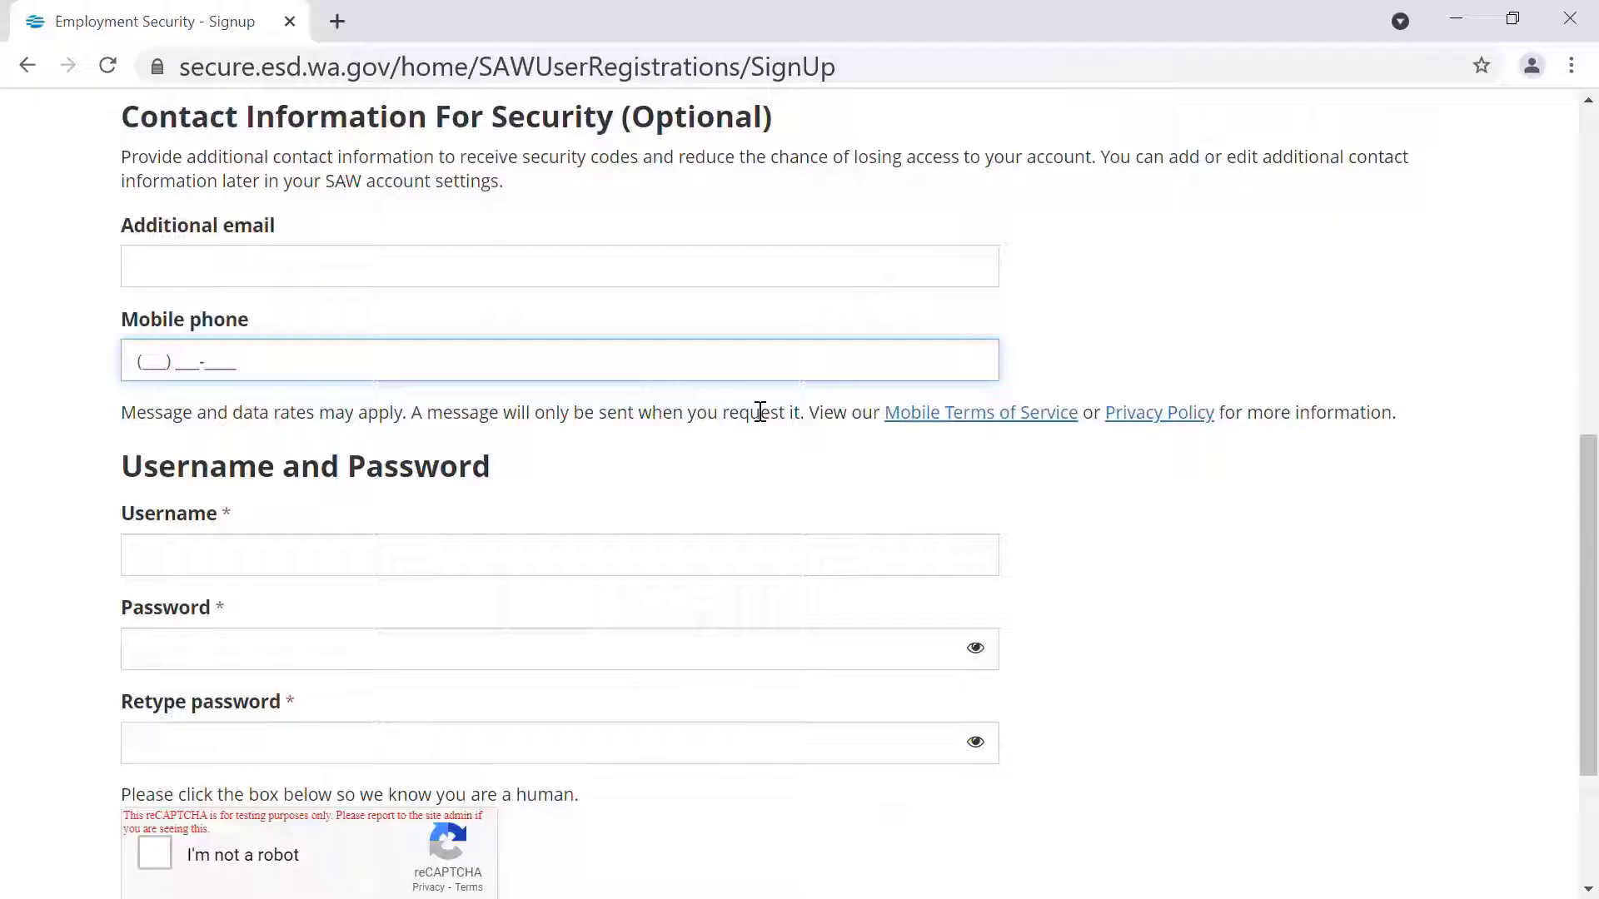
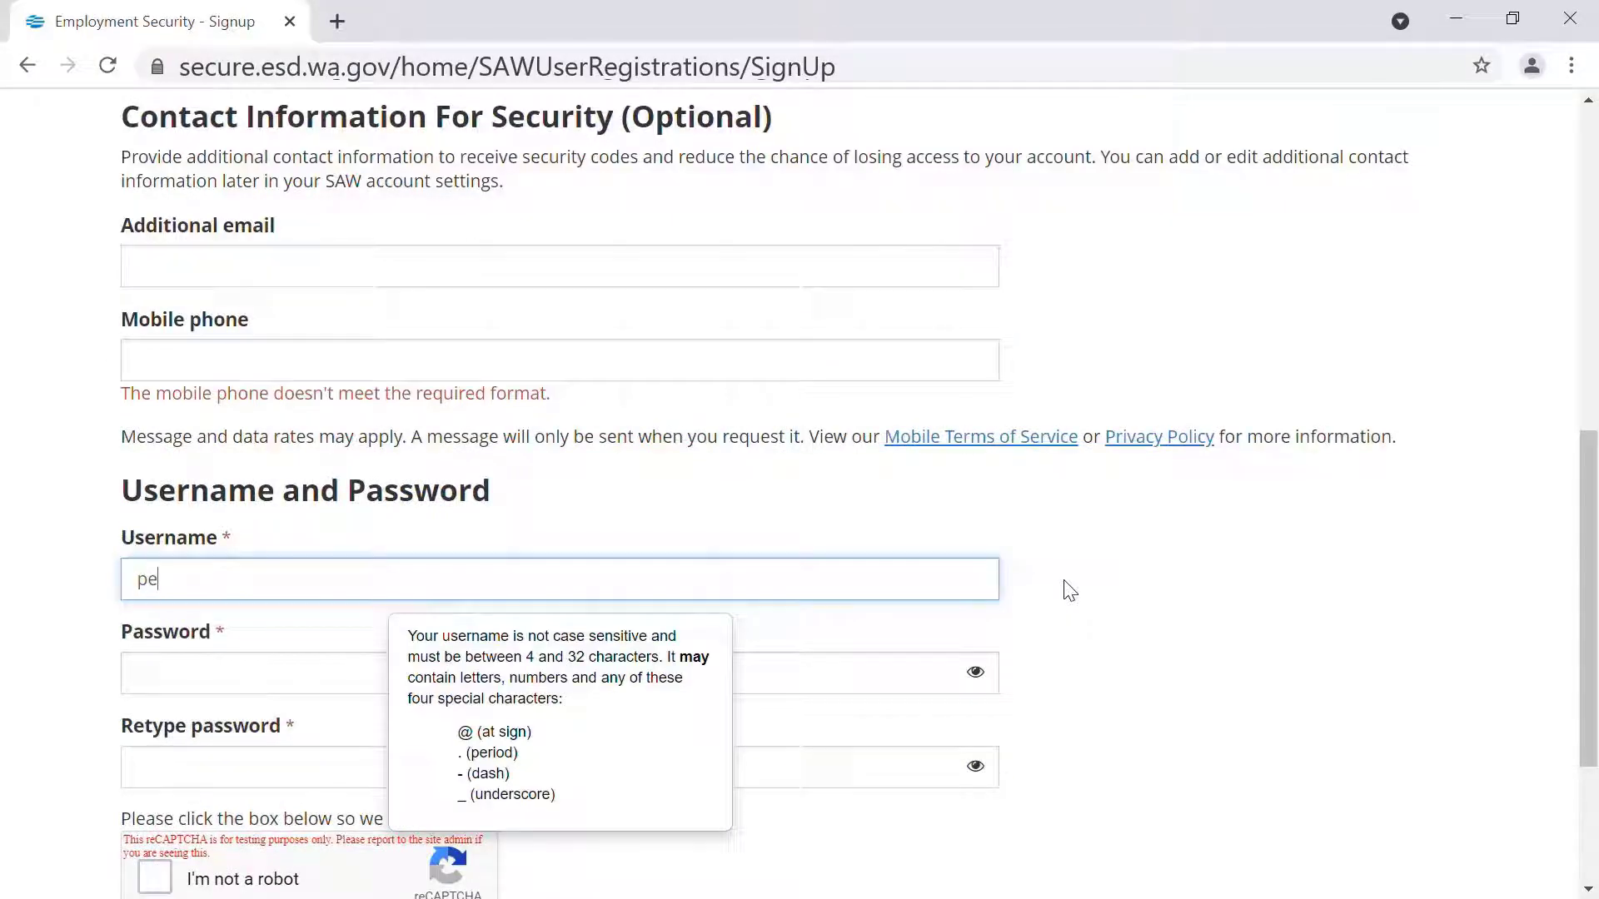
# Enter the username and matching password, and tick the I'm not a robot check
pyautogui.click(559, 671)
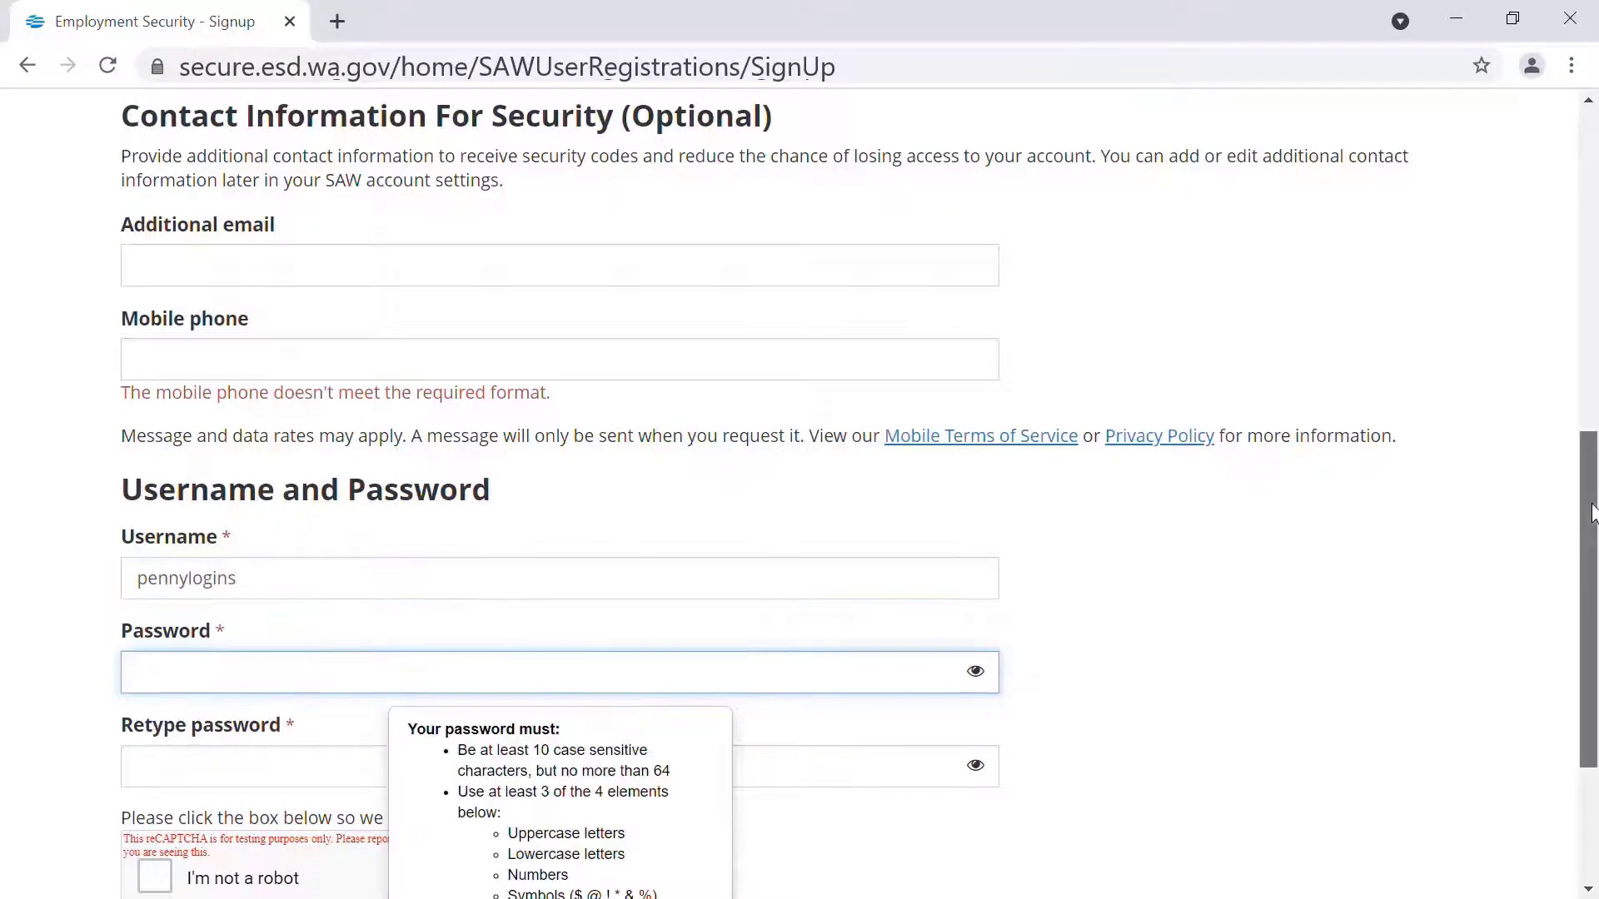
pyautogui.scroll(-3)
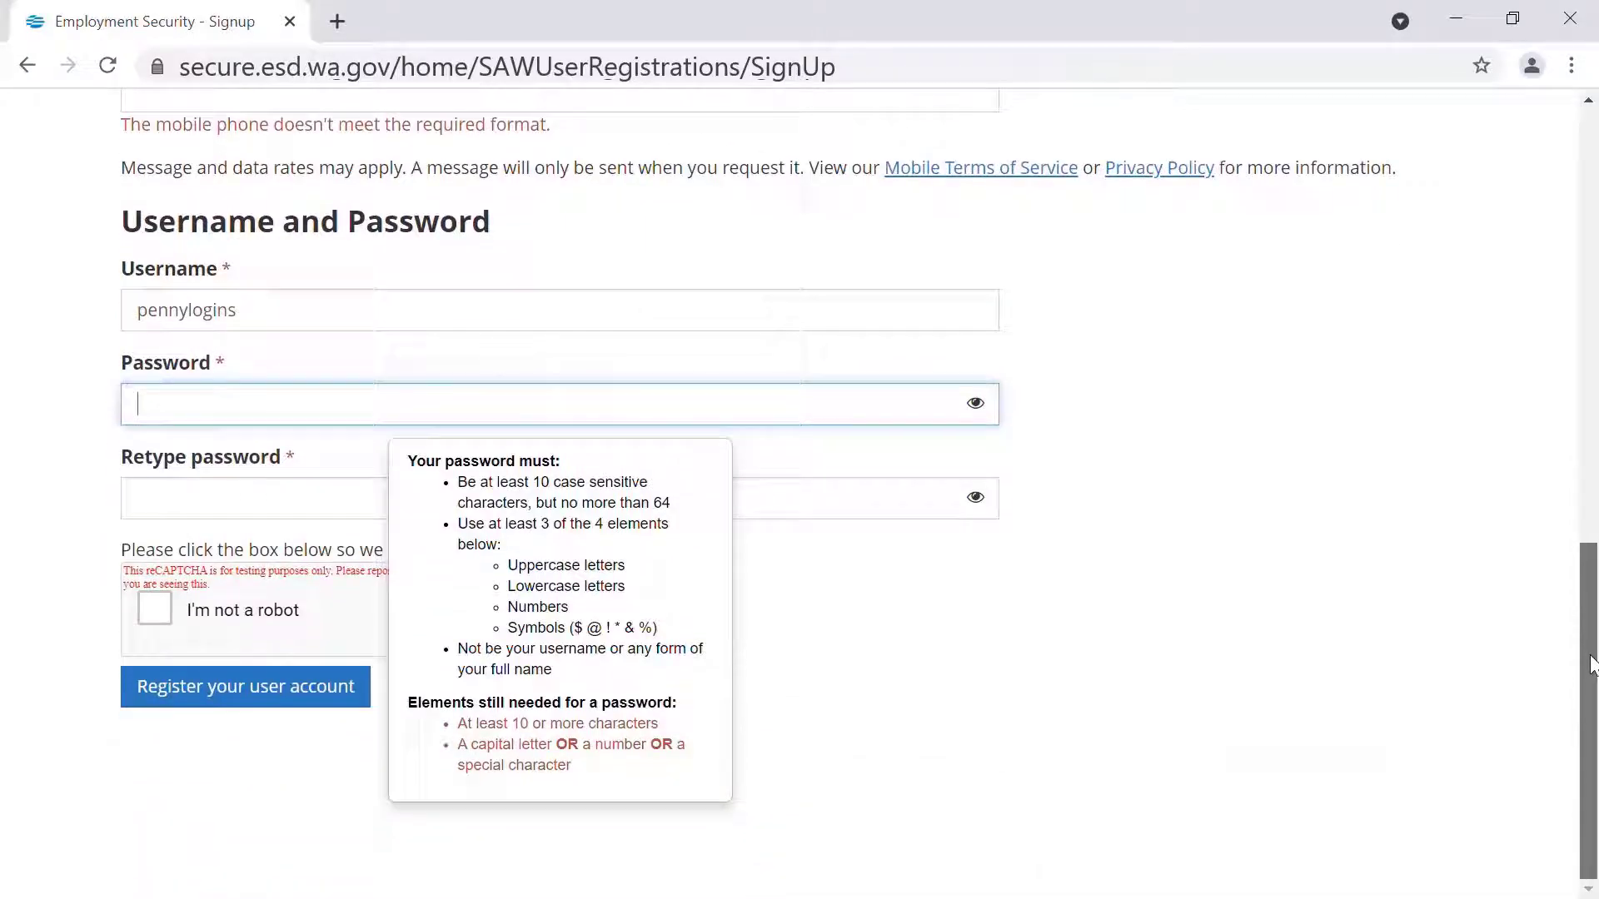
pyautogui.write('pe')
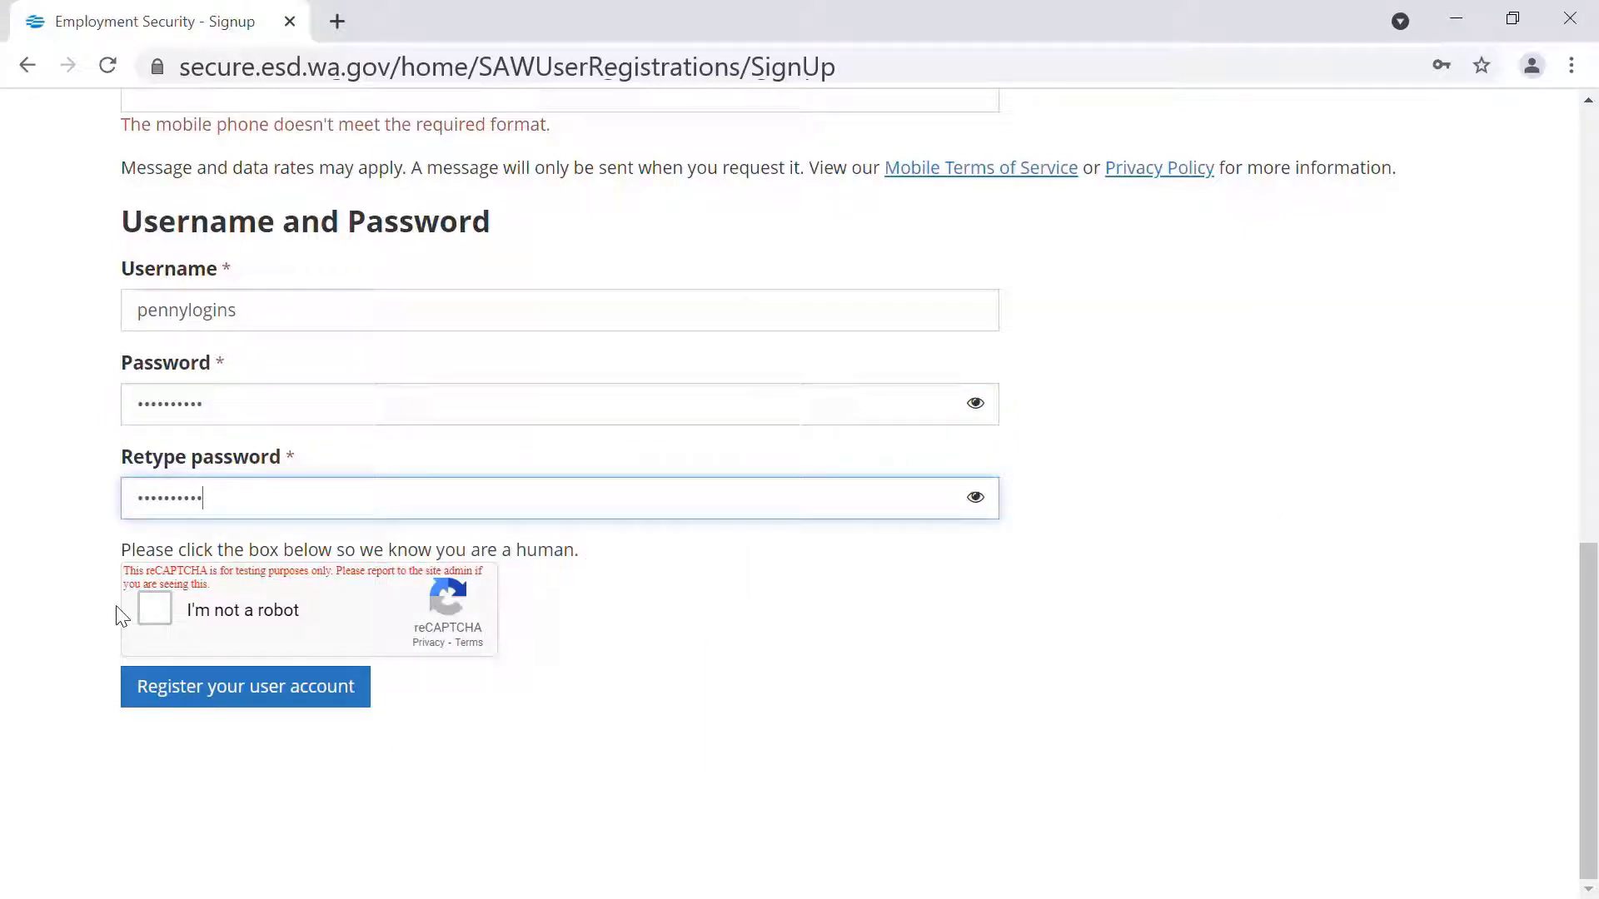
pyautogui.click(155, 610)
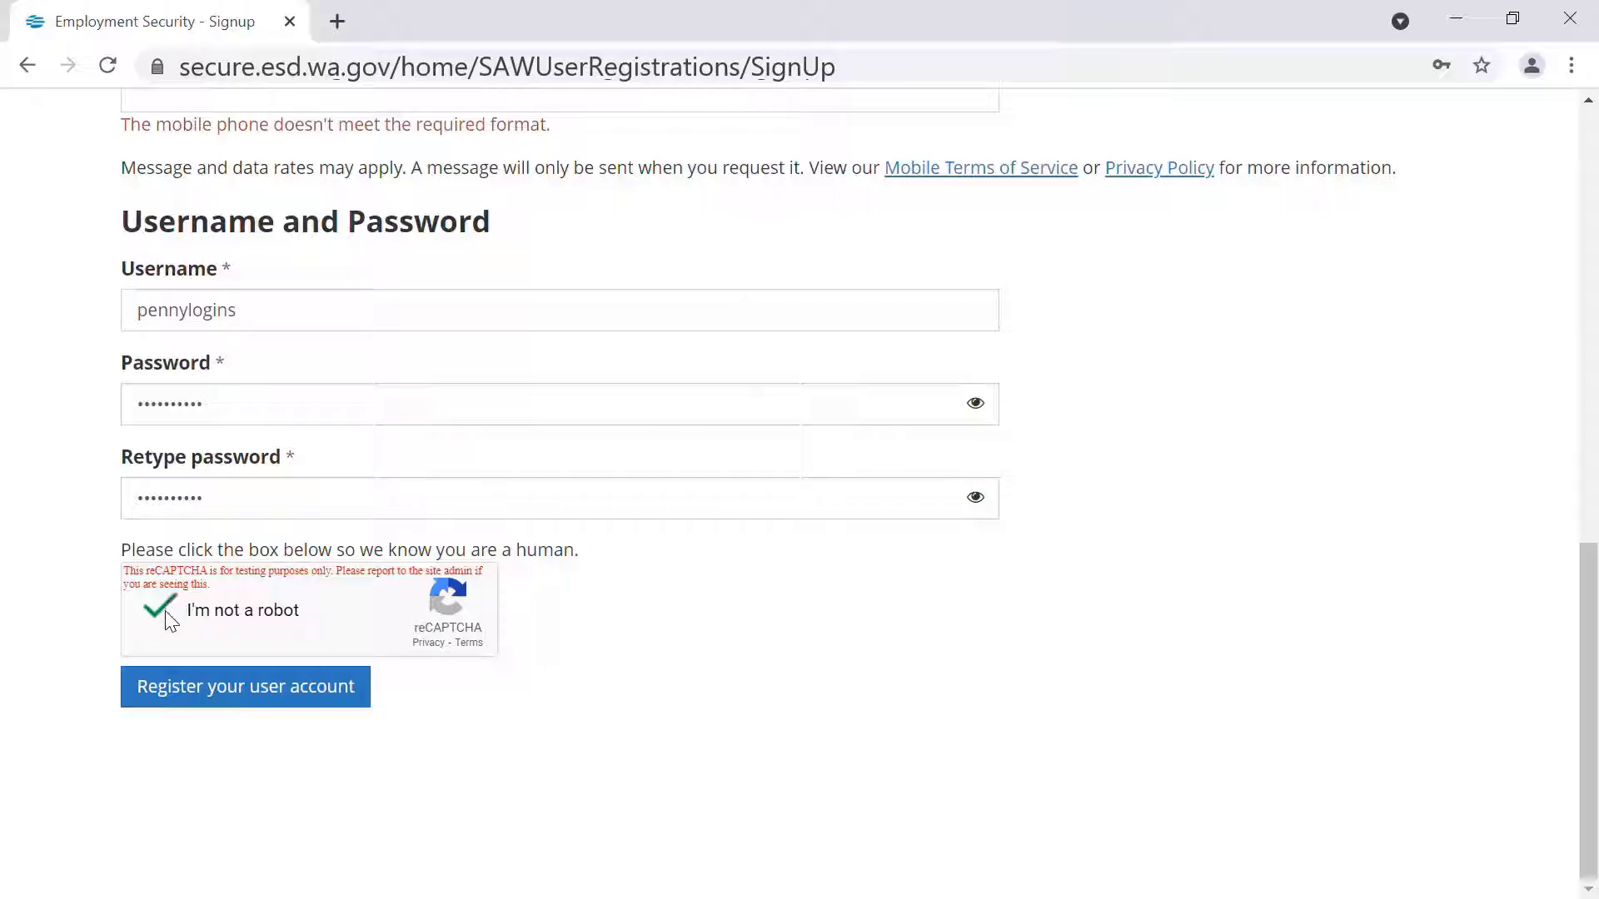
# Submit the form with Register your user account
pyautogui.click(245, 686)
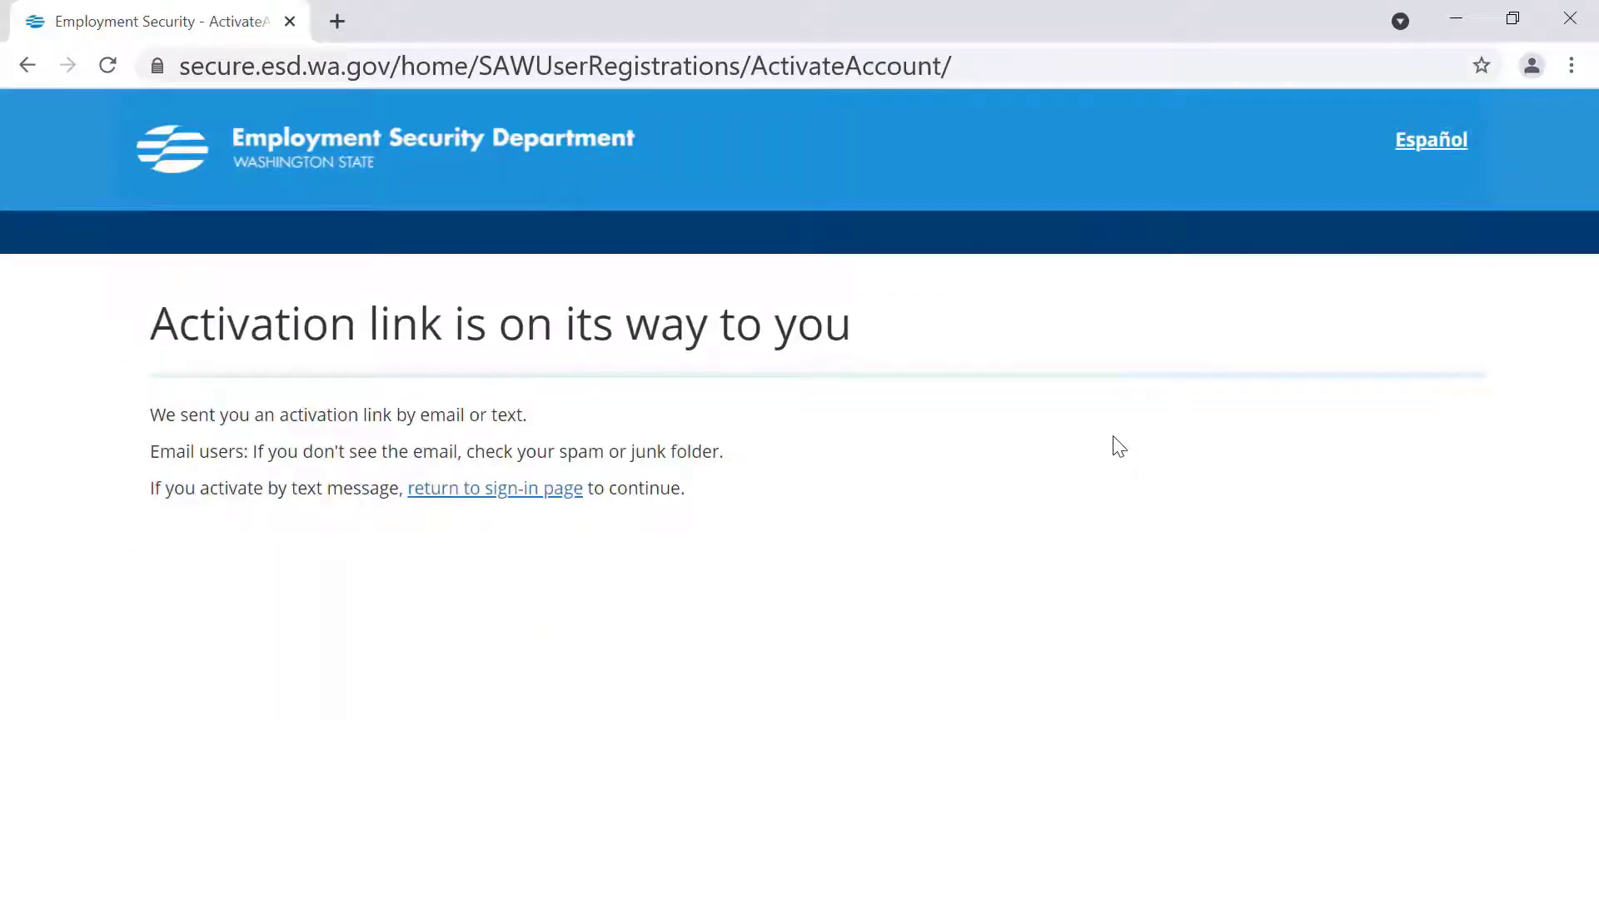
pyautogui.moveTo(858, 453)
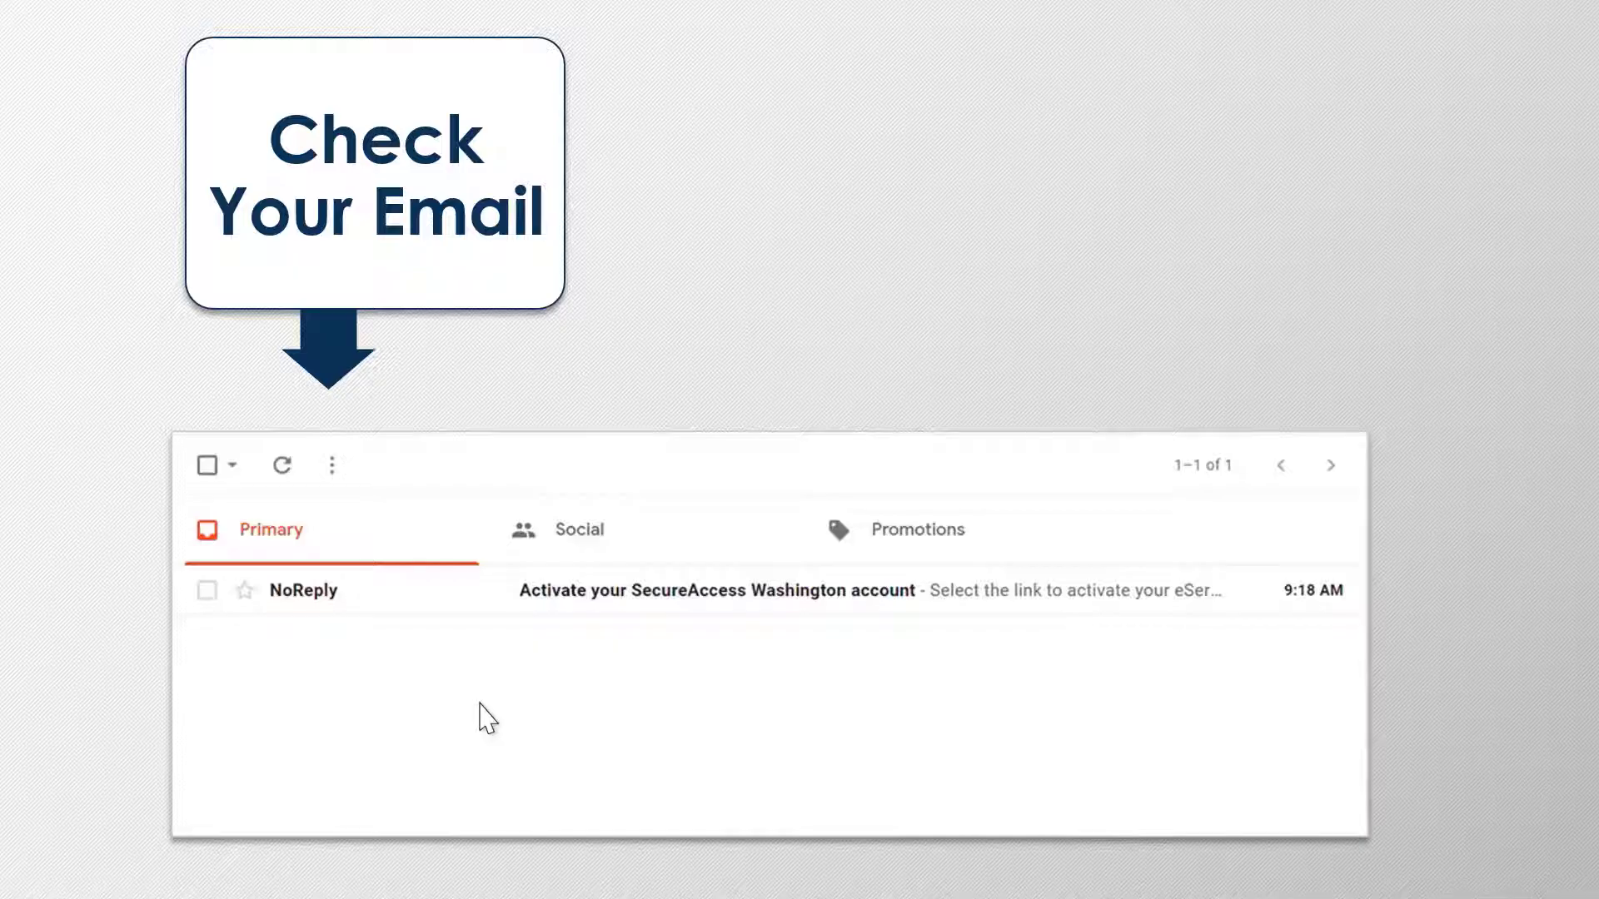
pyautogui.moveTo(548, 716)
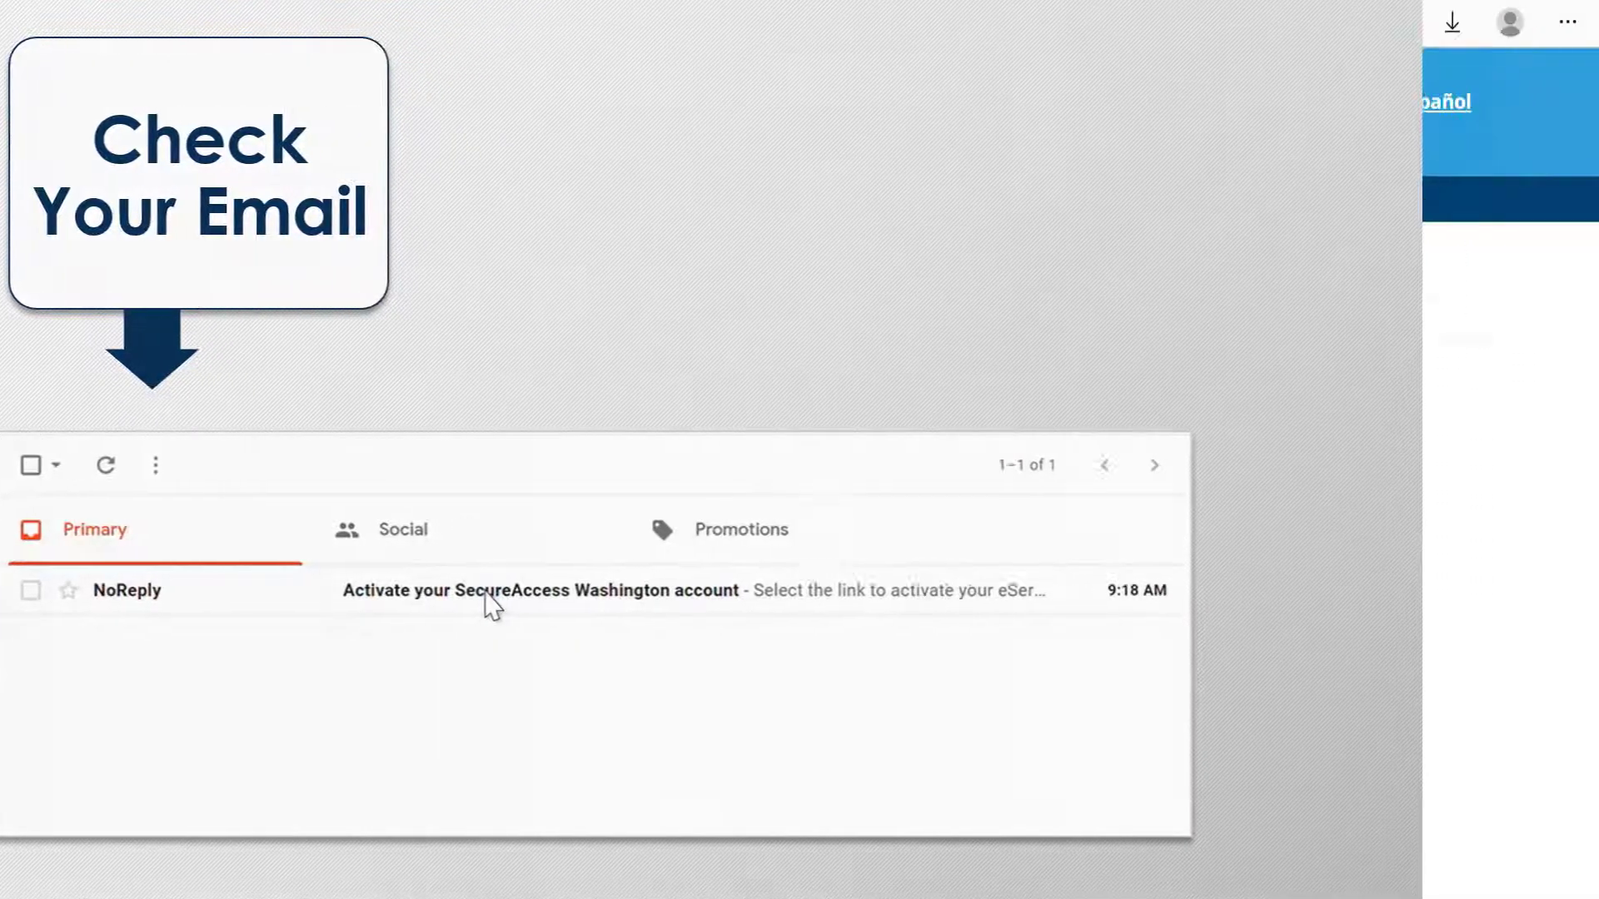
# Open the 'Activate your SecureAccess Washington account' email in the Gmail inbox
pyautogui.click(539, 590)
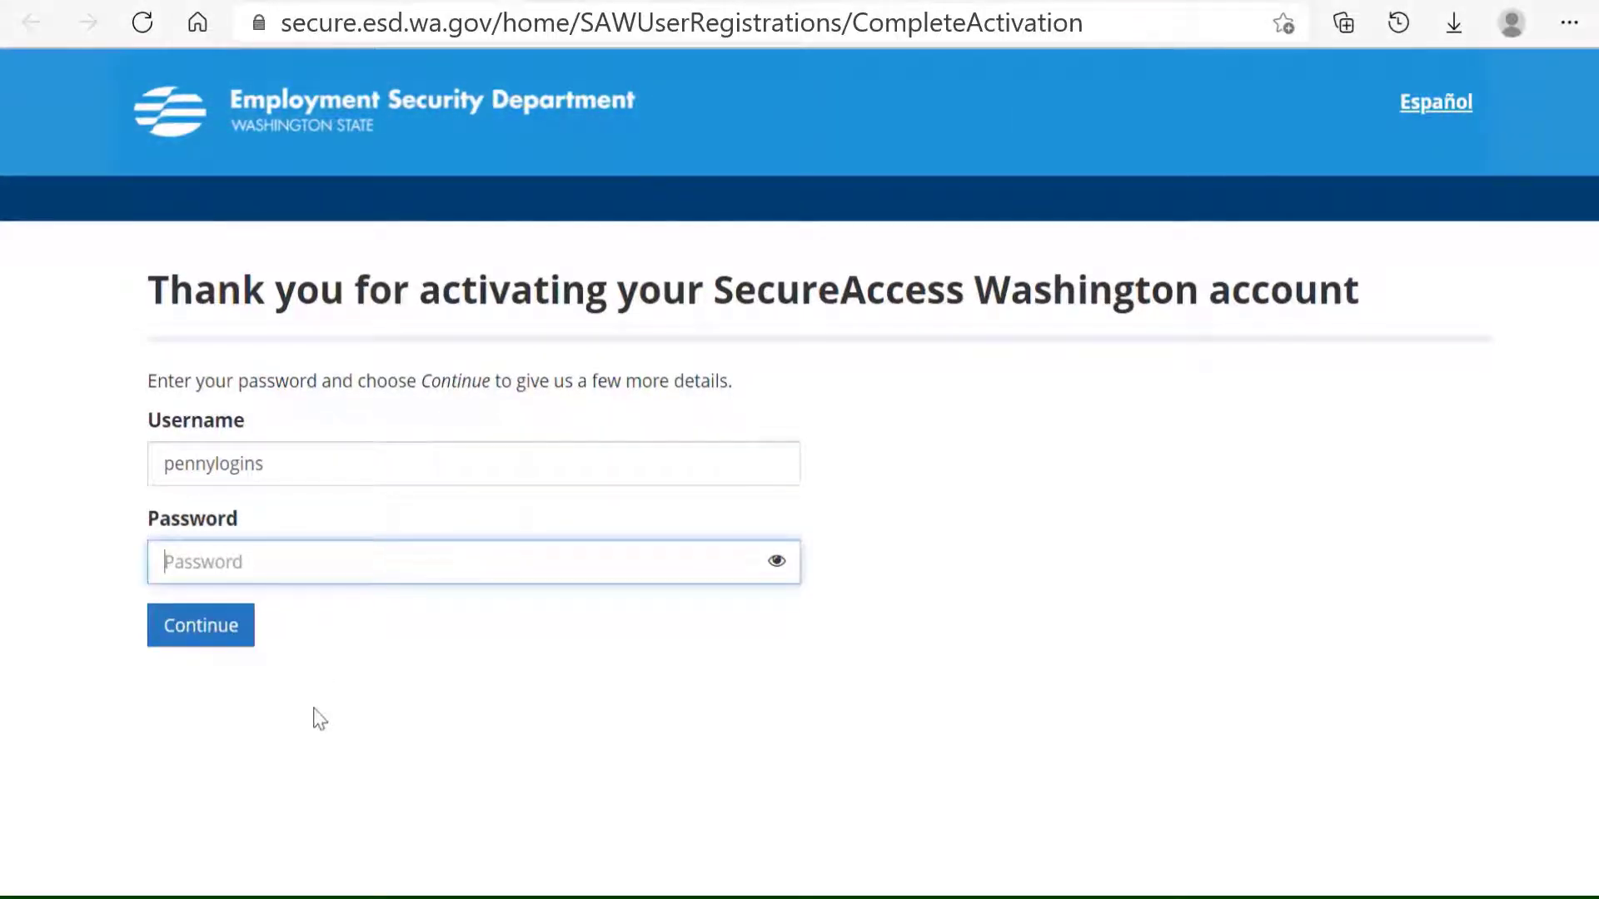
# Enter the account password on the activation page and continue
pyautogui.write('password')
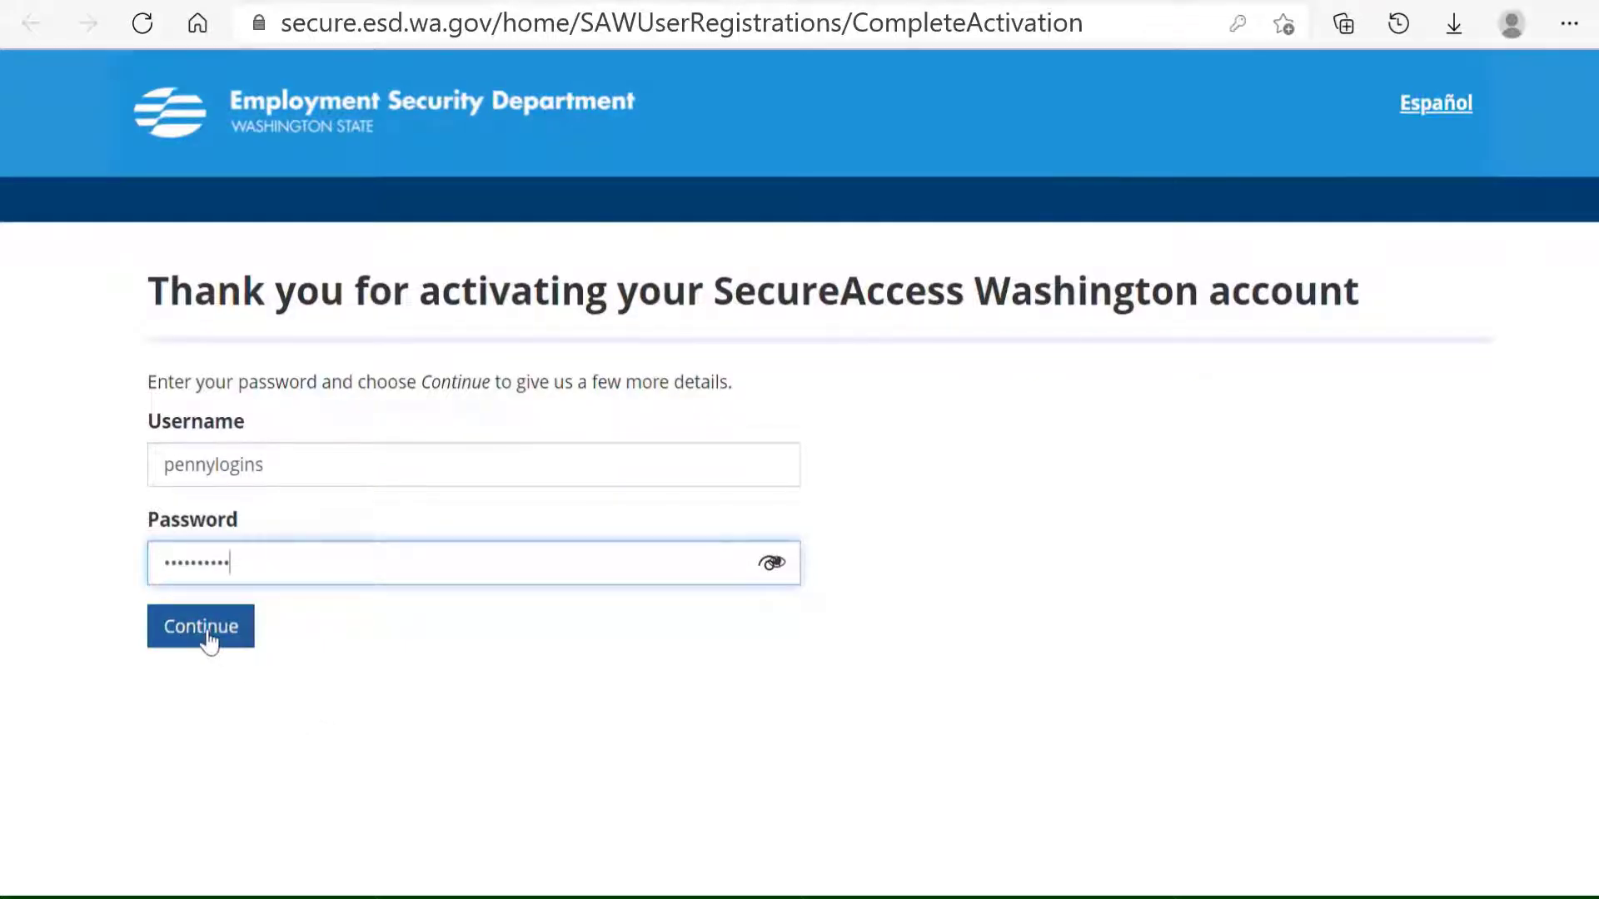
pyautogui.click(200, 626)
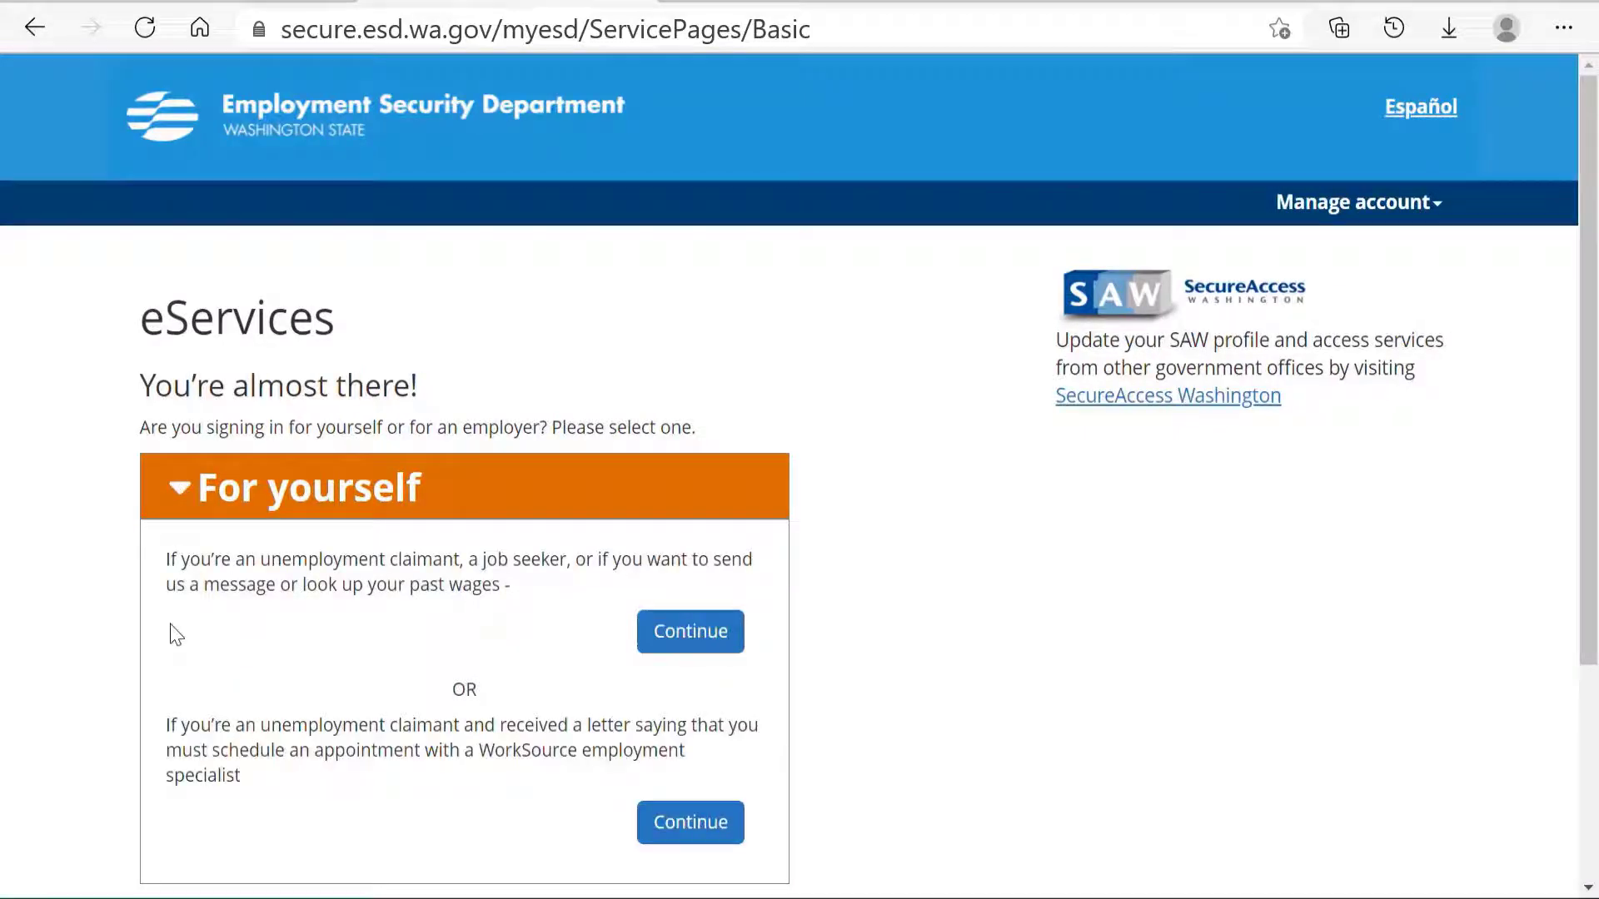
pyautogui.moveTo(690, 631)
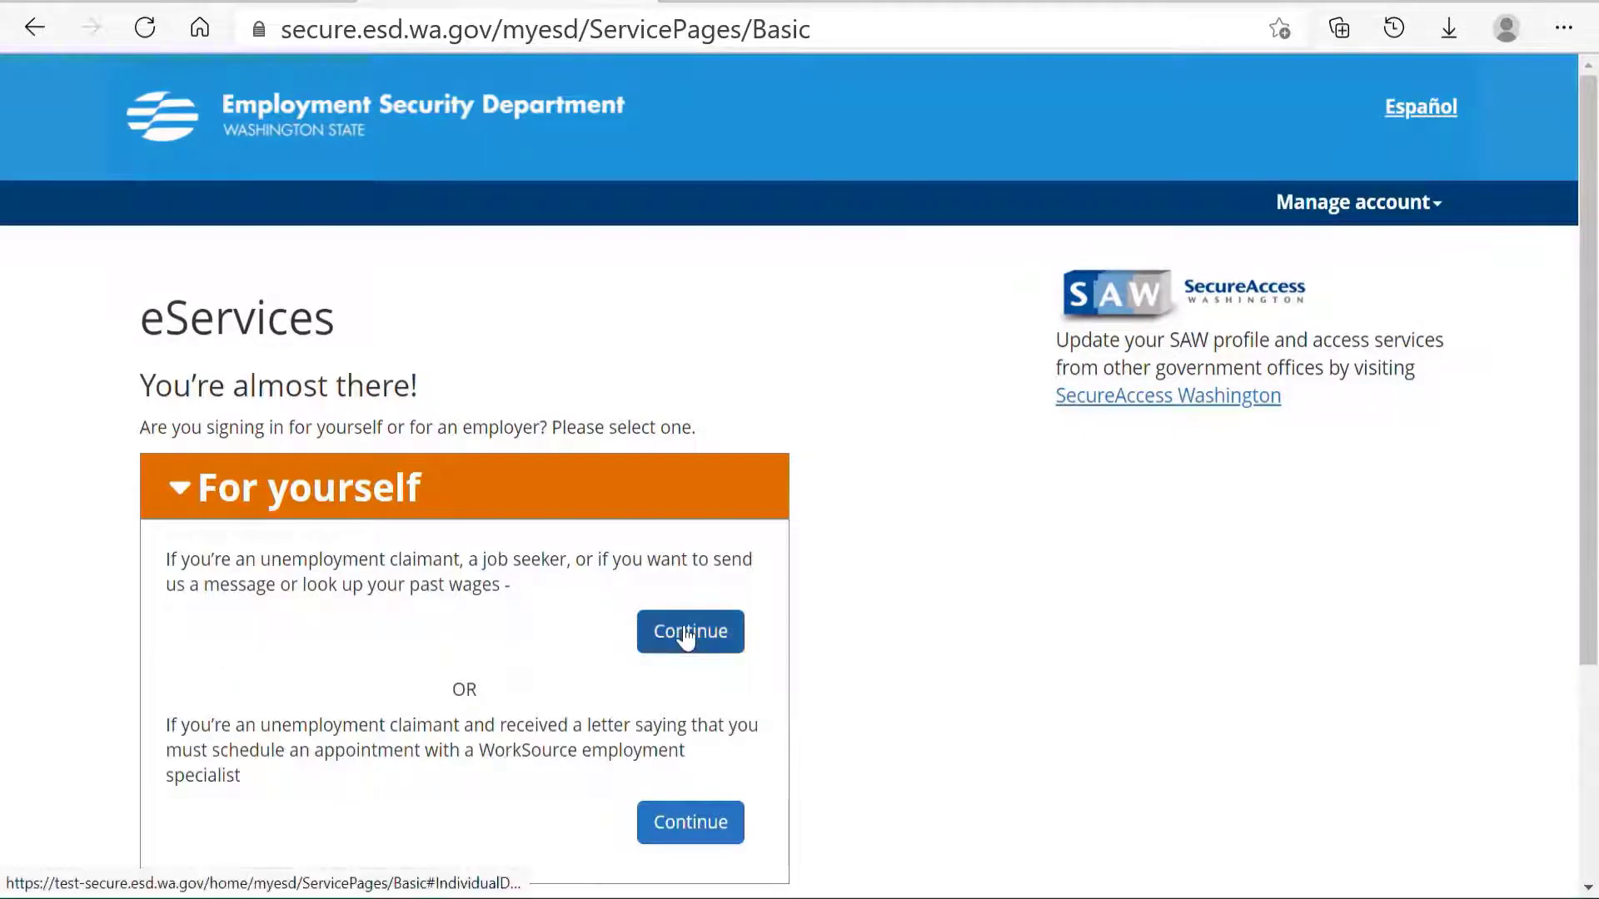
# Continue under For yourself as a claimant, then choose Verify my identity
pyautogui.click(690, 631)
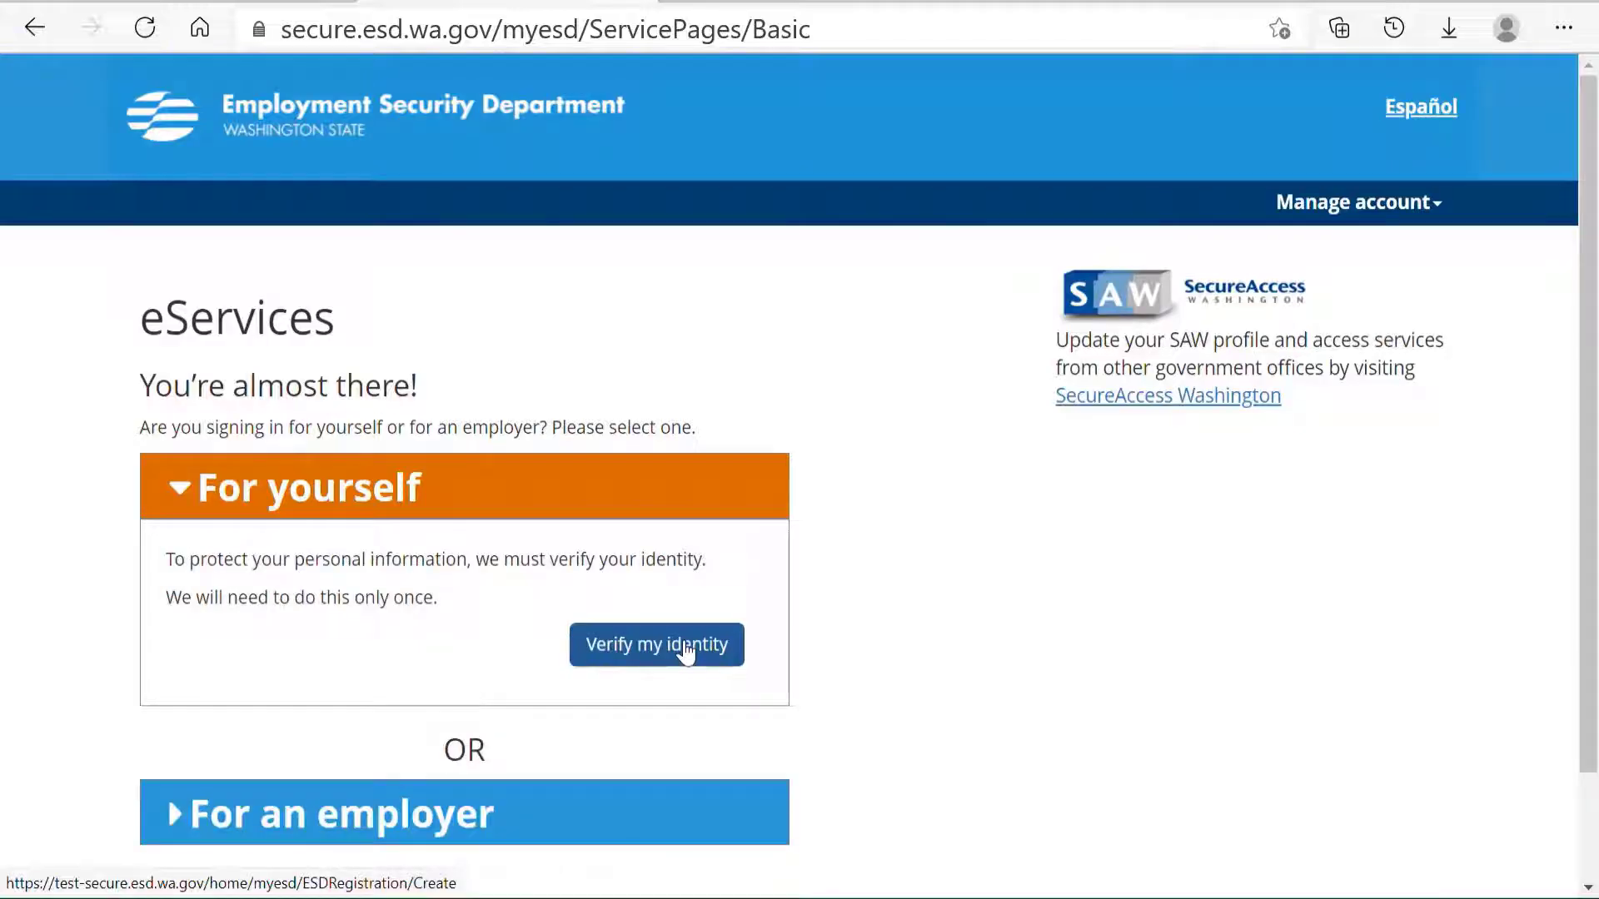
pyautogui.moveTo(599, 660)
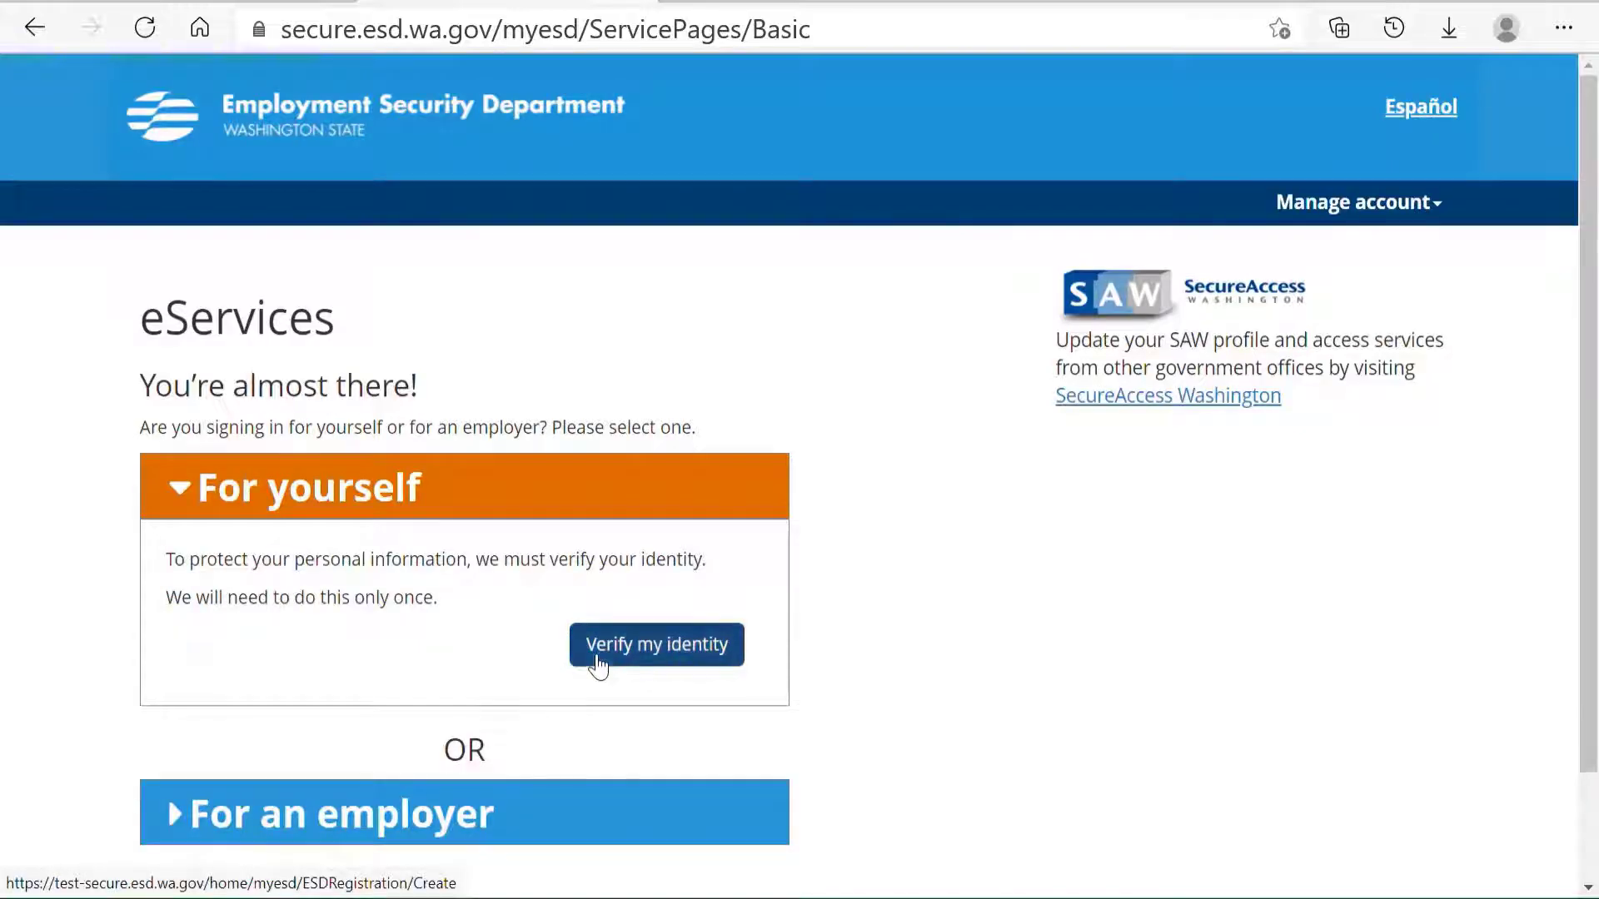
pyautogui.click(655, 643)
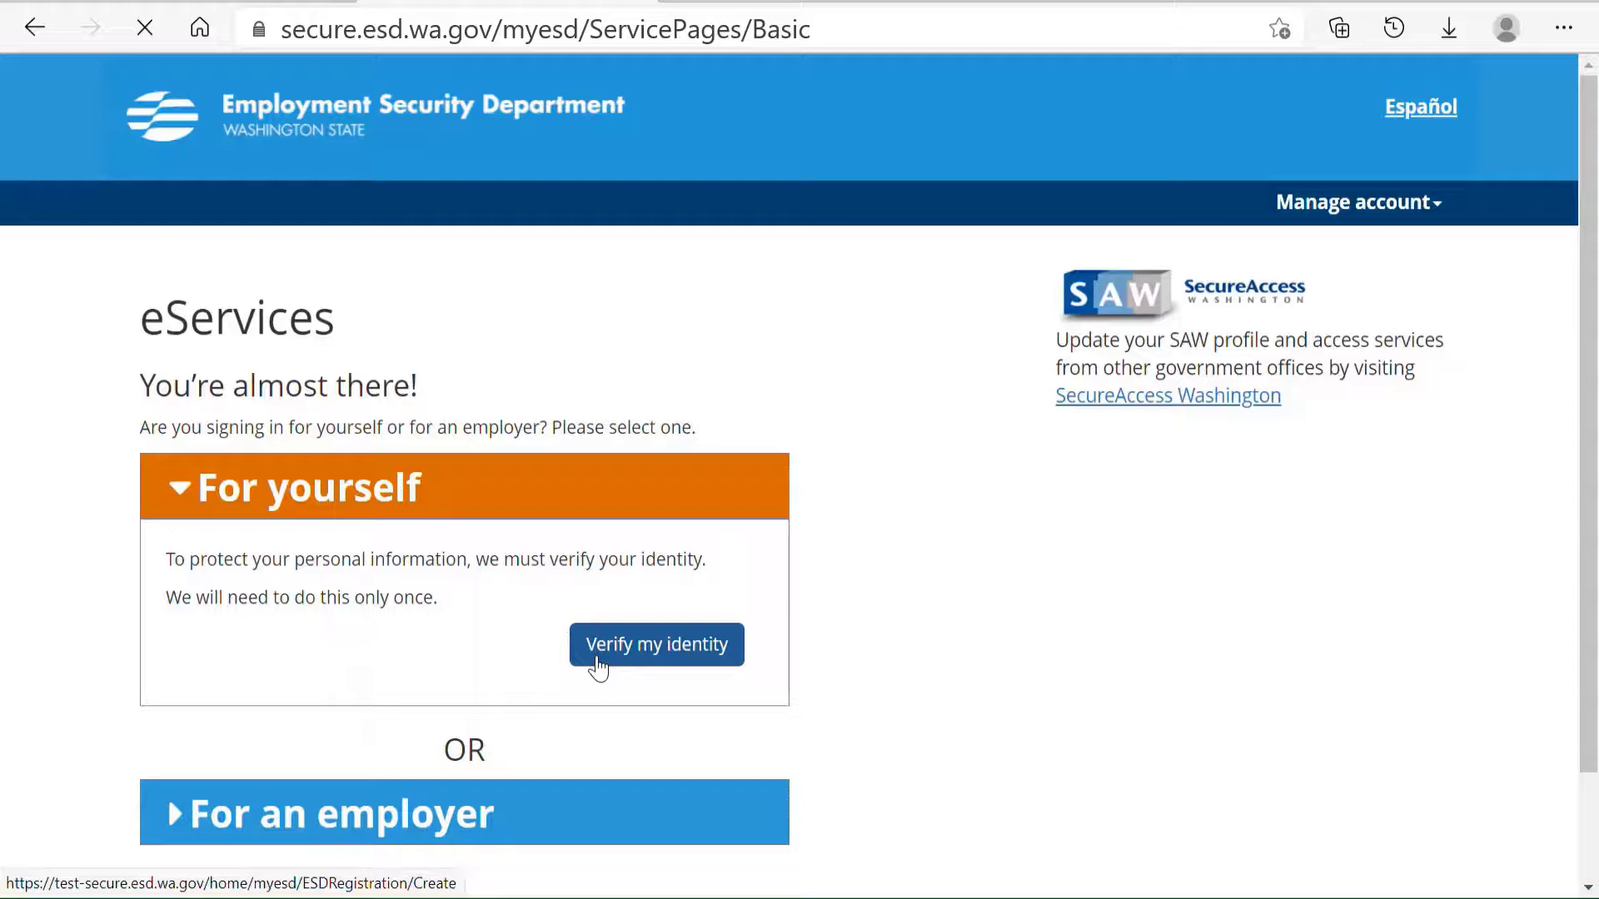
pyautogui.click(655, 643)
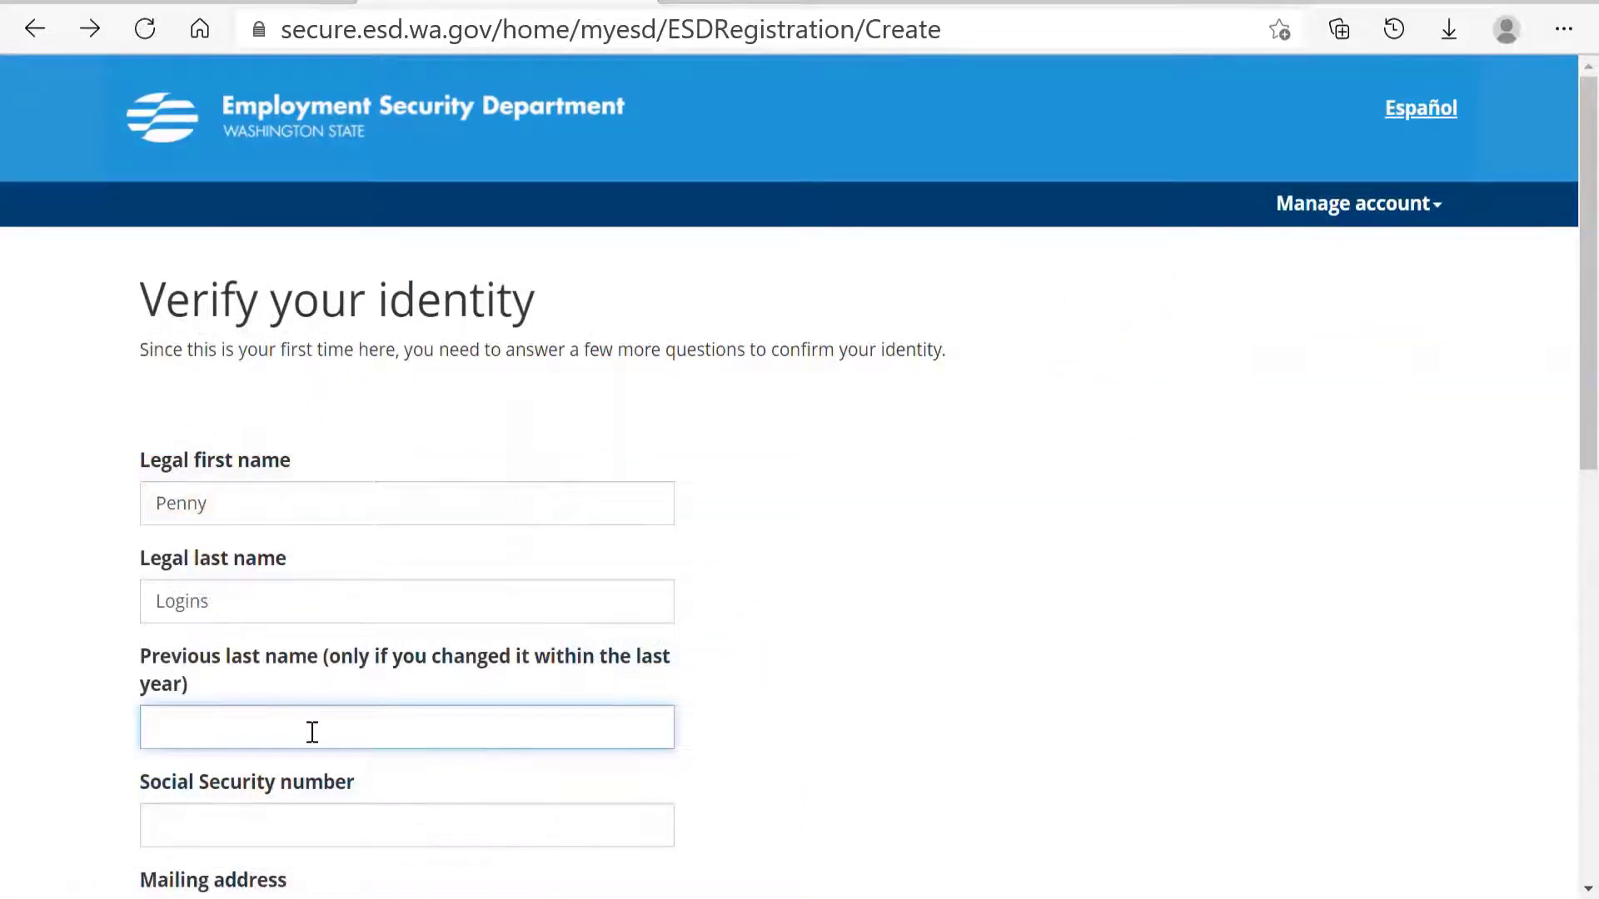
pyautogui.click(405, 825)
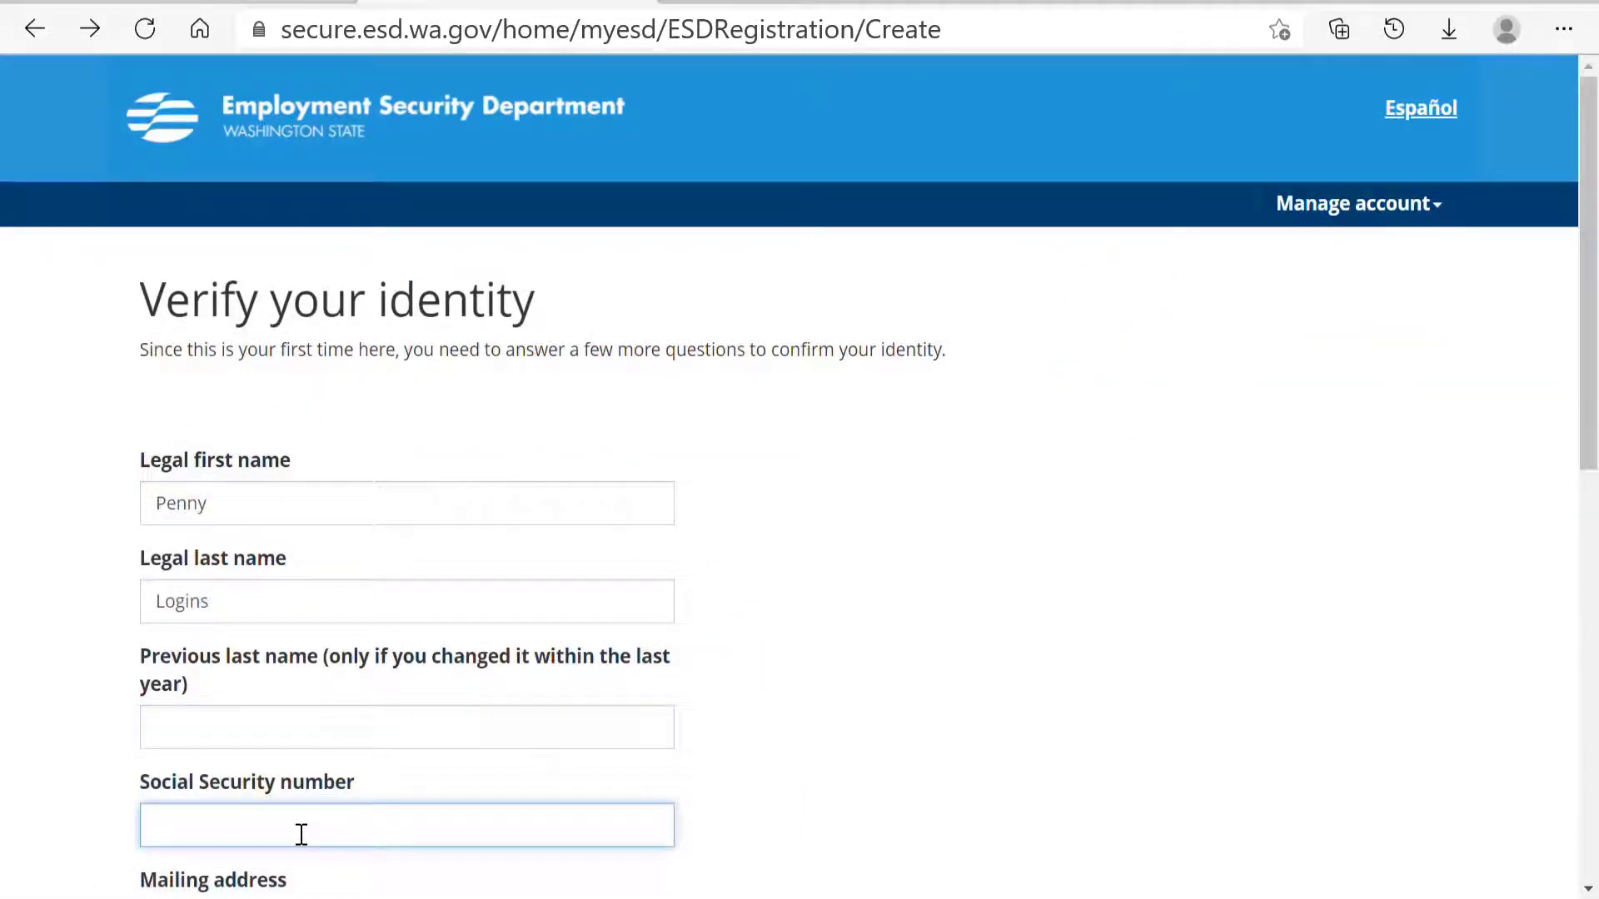
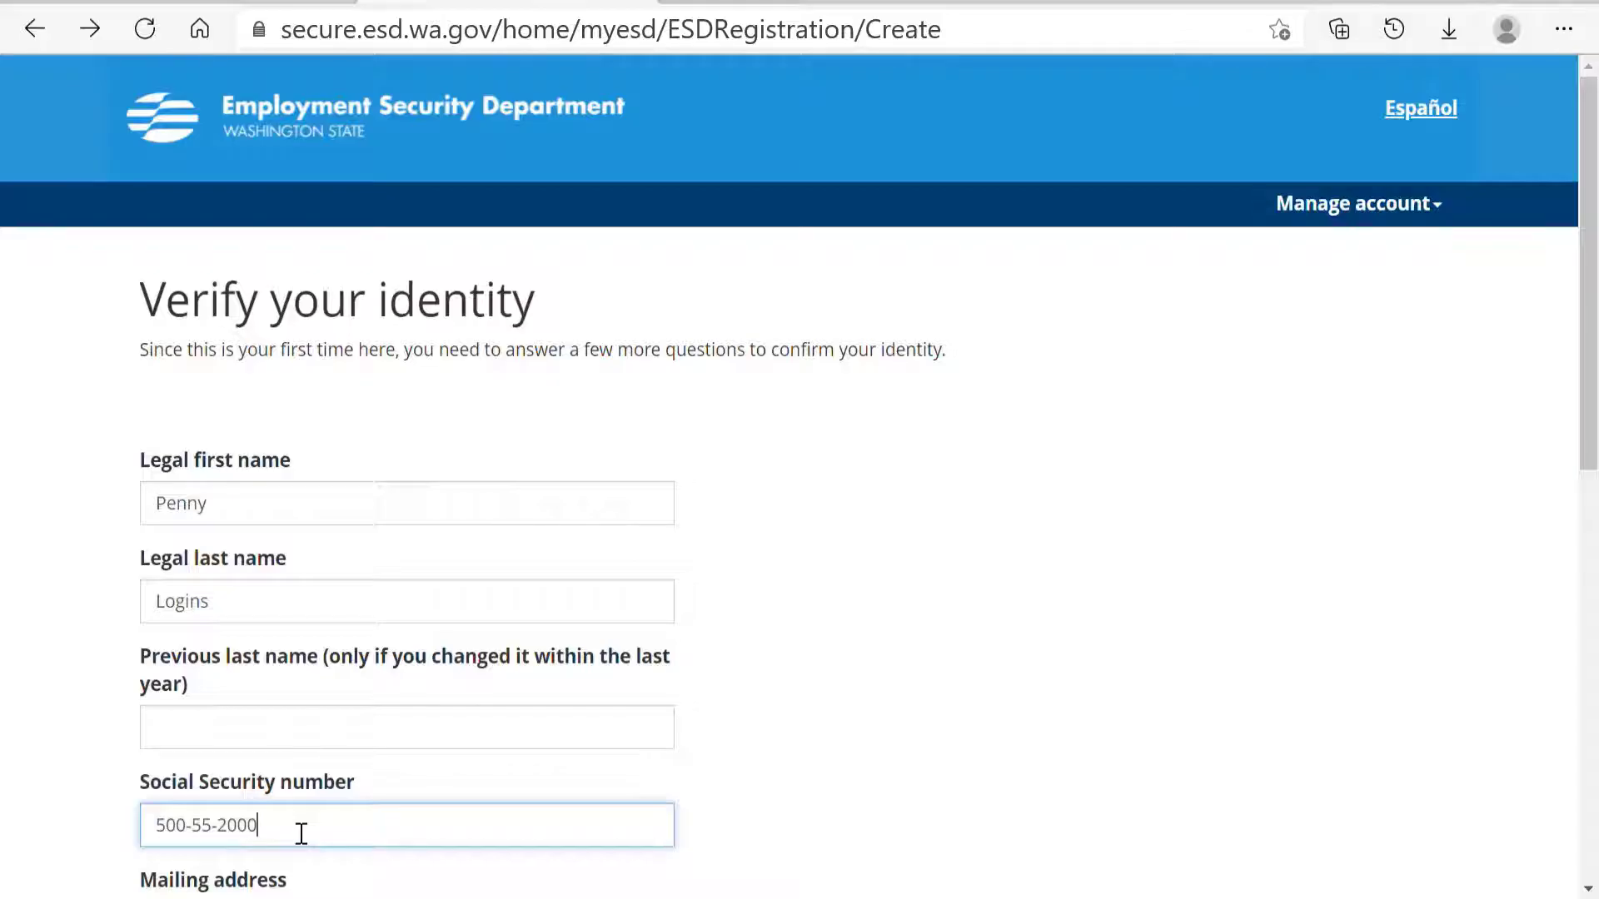
pyautogui.moveTo(833, 833)
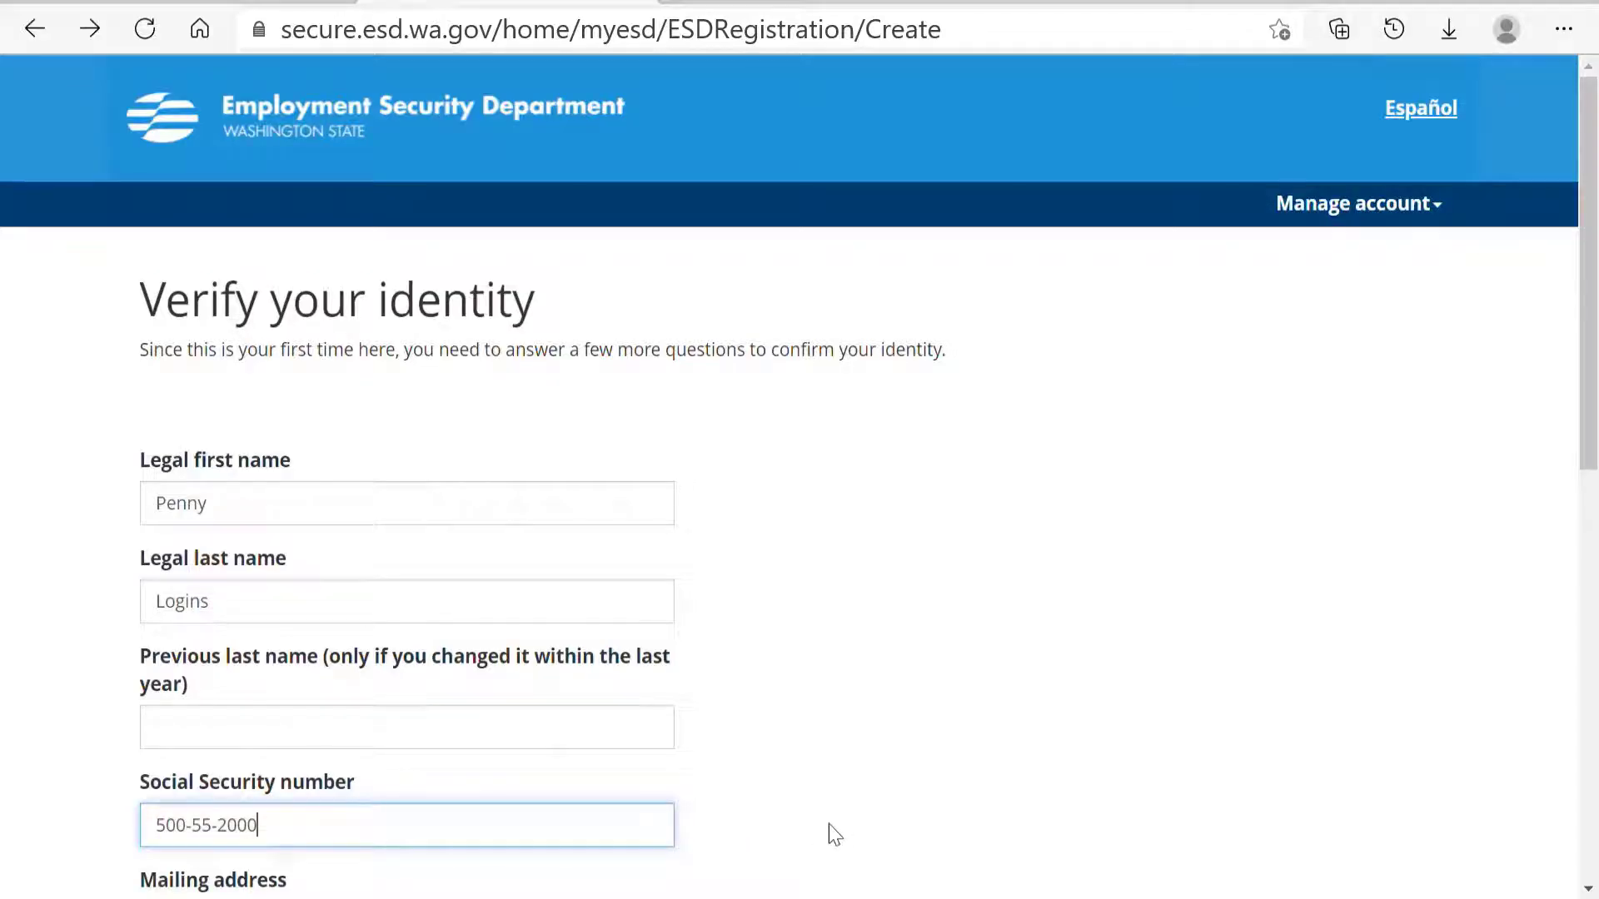
pyautogui.scroll(-3)
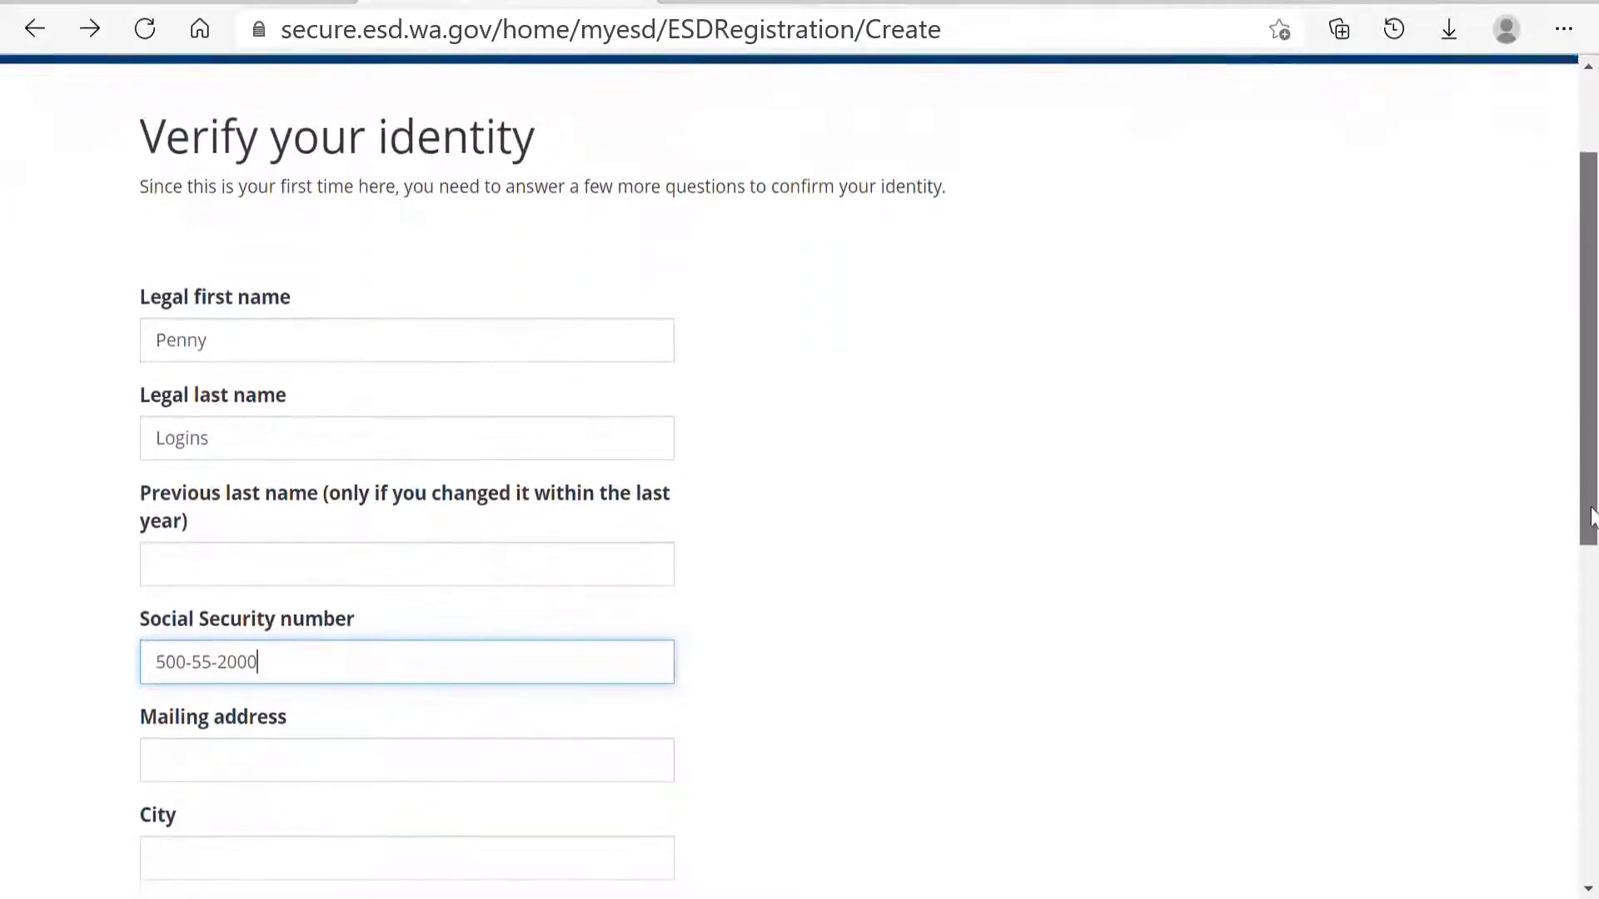
pyautogui.scroll(-3)
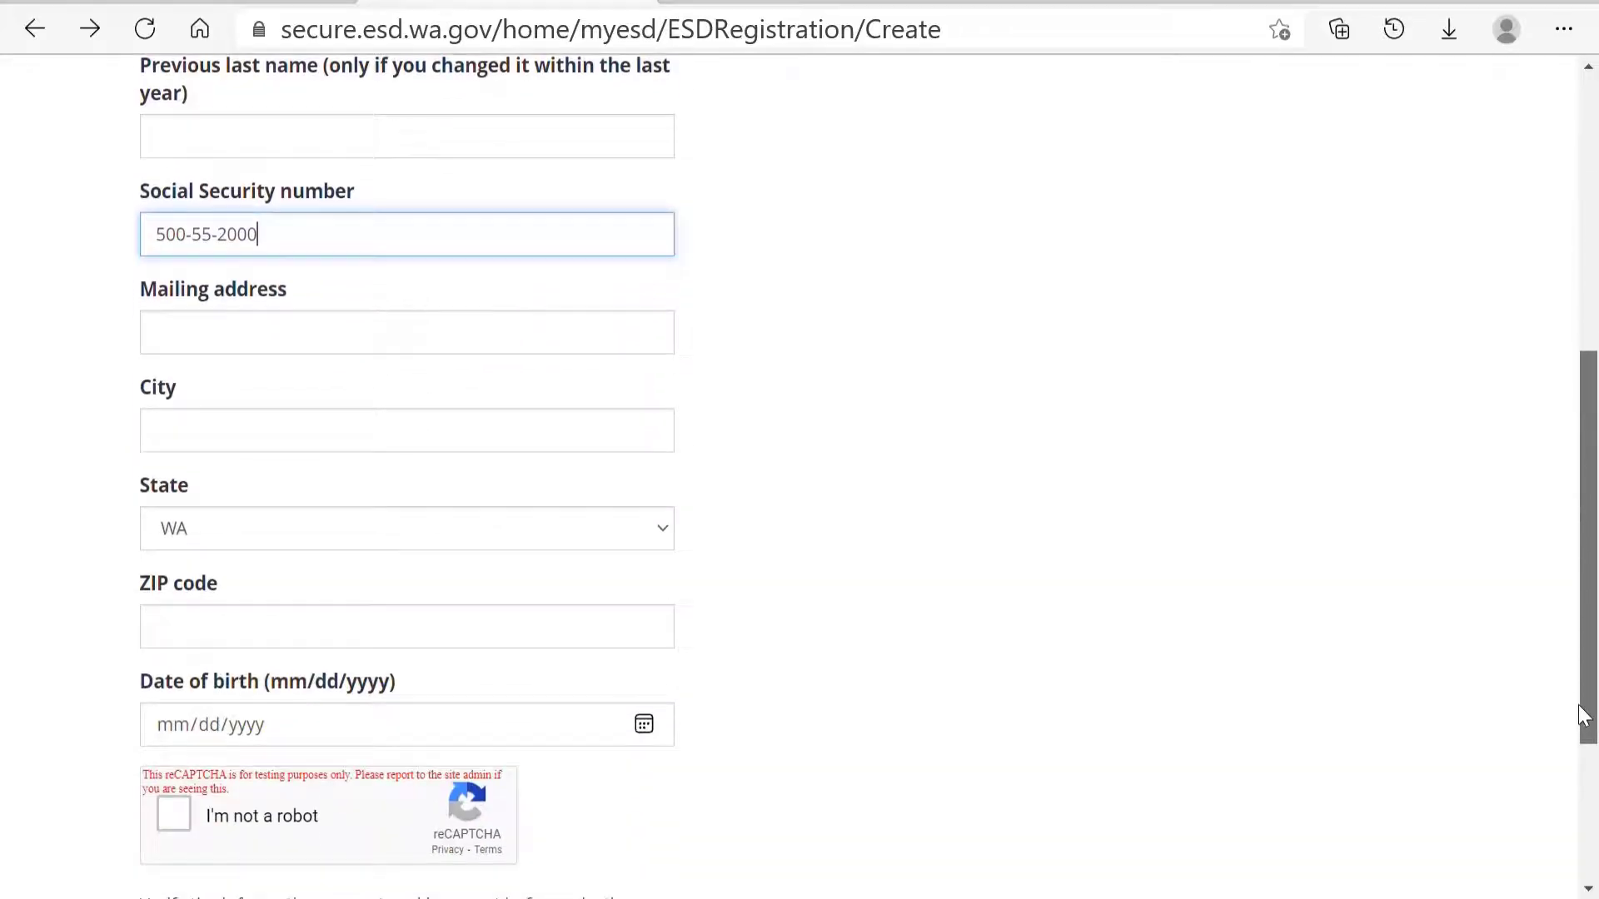
pyautogui.click(405, 218)
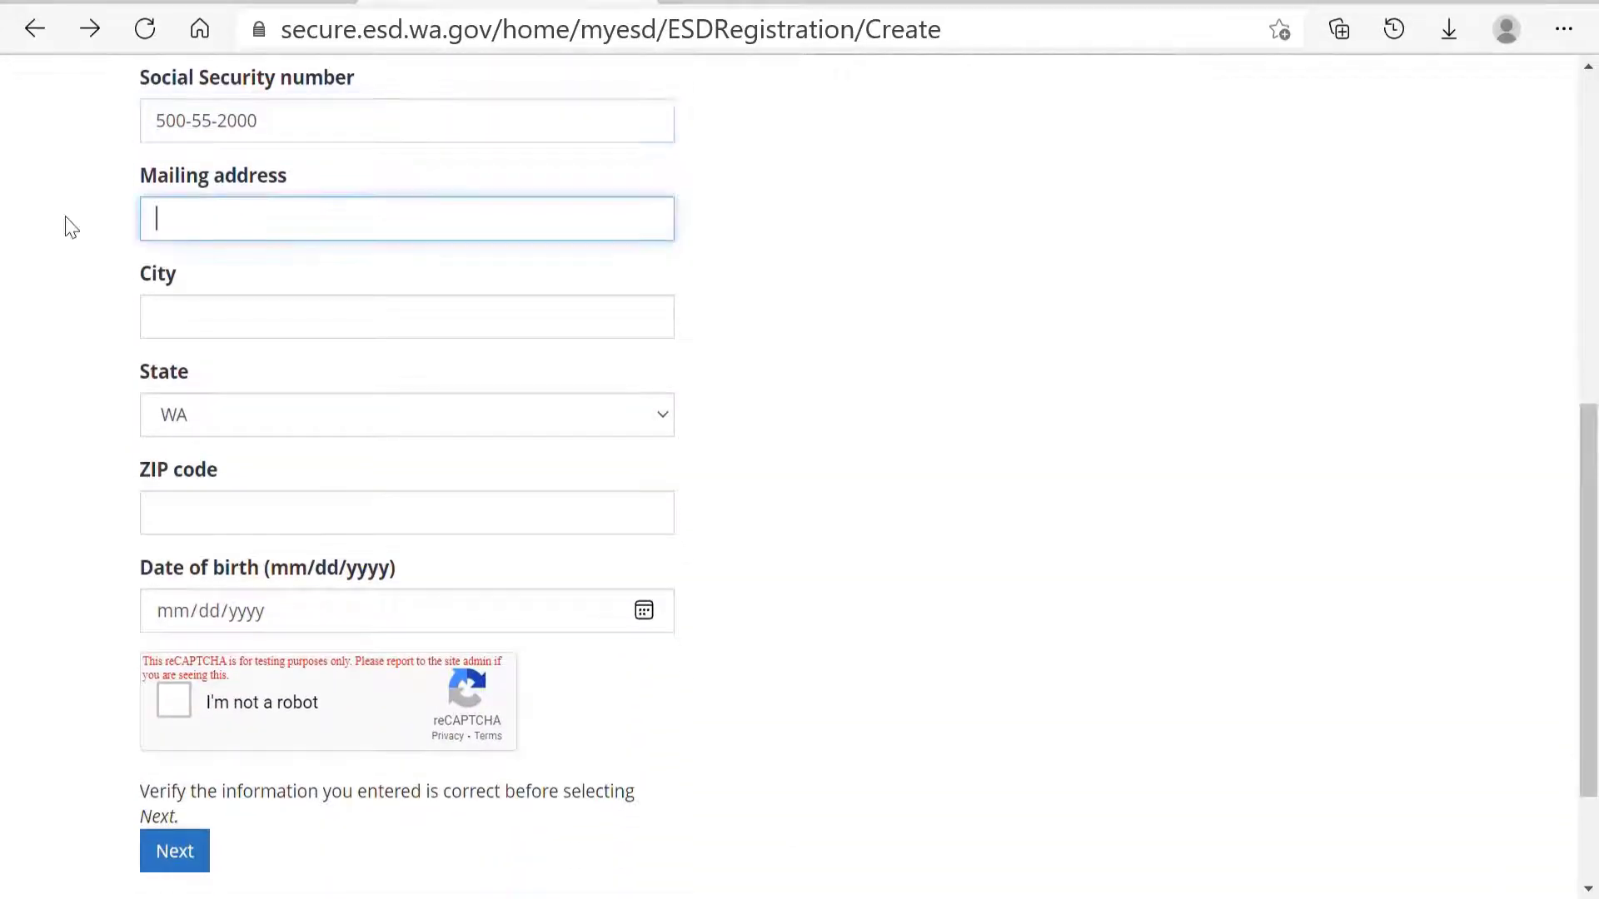
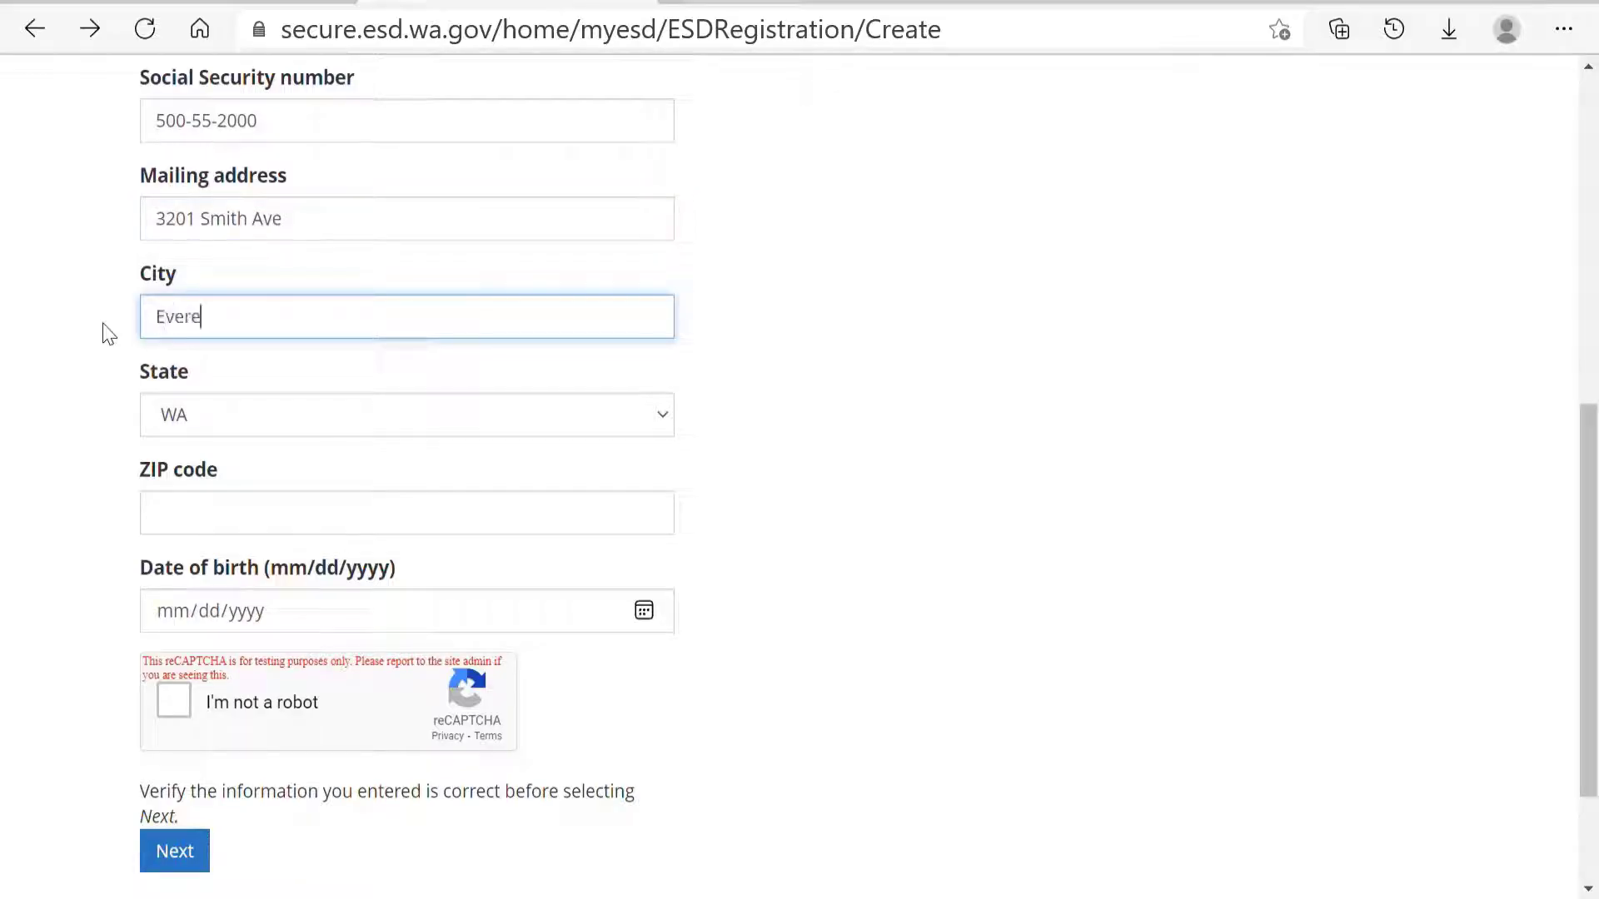
pyautogui.write('98201')
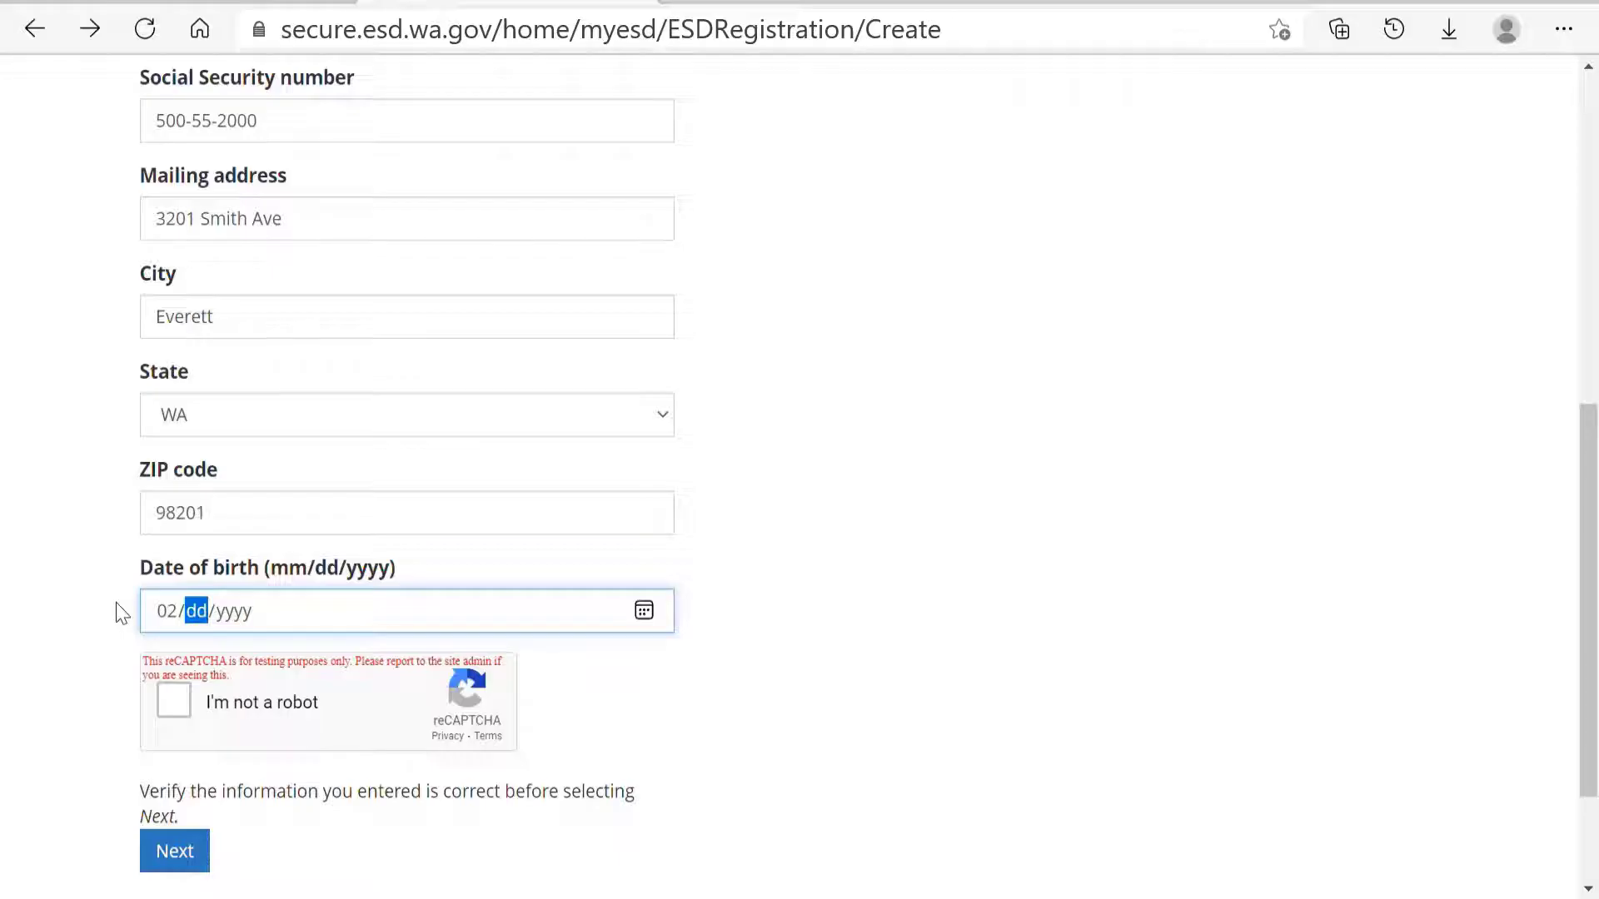
pyautogui.write('20')
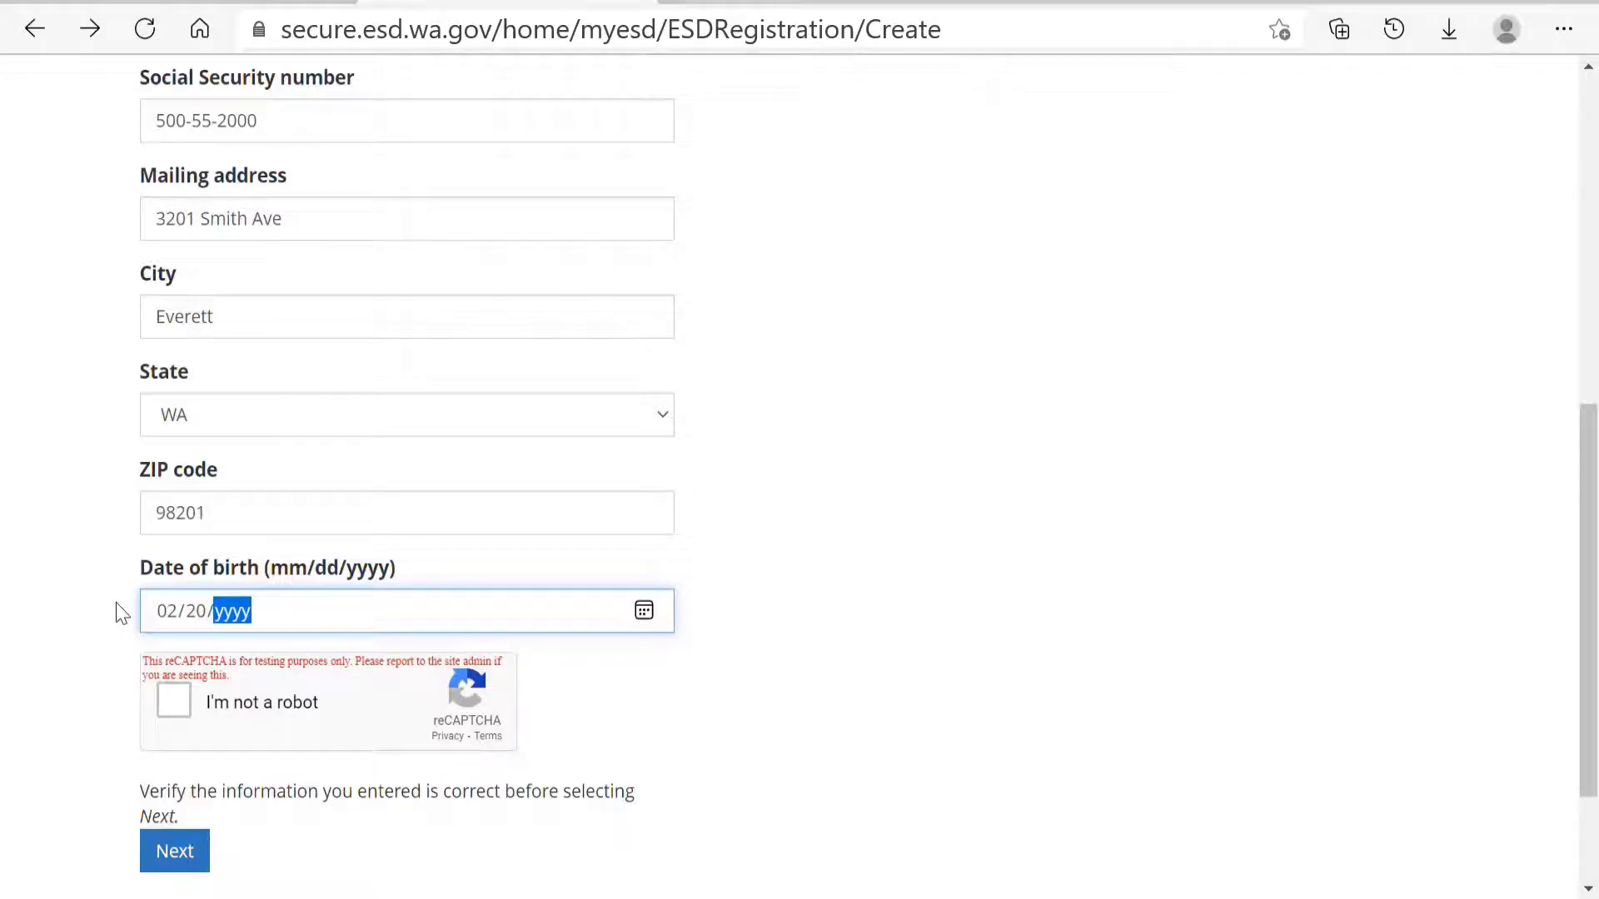
pyautogui.write('2002')
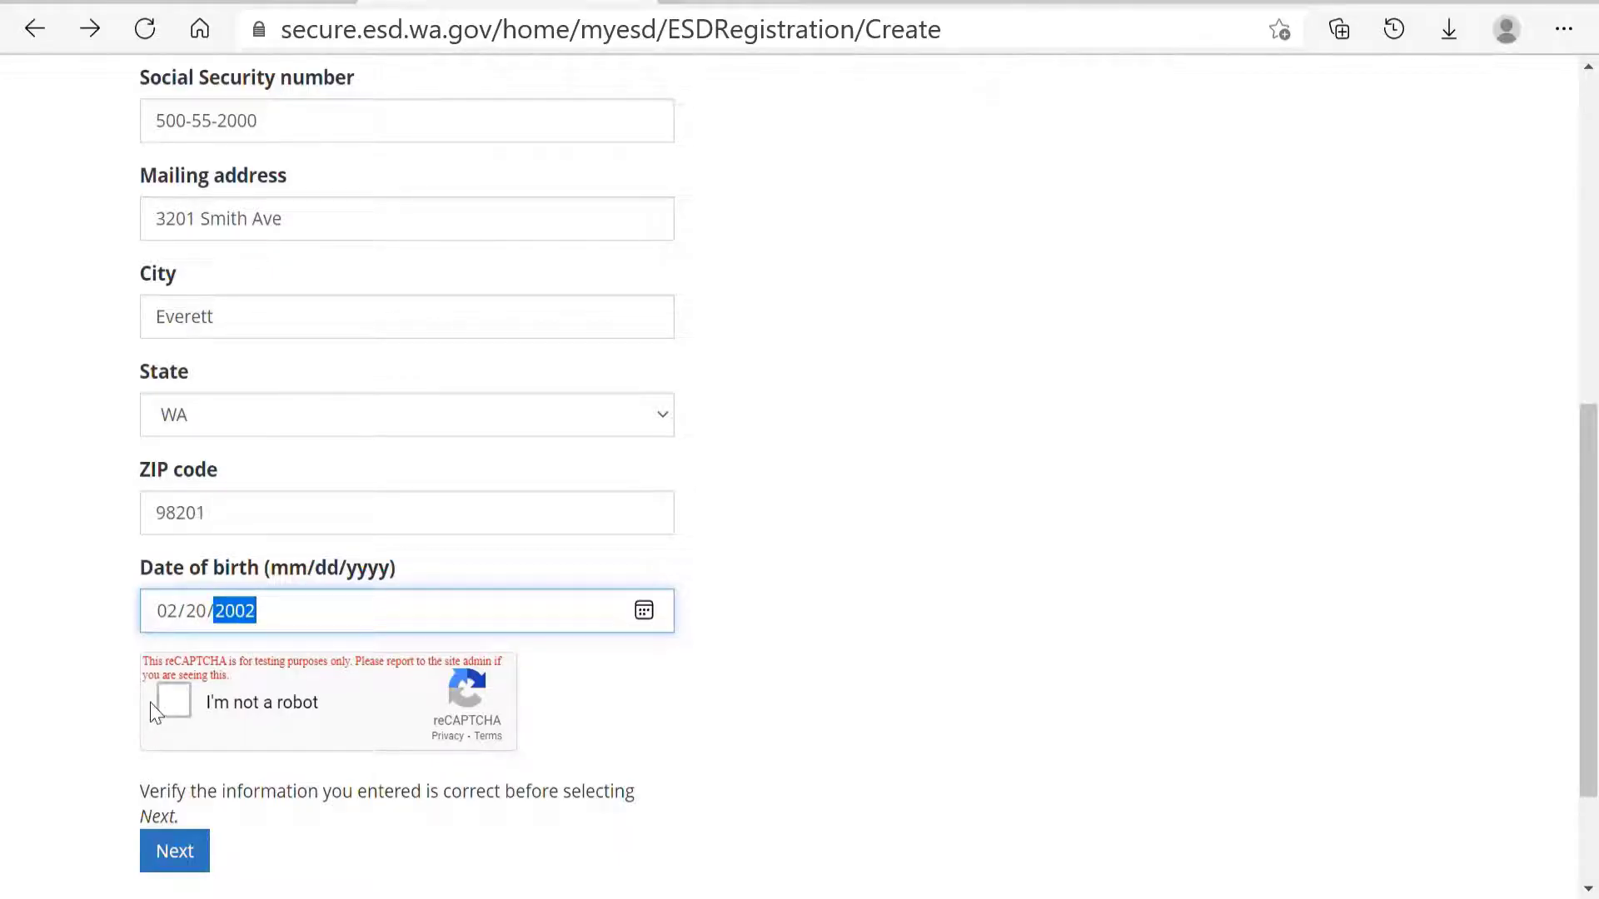
pyautogui.click(170, 701)
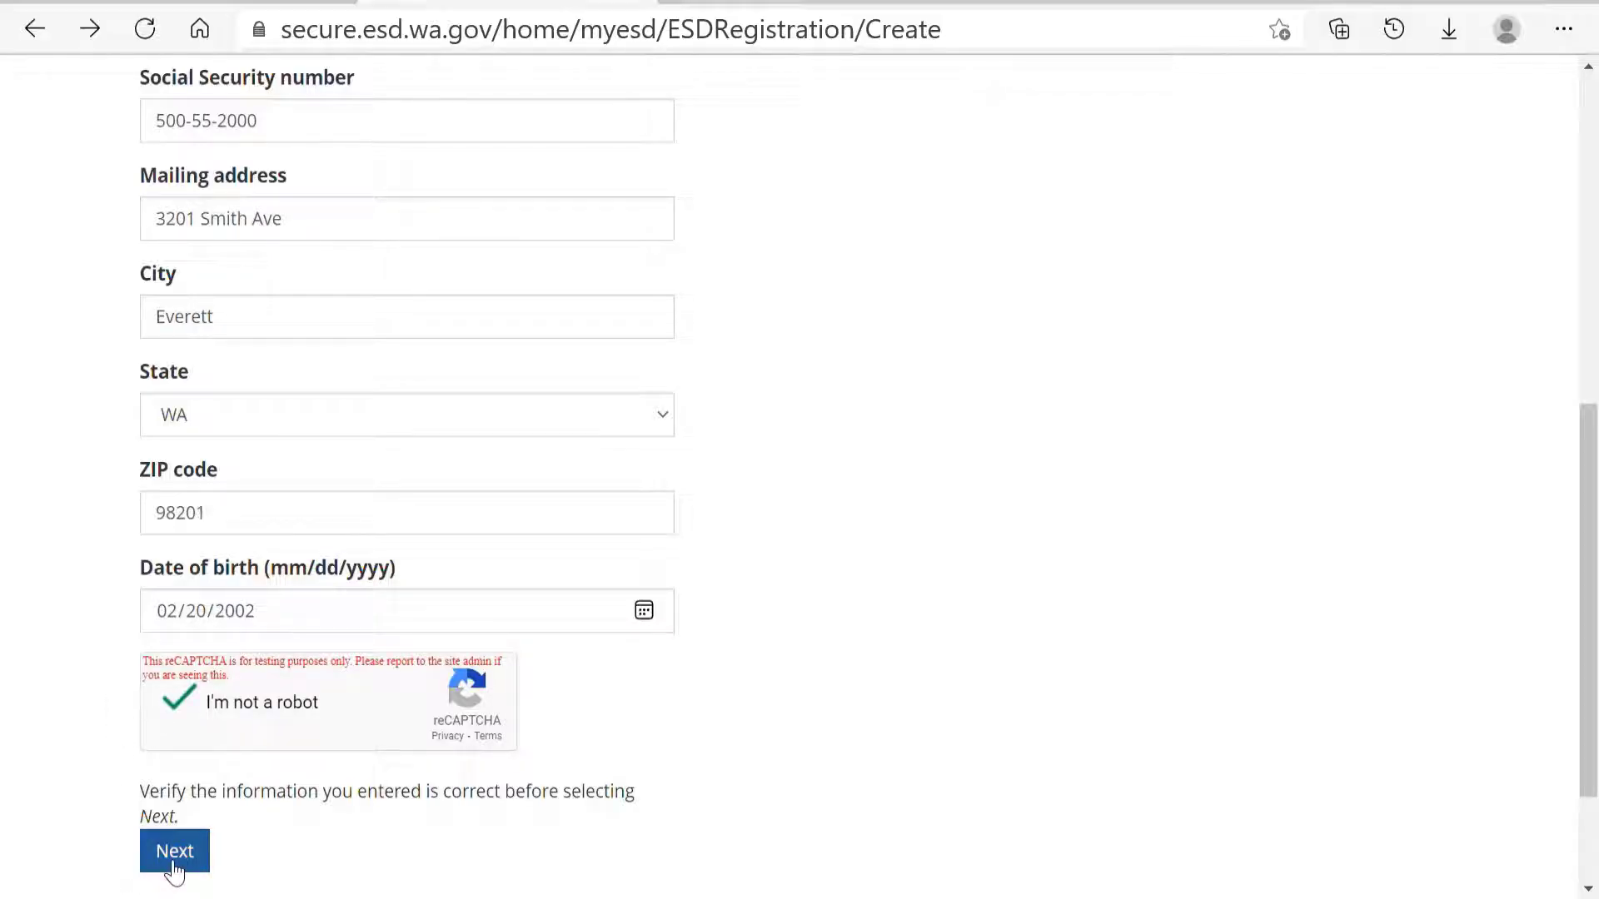
pyautogui.click(173, 850)
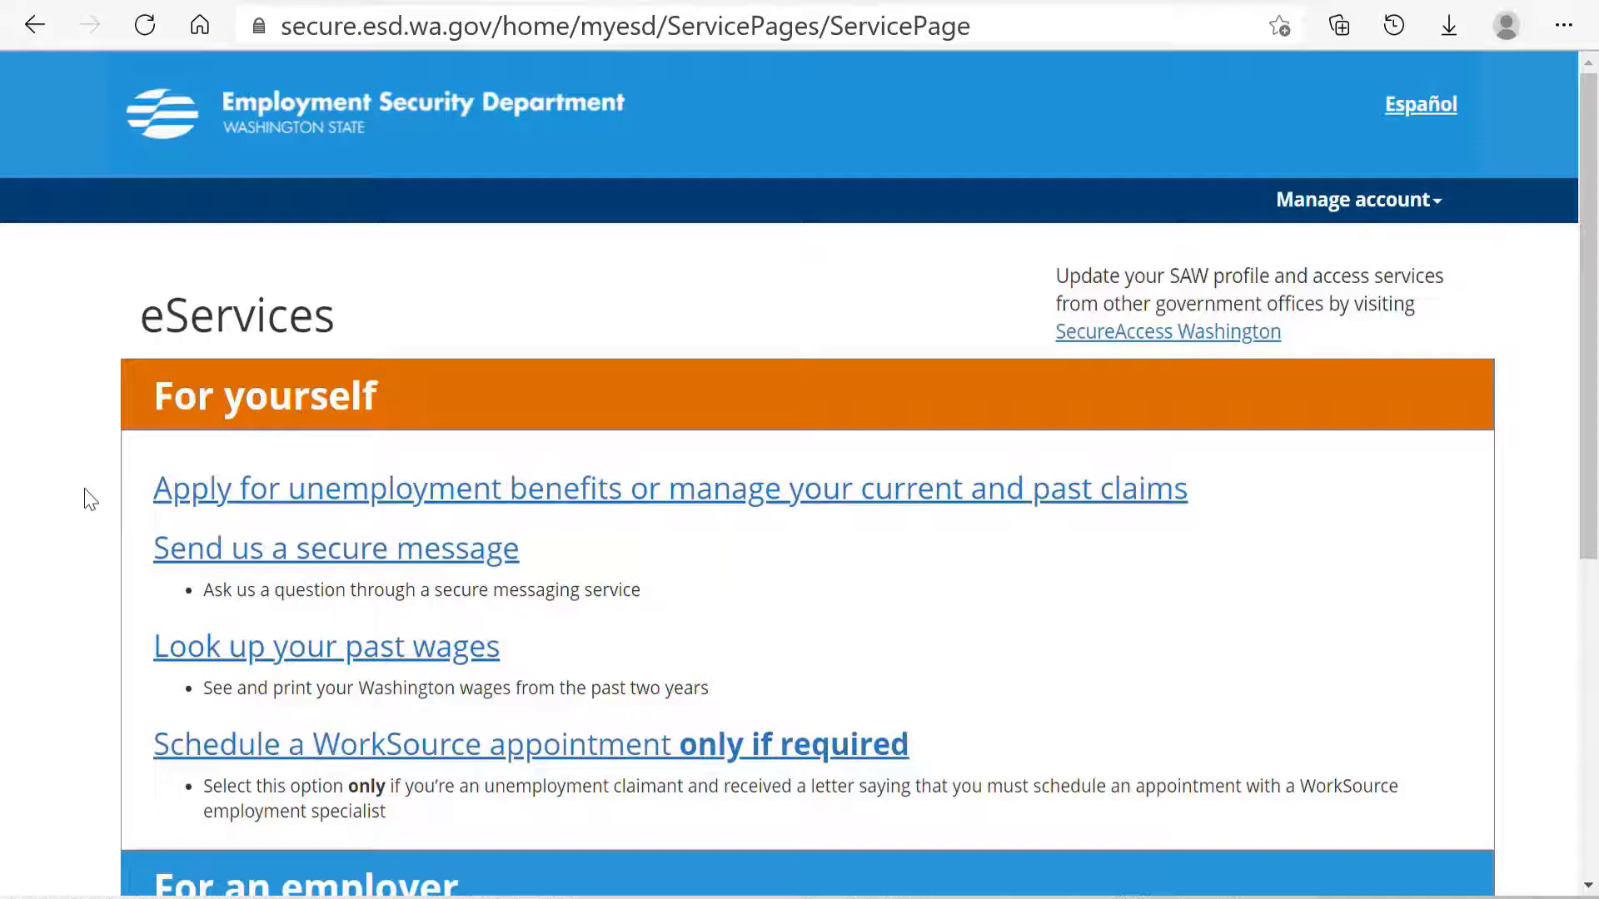
pyautogui.moveTo(278, 508)
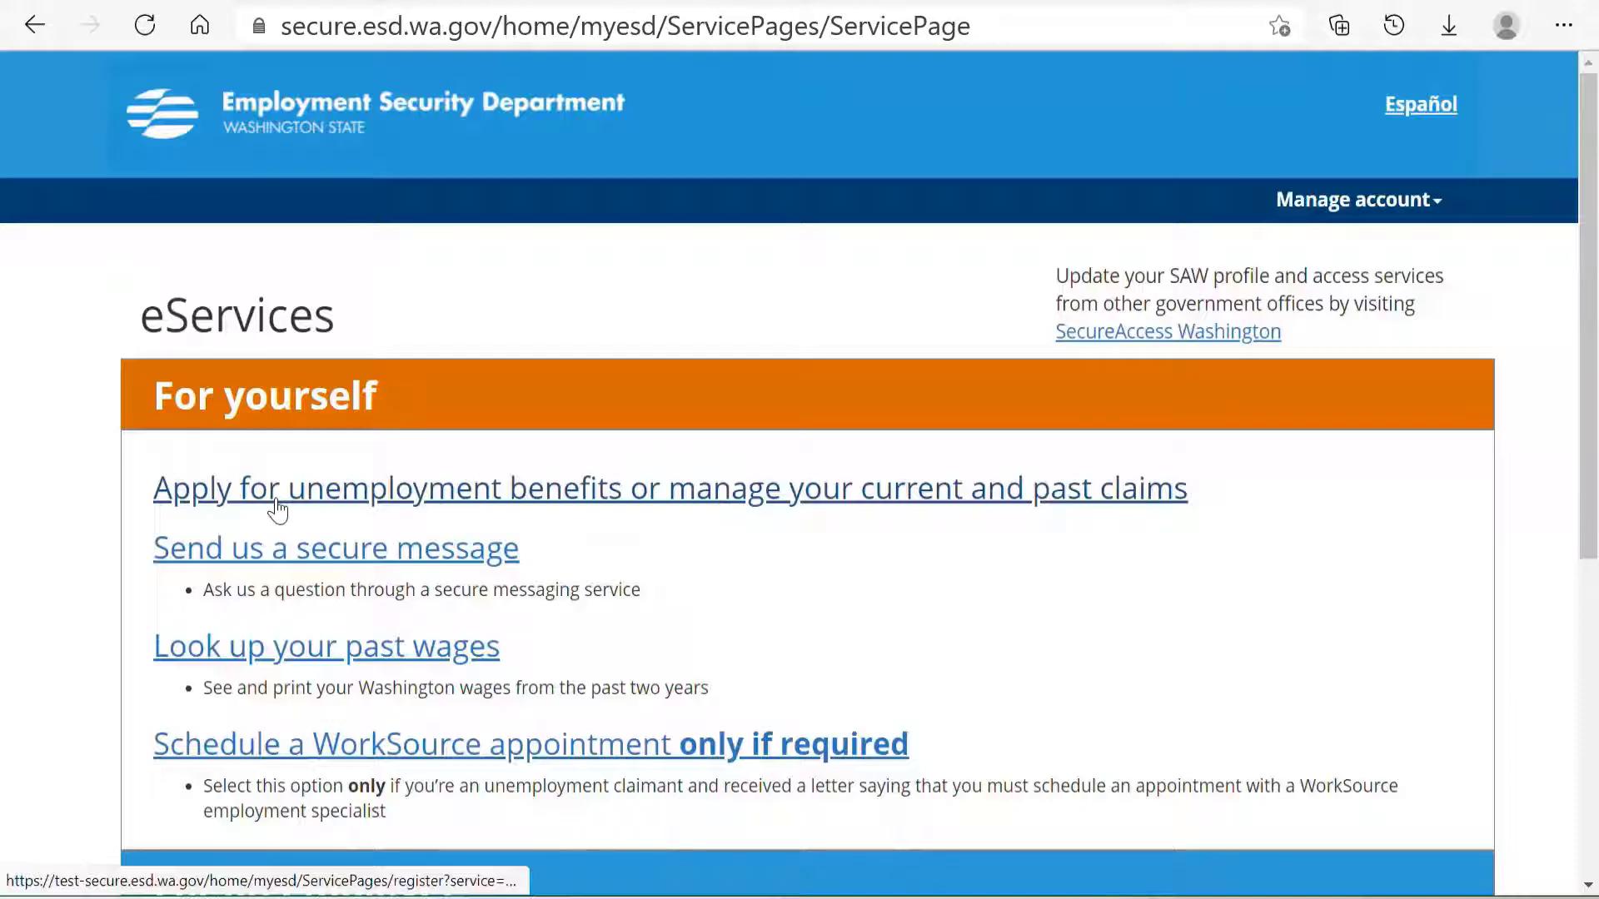
# Select 'Apply for unemployment benefits or manage your current and past claims'
pyautogui.click(667, 487)
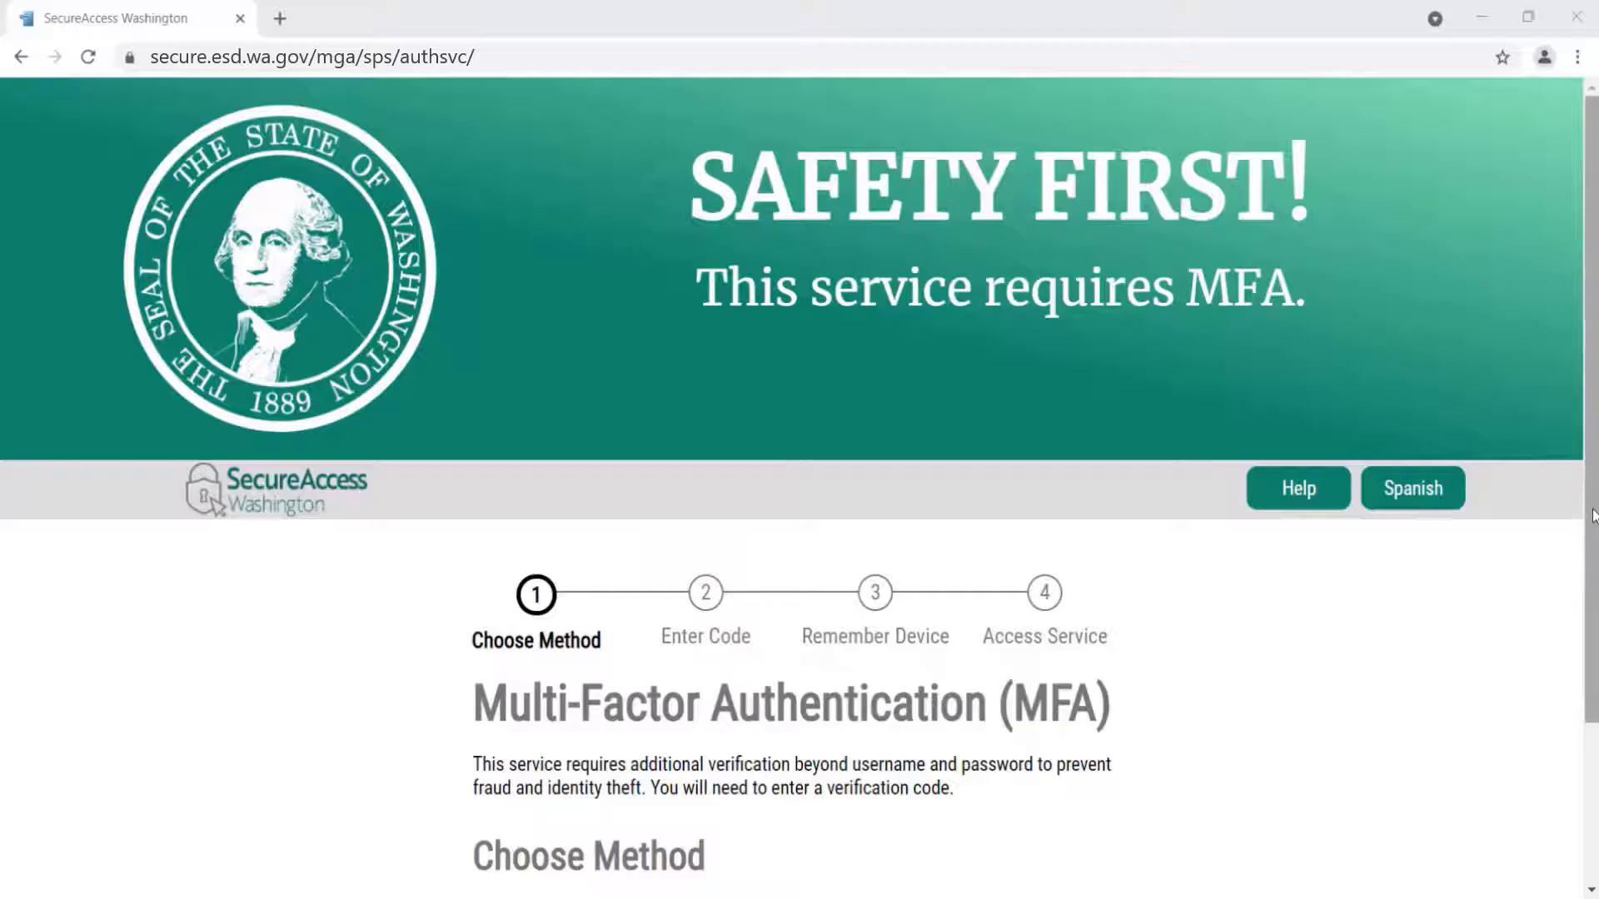
# Choose email as the MFA method for receiving the verification code
pyautogui.scroll(-3)
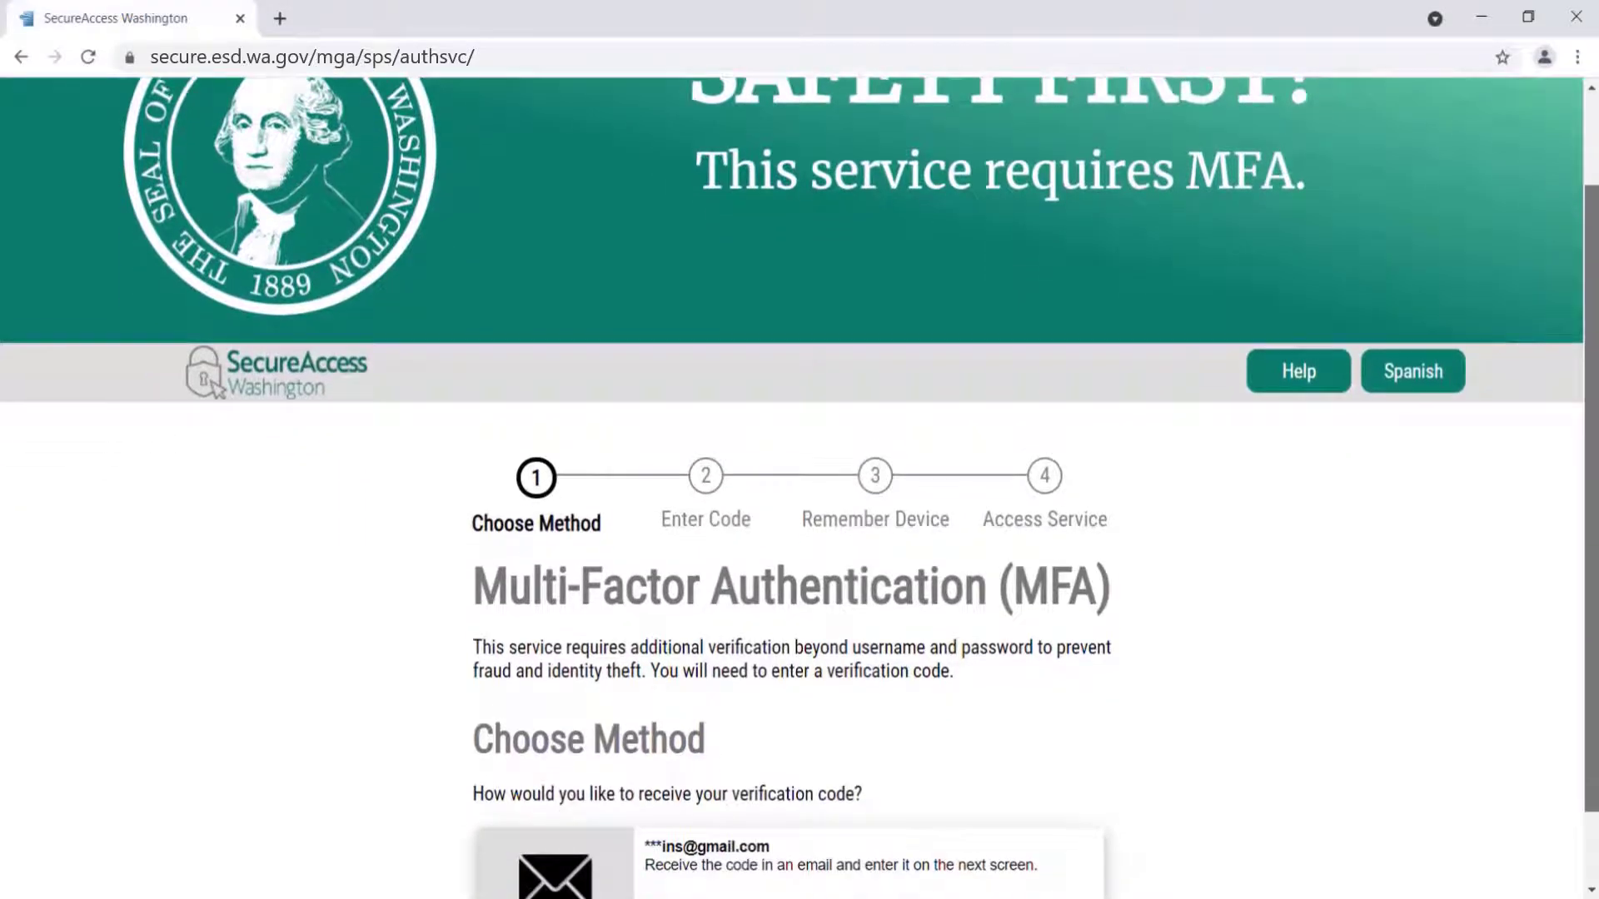
pyautogui.scroll(-3)
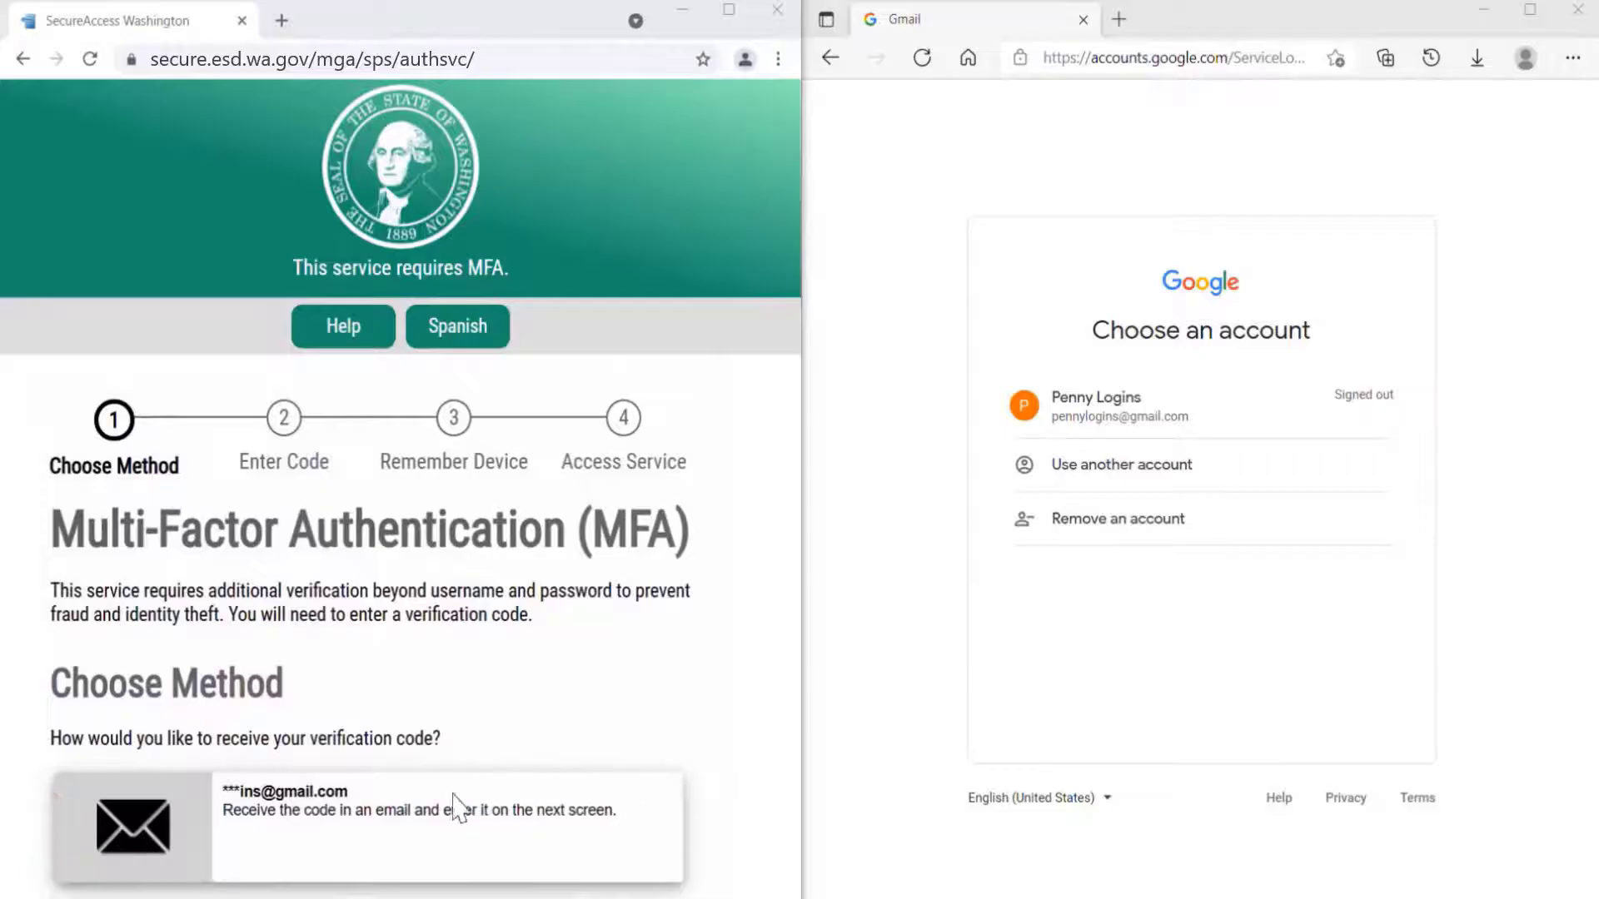
pyautogui.moveTo(323, 857)
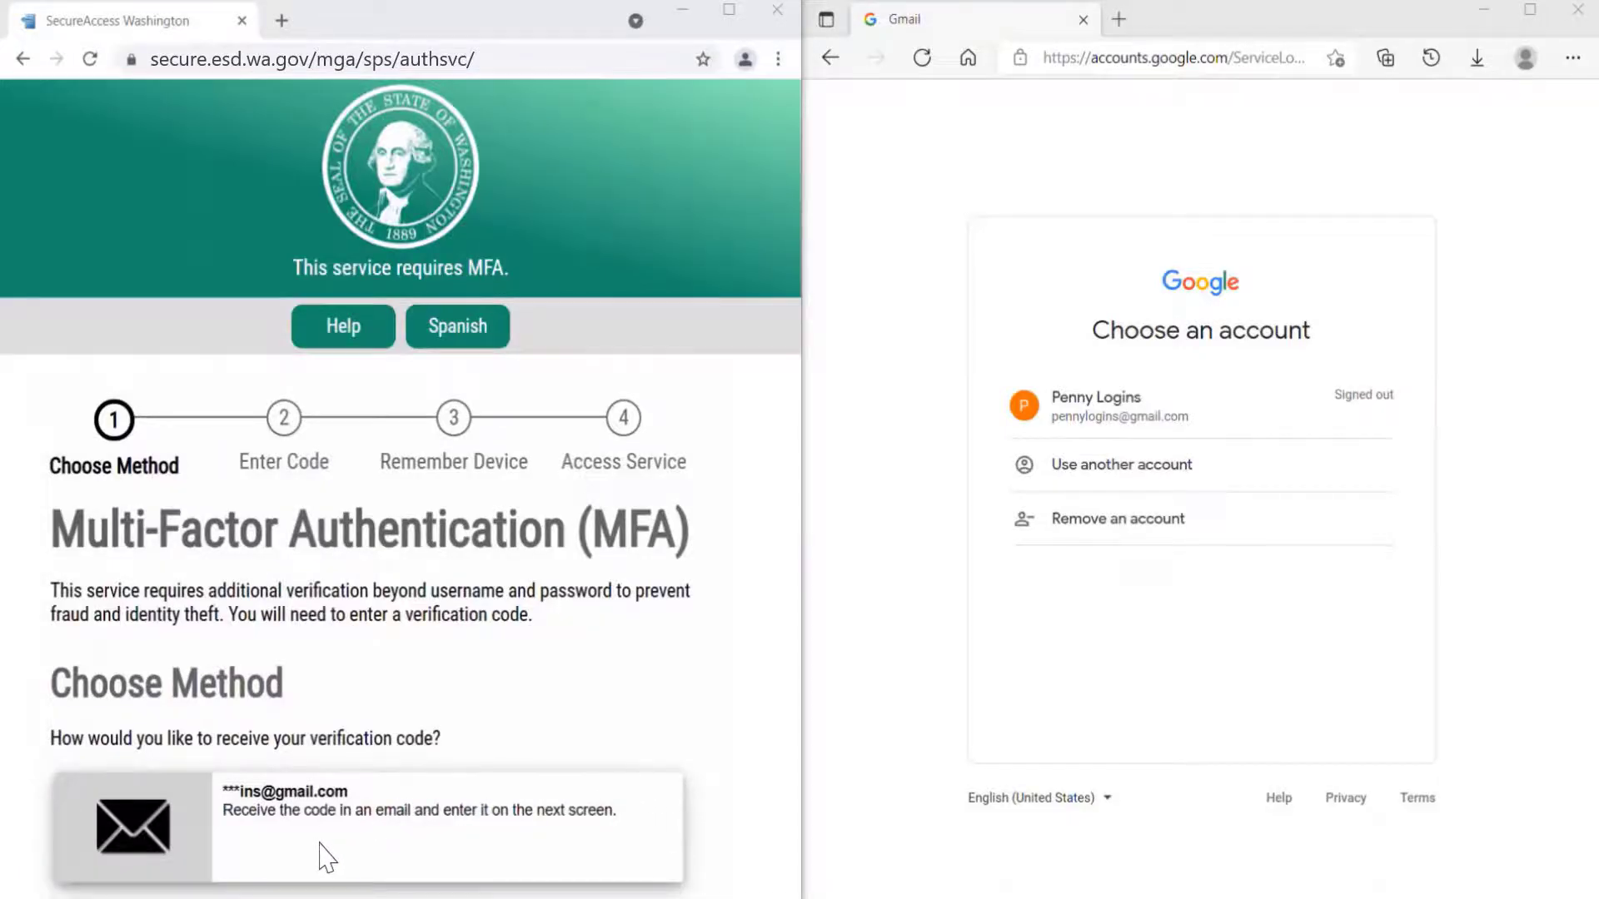
pyautogui.click(364, 827)
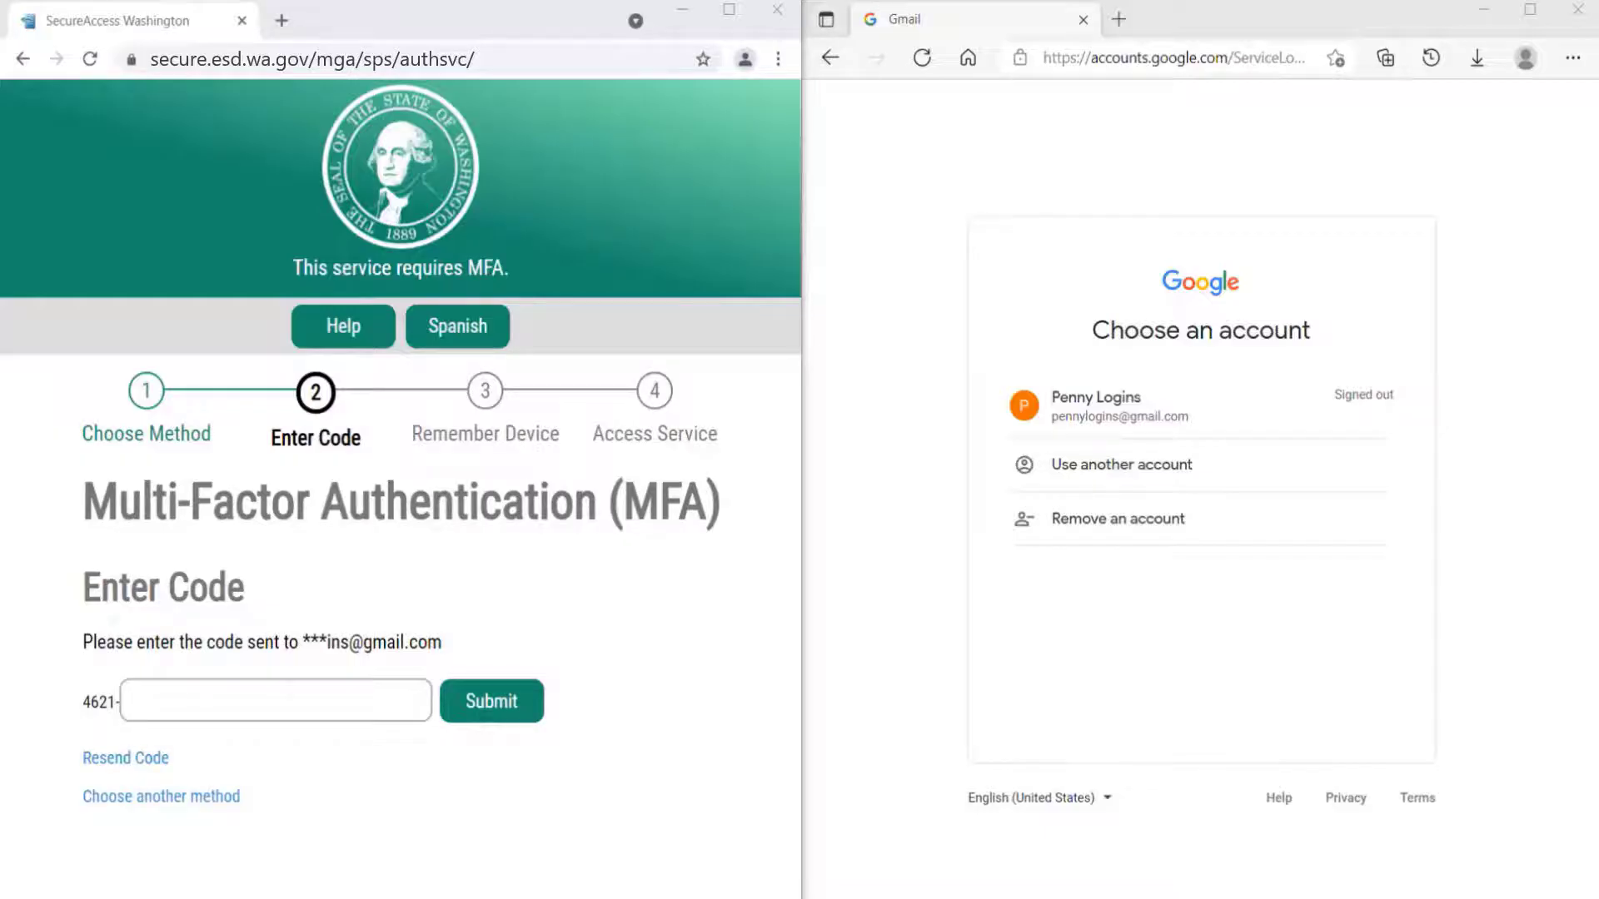
pyautogui.moveTo(666, 604)
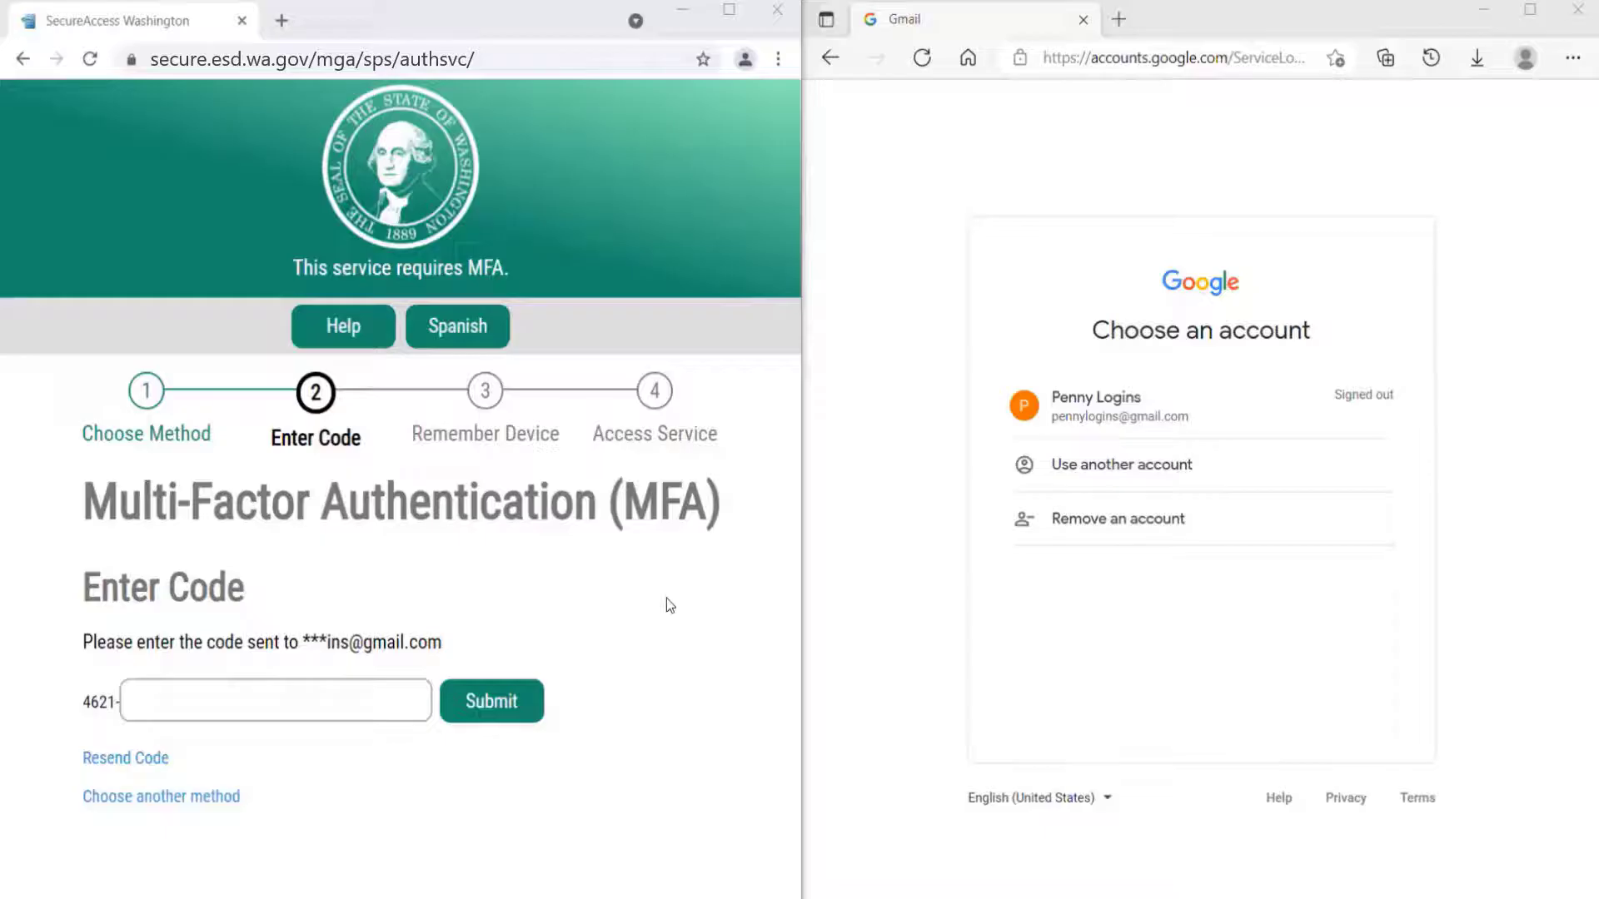
pyautogui.moveTo(689, 608)
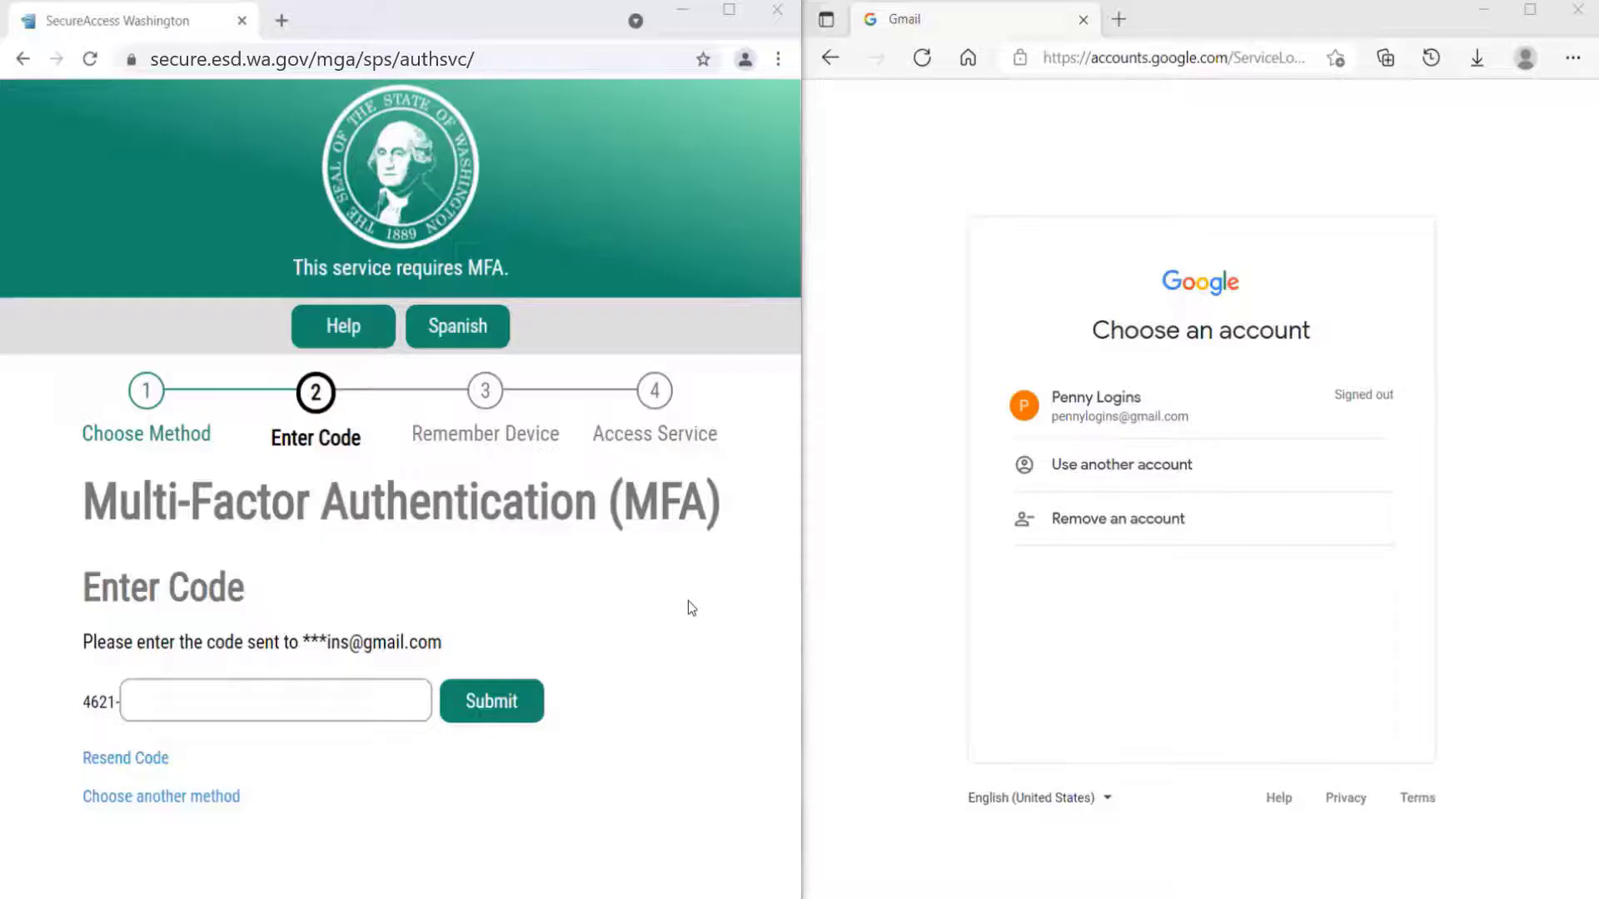
pyautogui.moveTo(1091, 405)
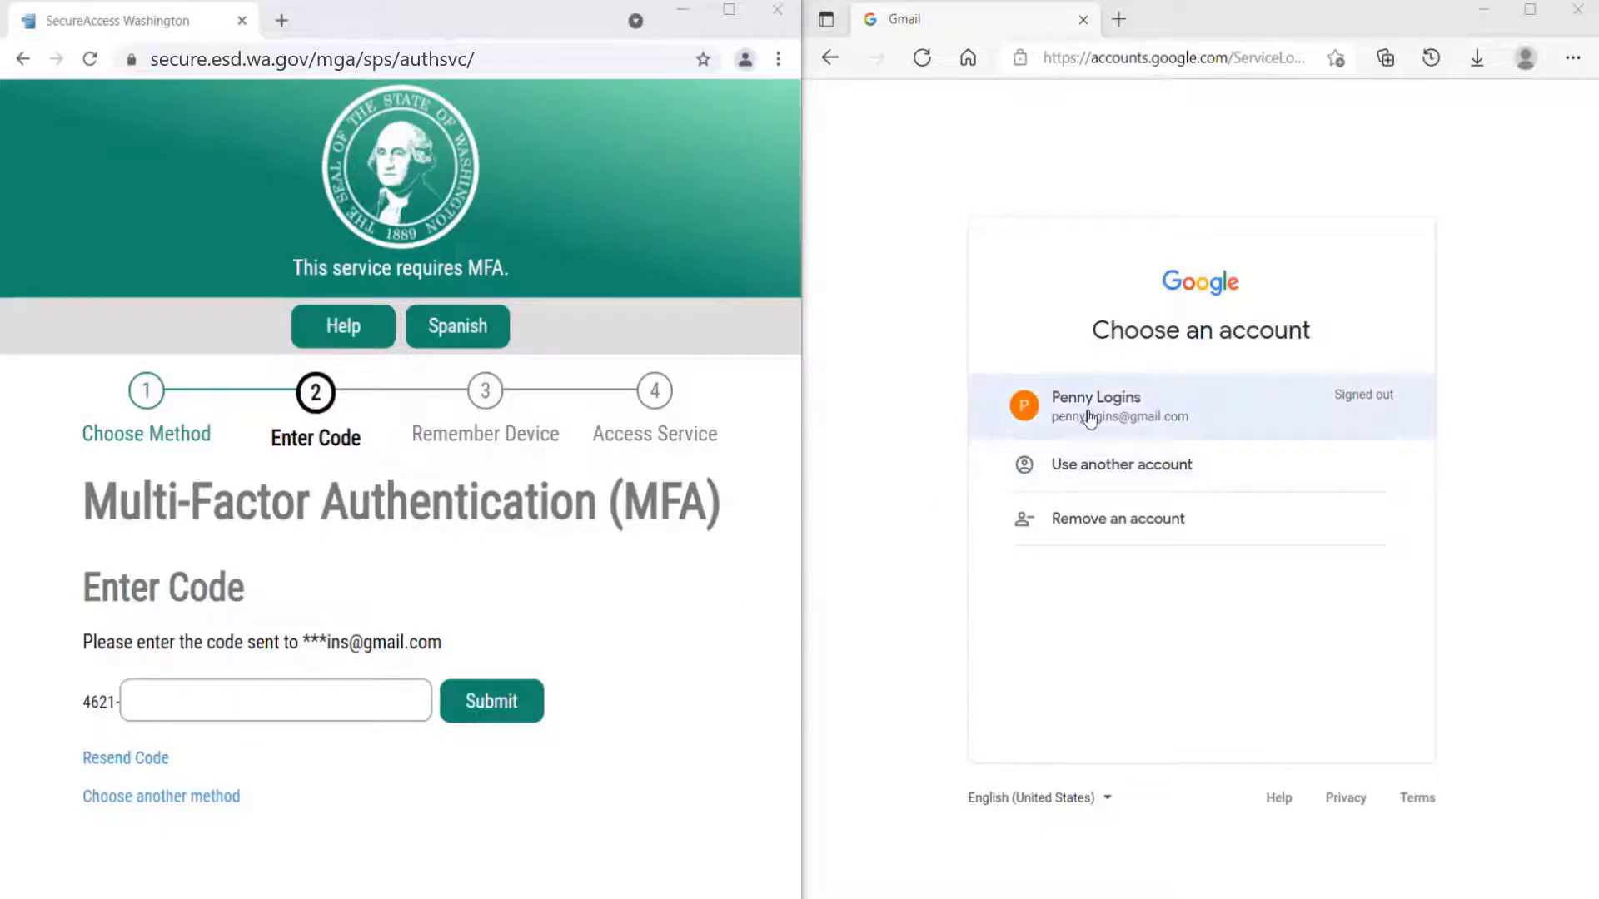
# Sign in to the saved Google account with its password to reach the inbox
pyautogui.click(1118, 405)
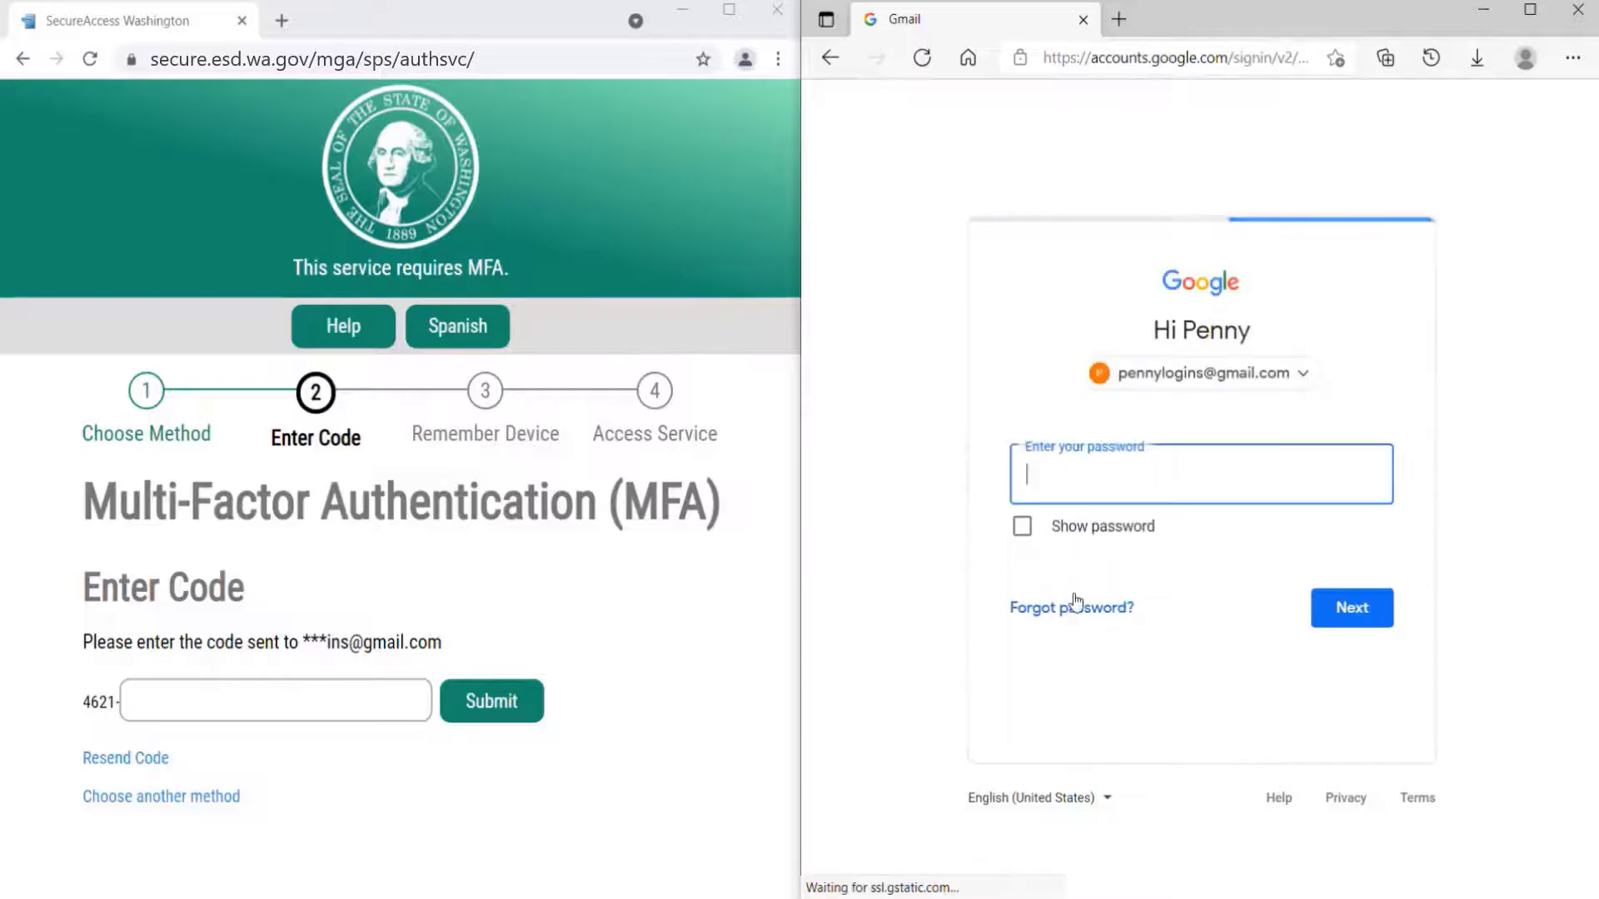
pyautogui.write('password')
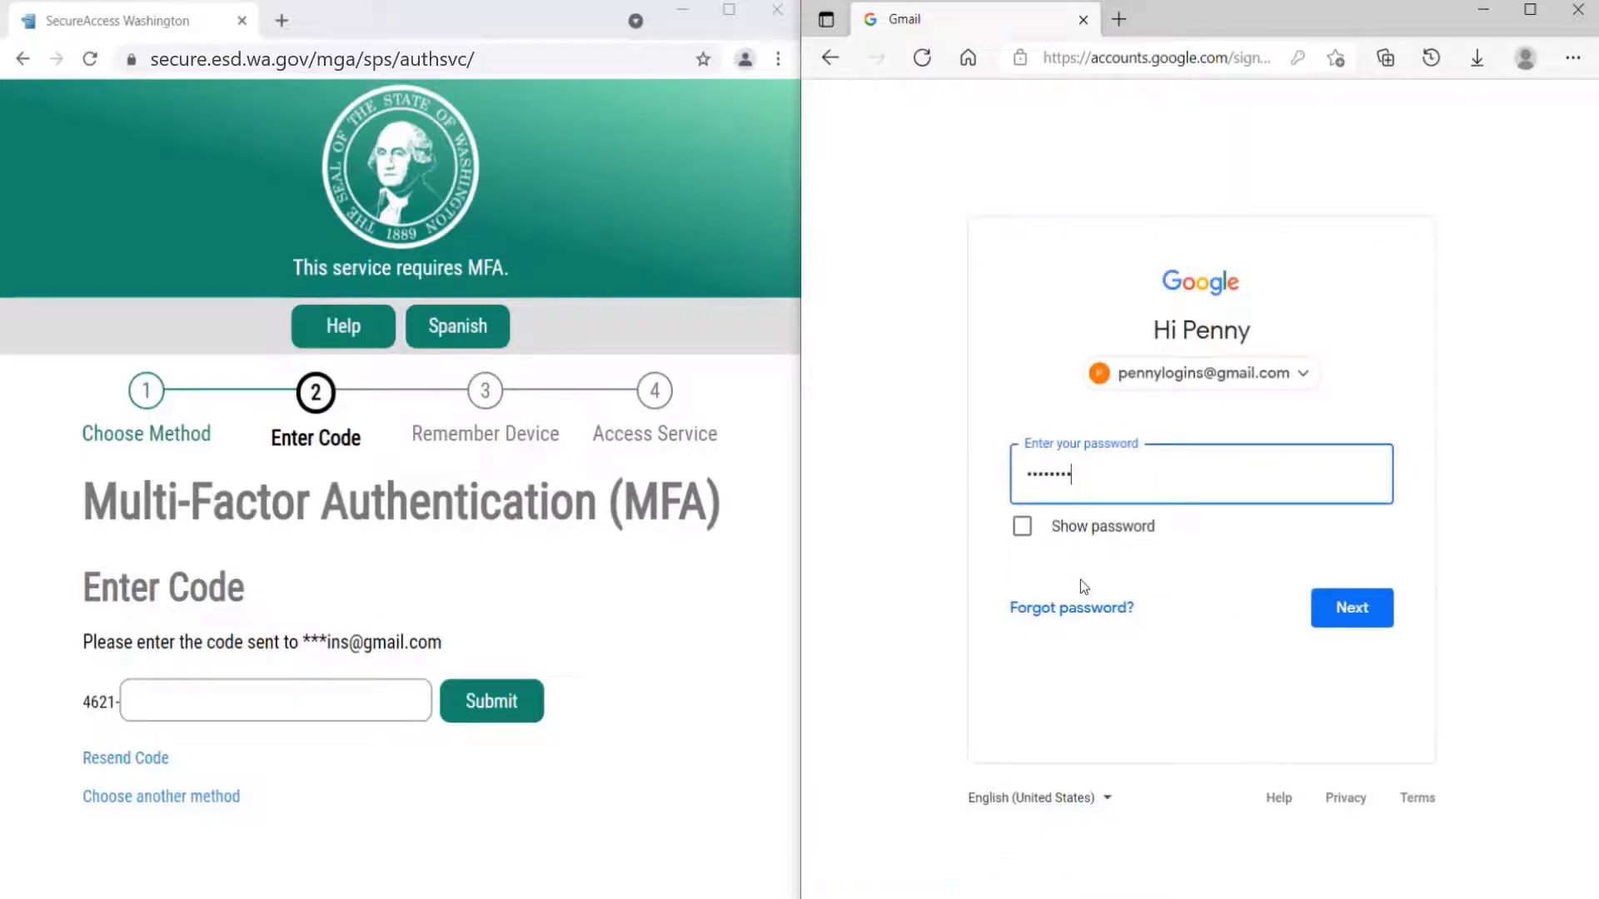
pyautogui.click(1350, 608)
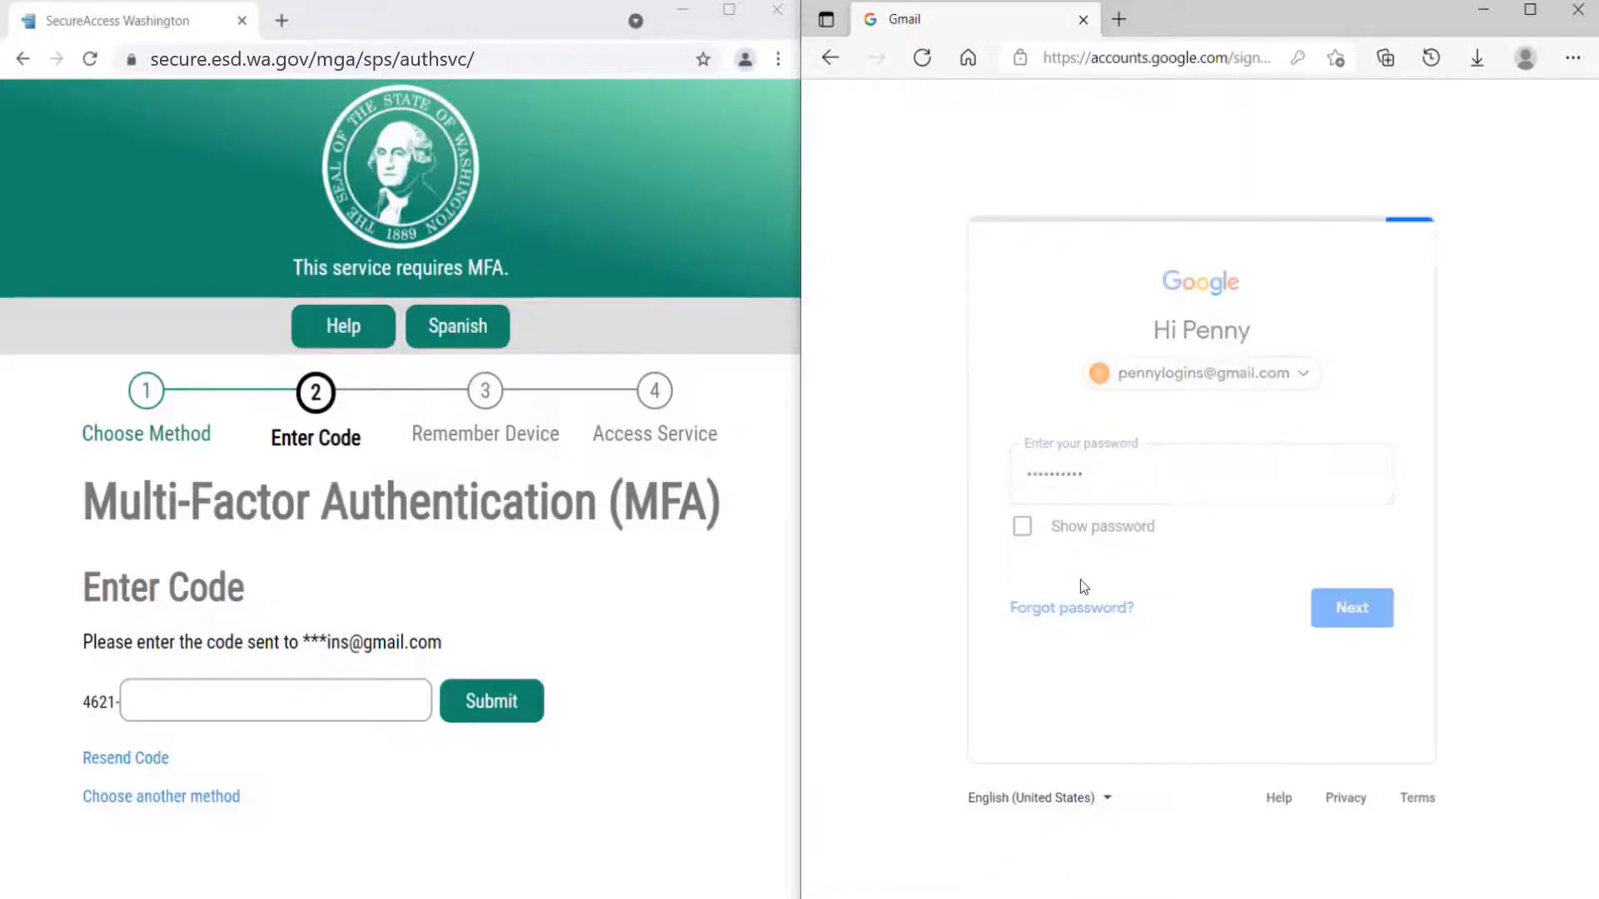
pyautogui.click(1350, 608)
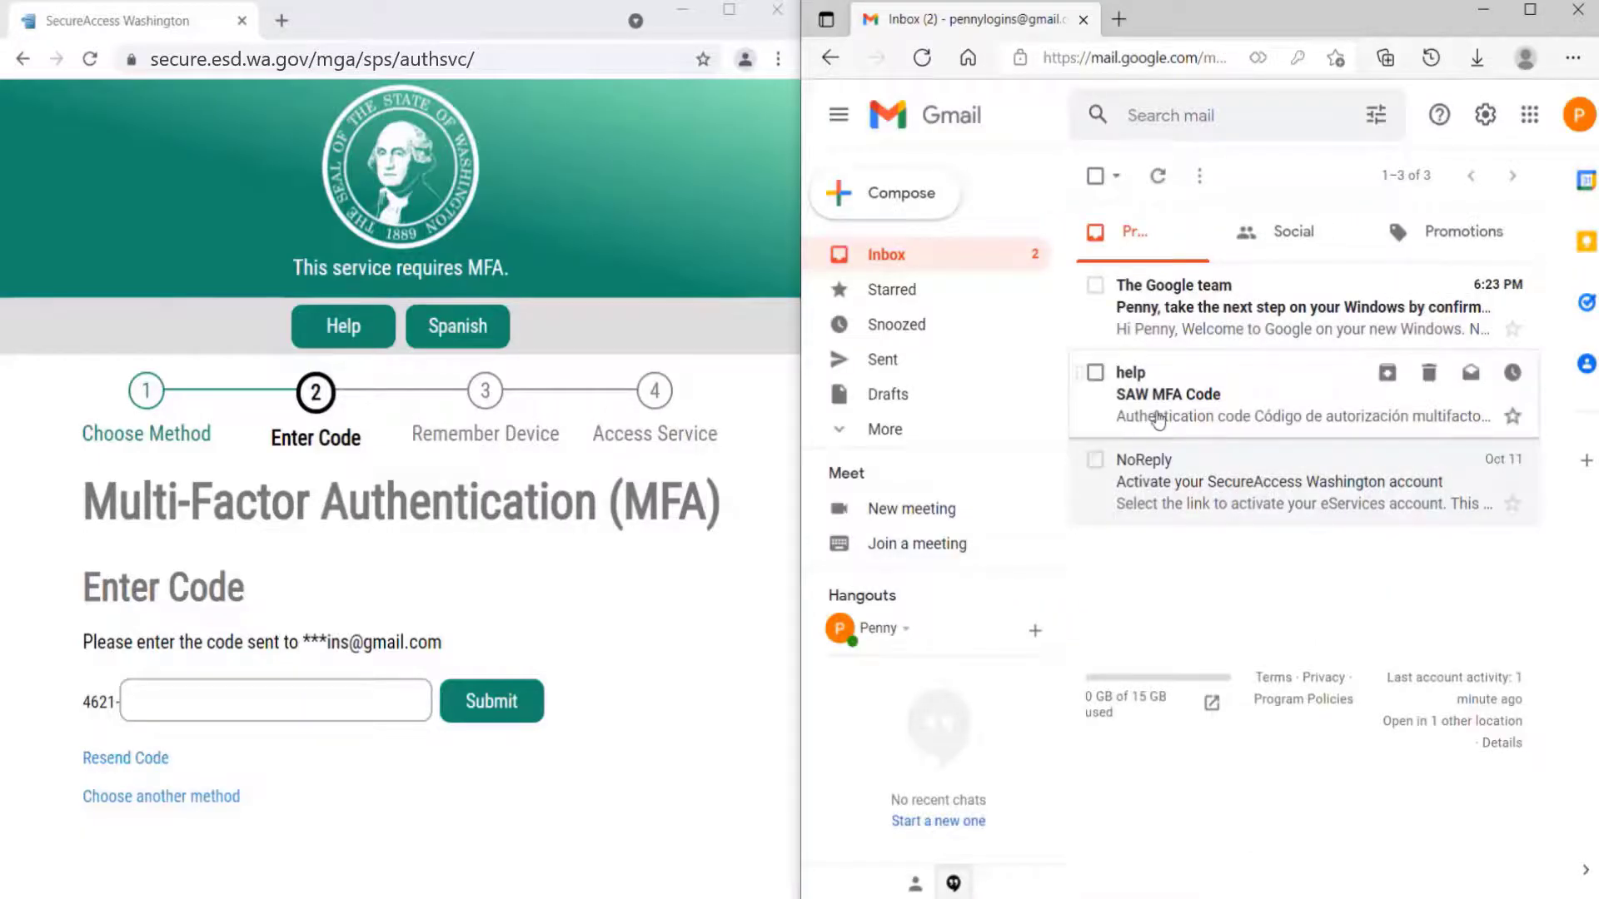
pyautogui.click(1168, 395)
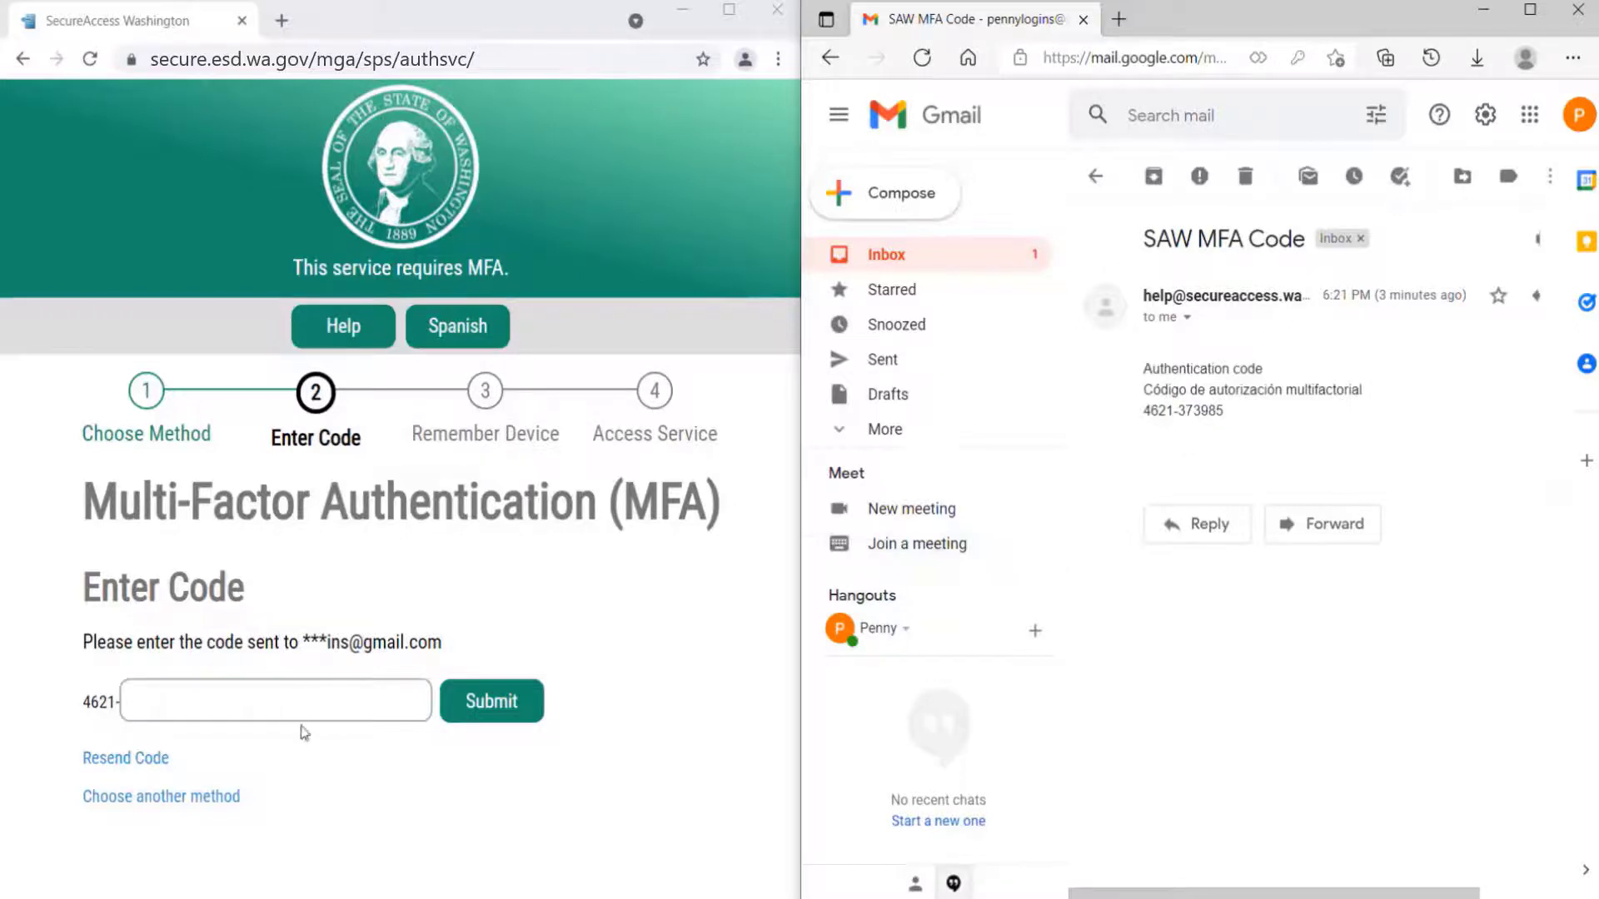
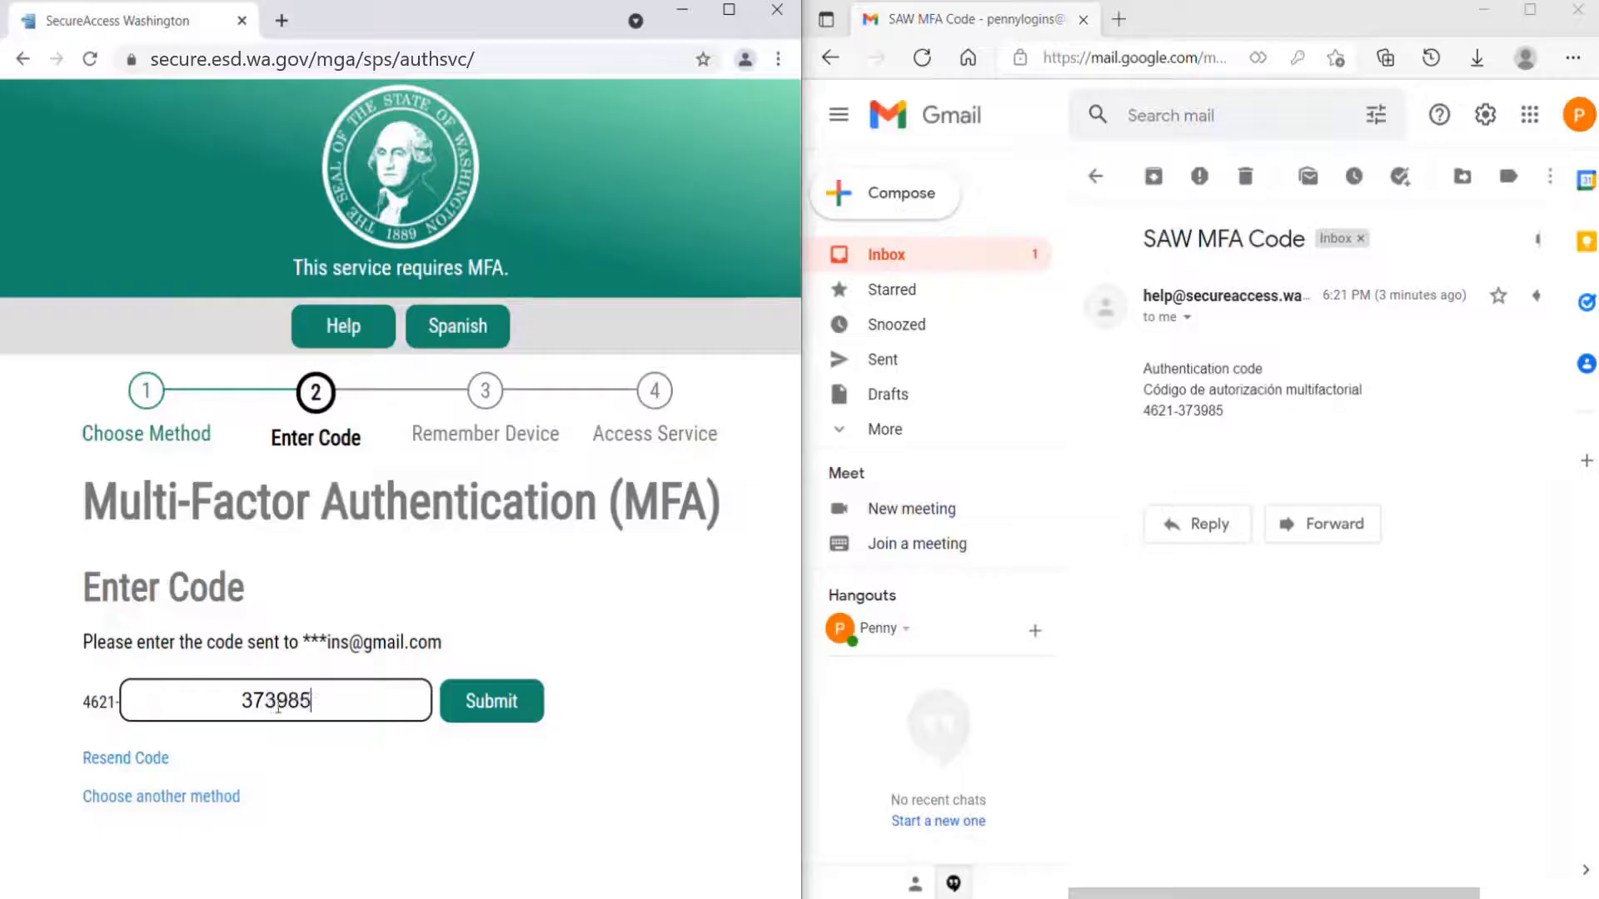
pyautogui.moveTo(512, 714)
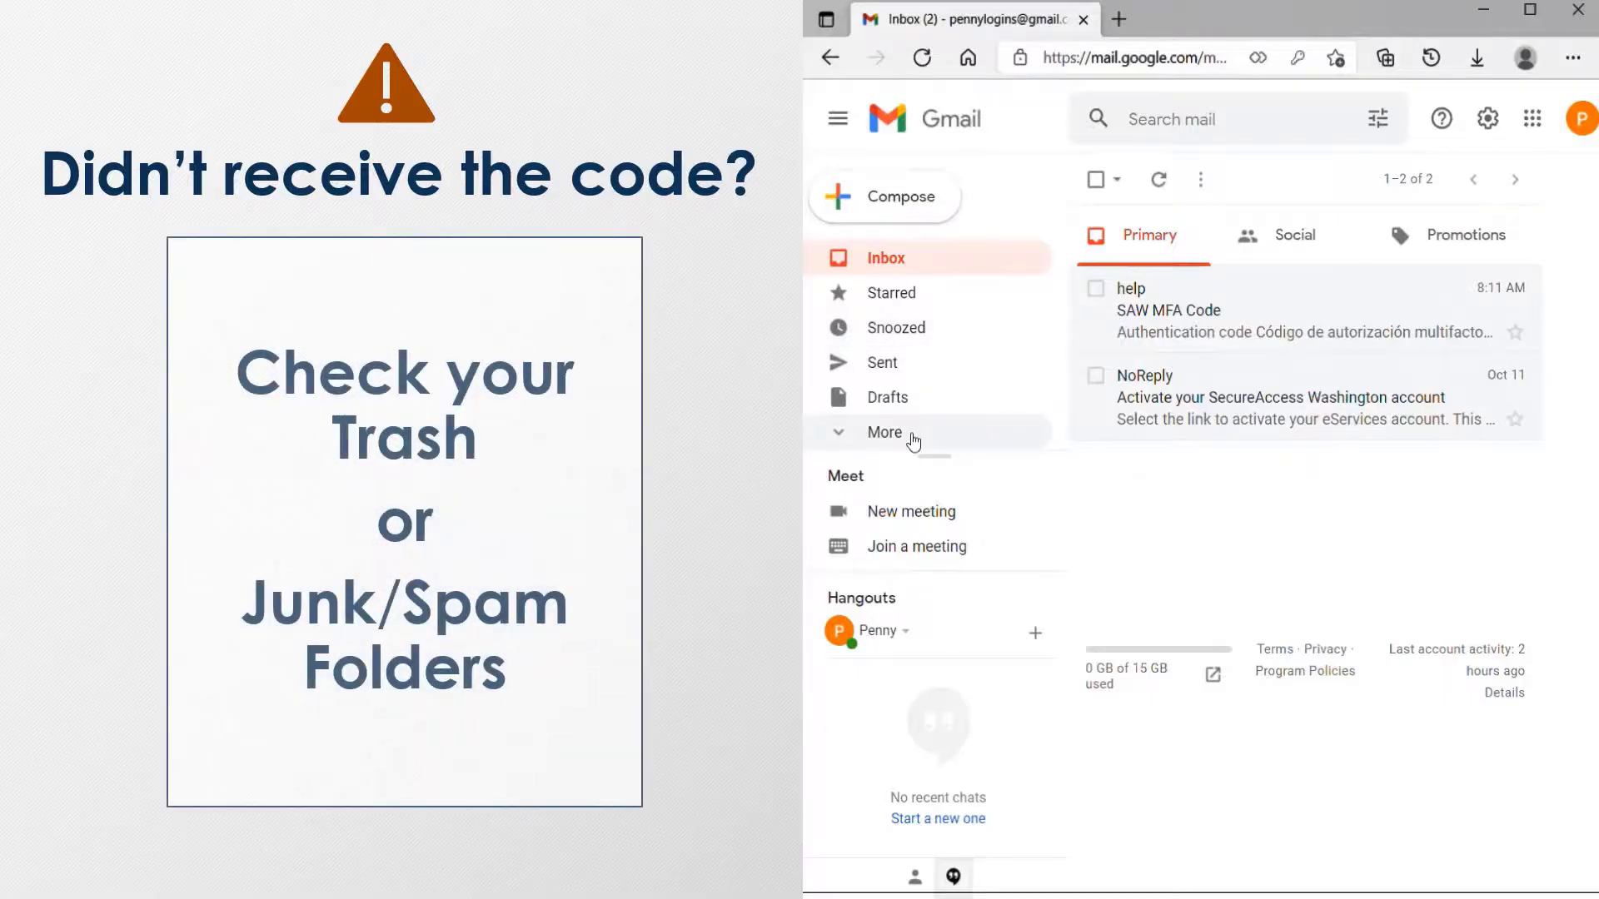
# Check Gmail's empty Spam folder, then continue SecureAccess to the Remember Device step
pyautogui.click(883, 432)
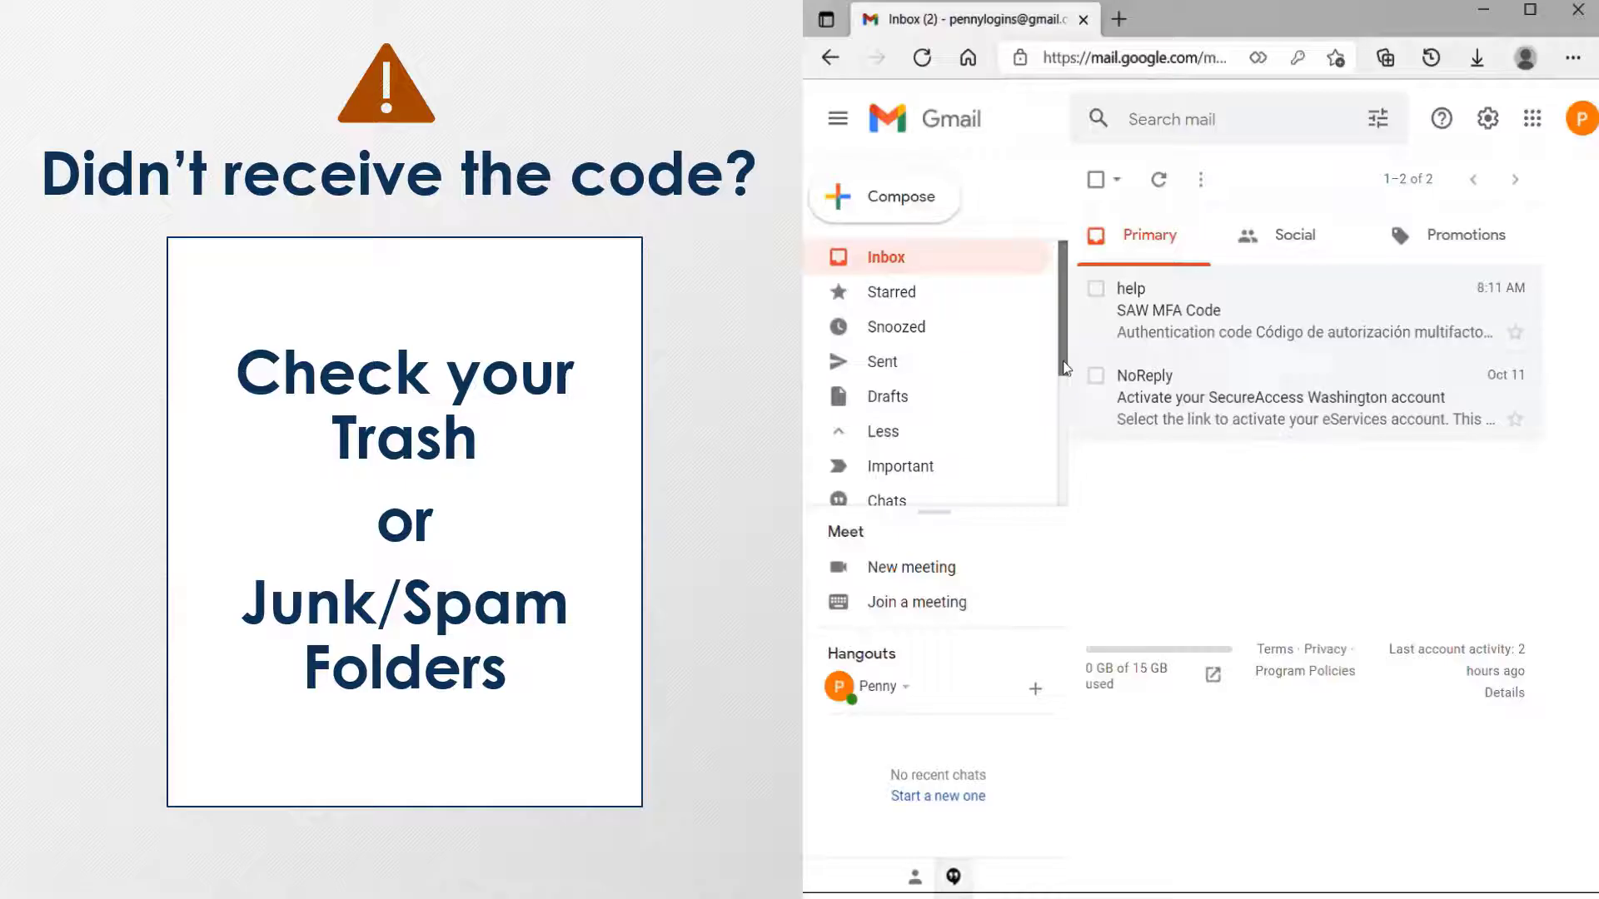
pyautogui.scroll(-3)
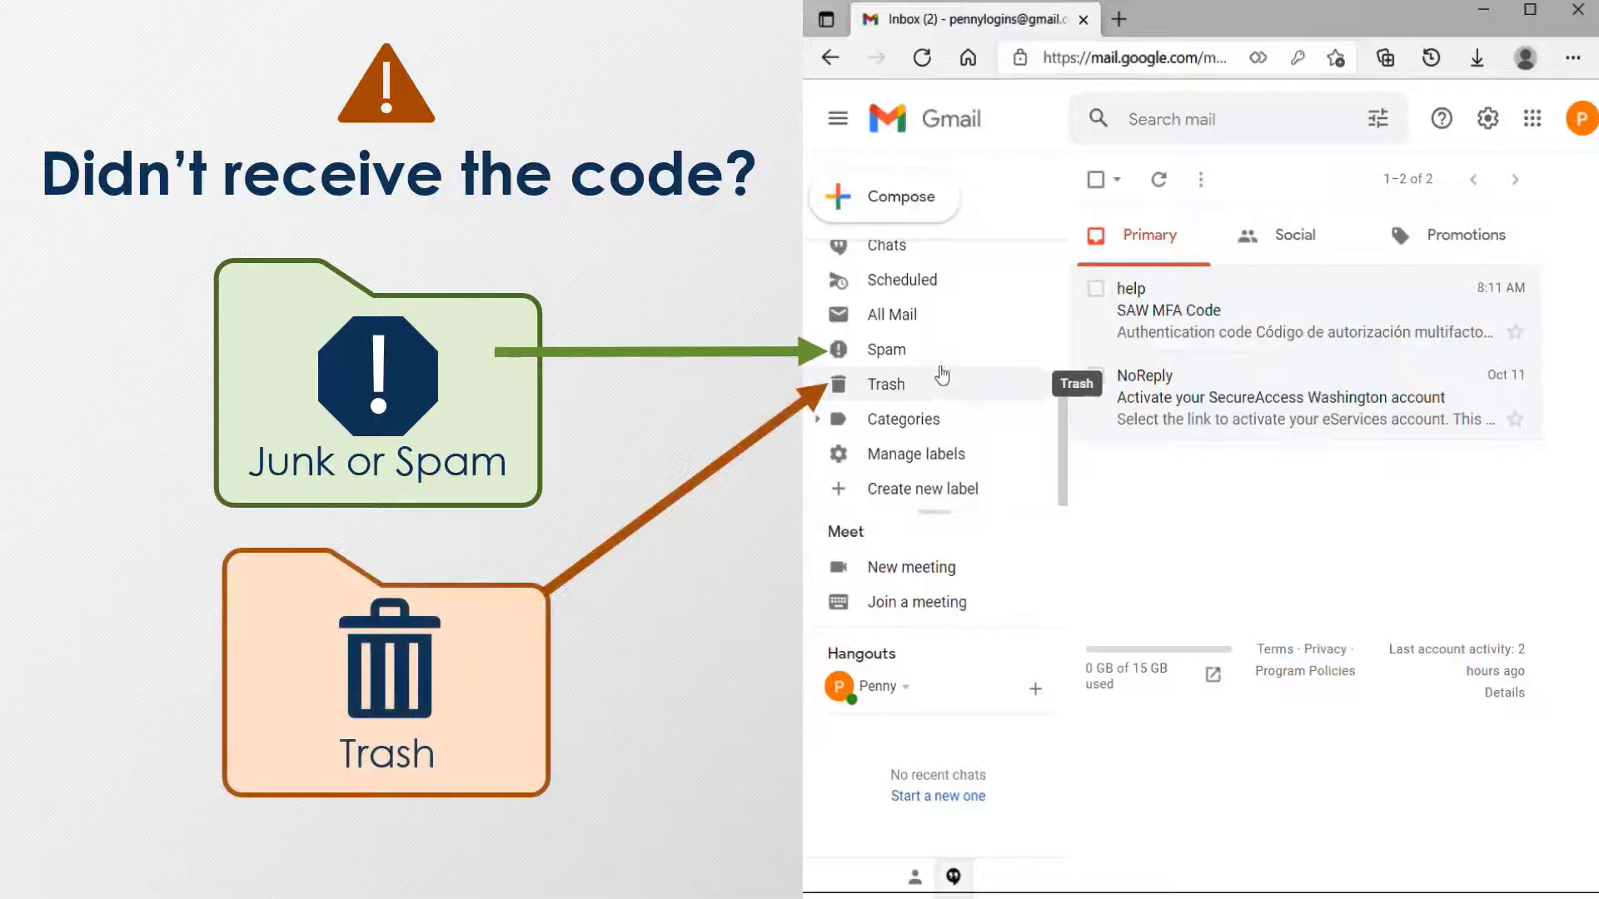
pyautogui.click(886, 348)
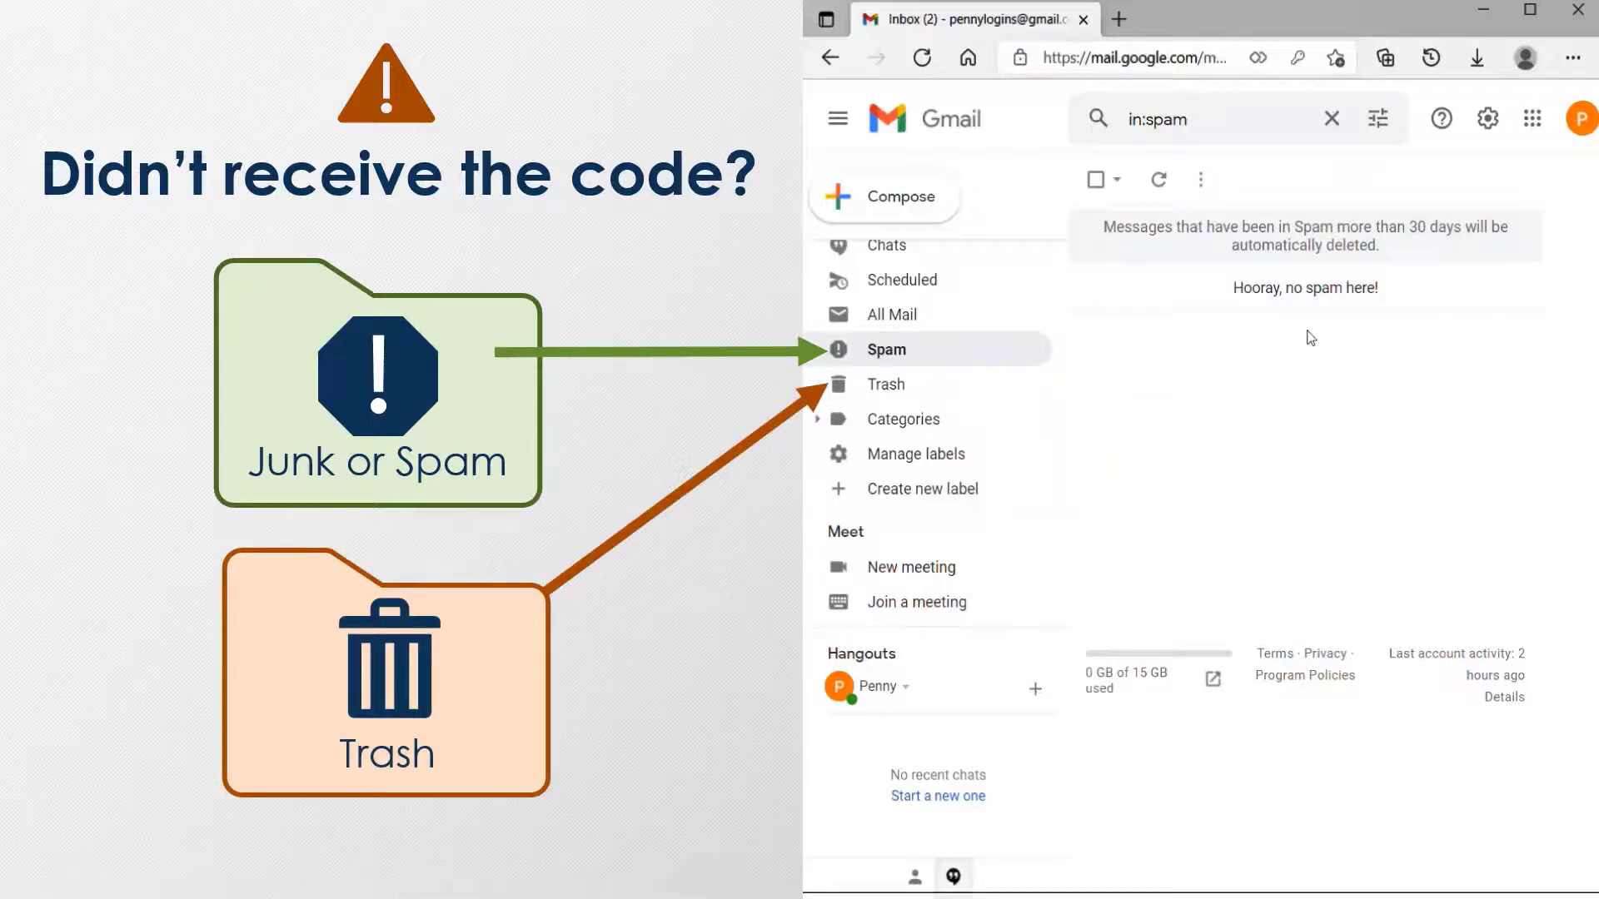
pyautogui.click(886, 385)
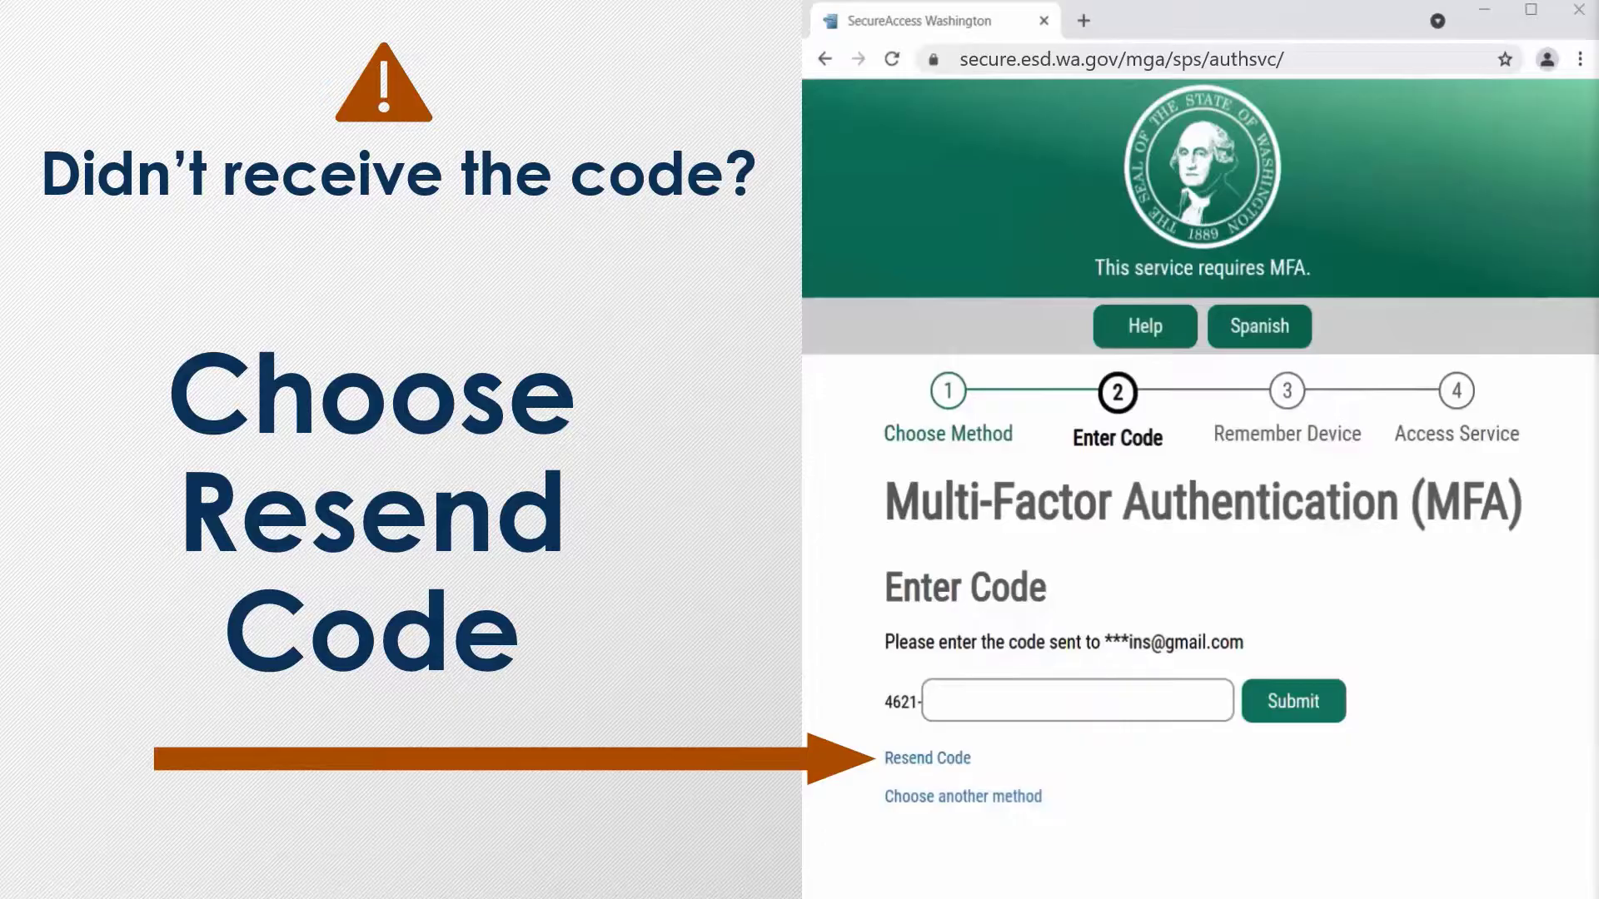
pyautogui.click(1293, 700)
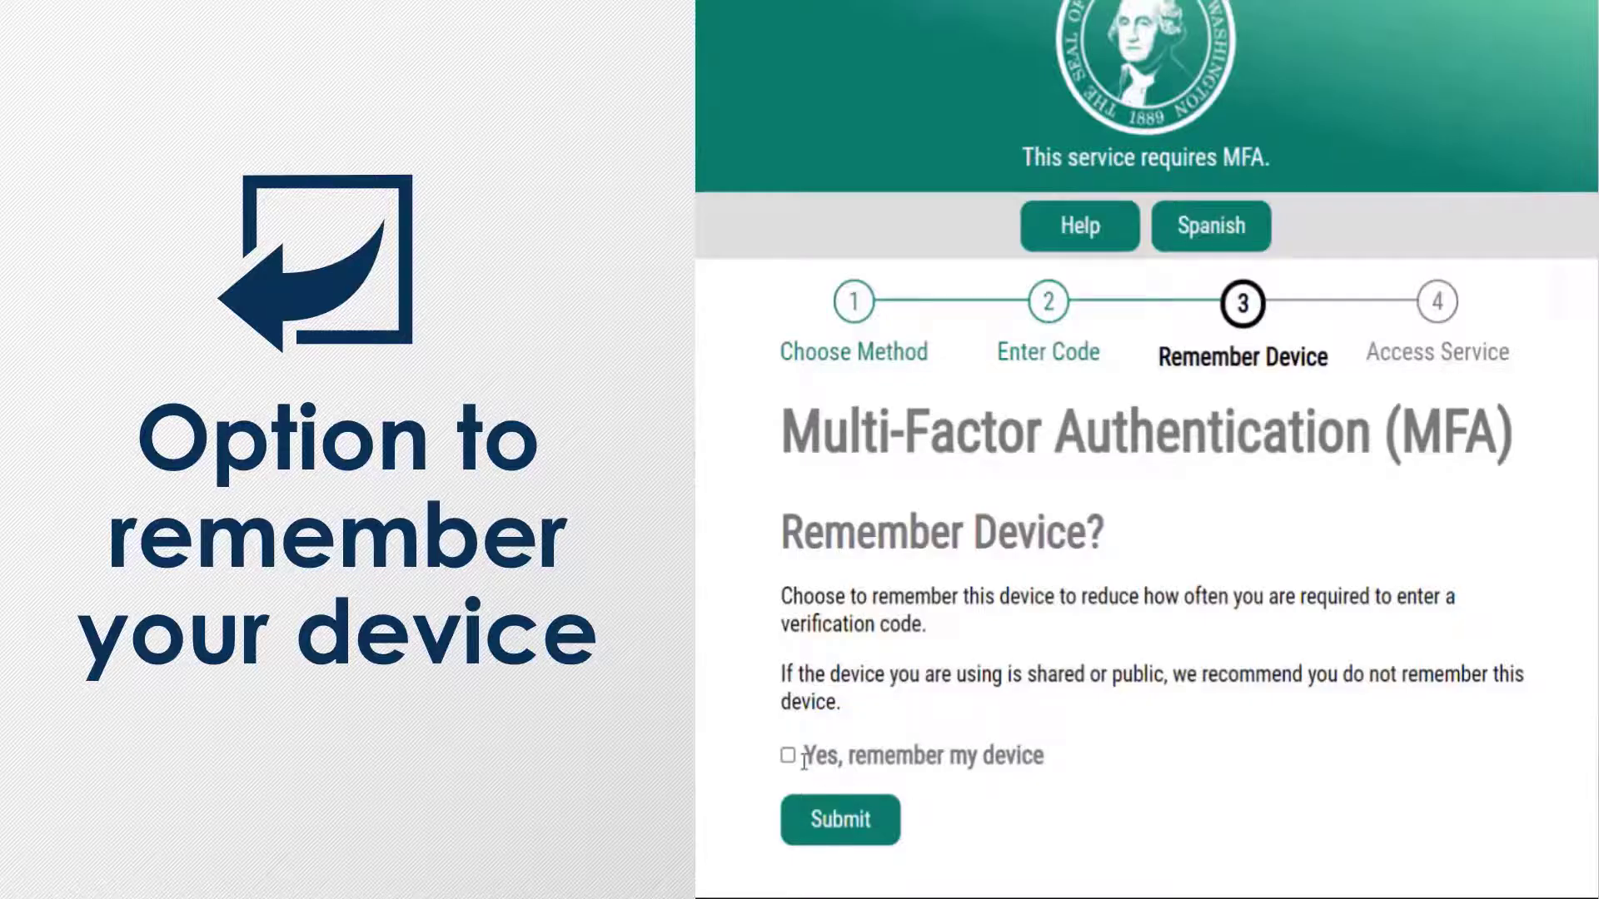
# Remember this device as 'Pennys Device' and submit to reach Claimant eServices
pyautogui.click(787, 755)
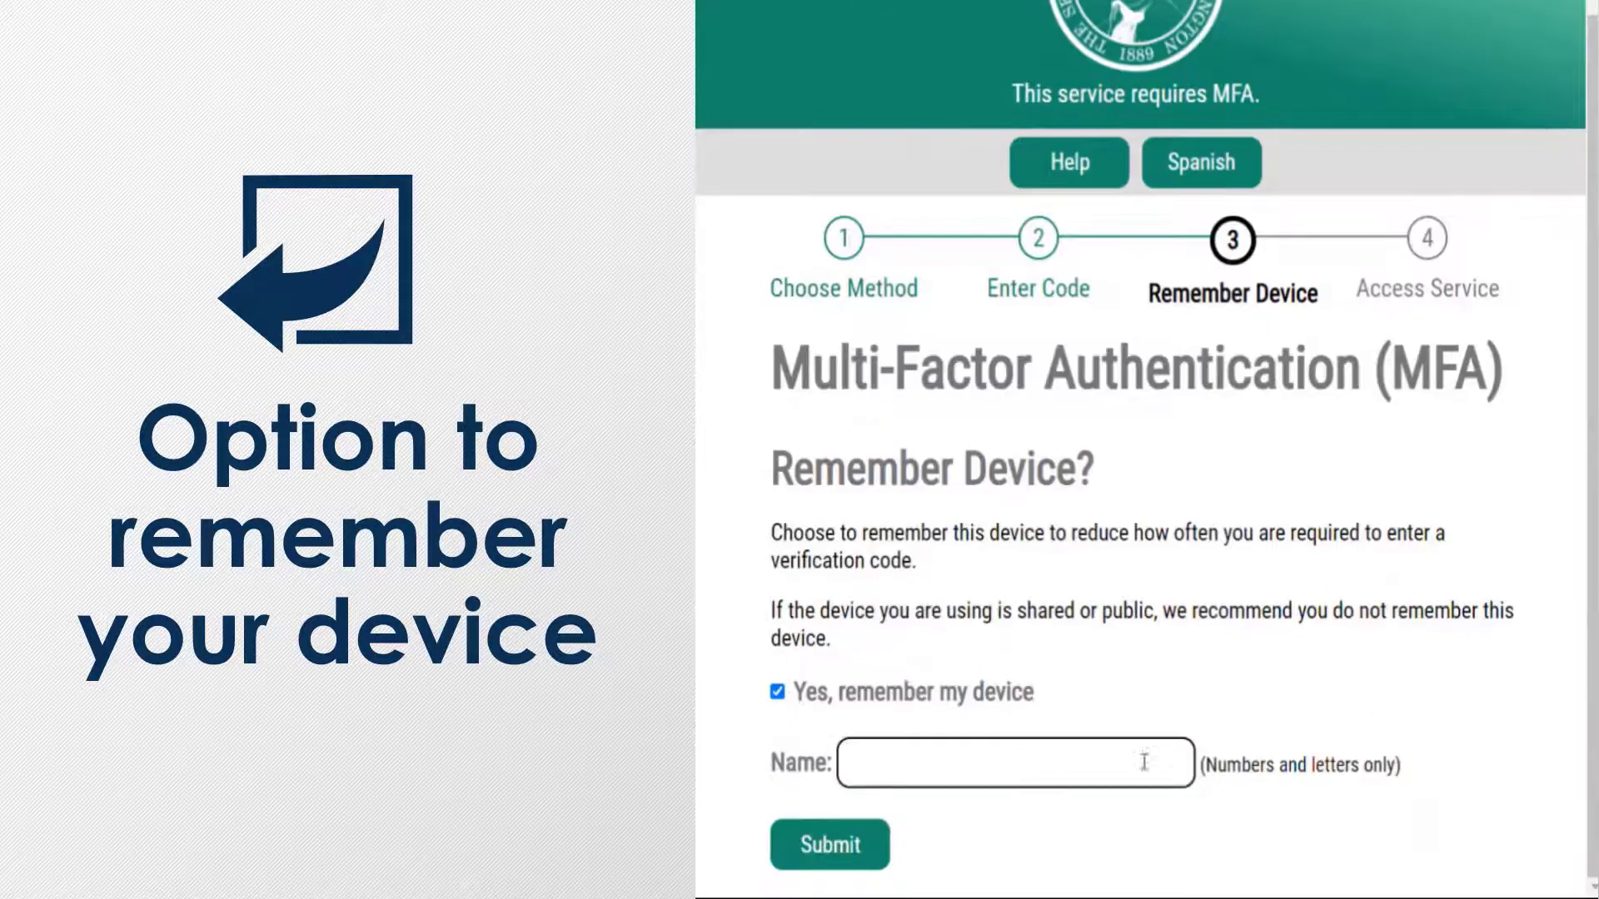
pyautogui.write('P')
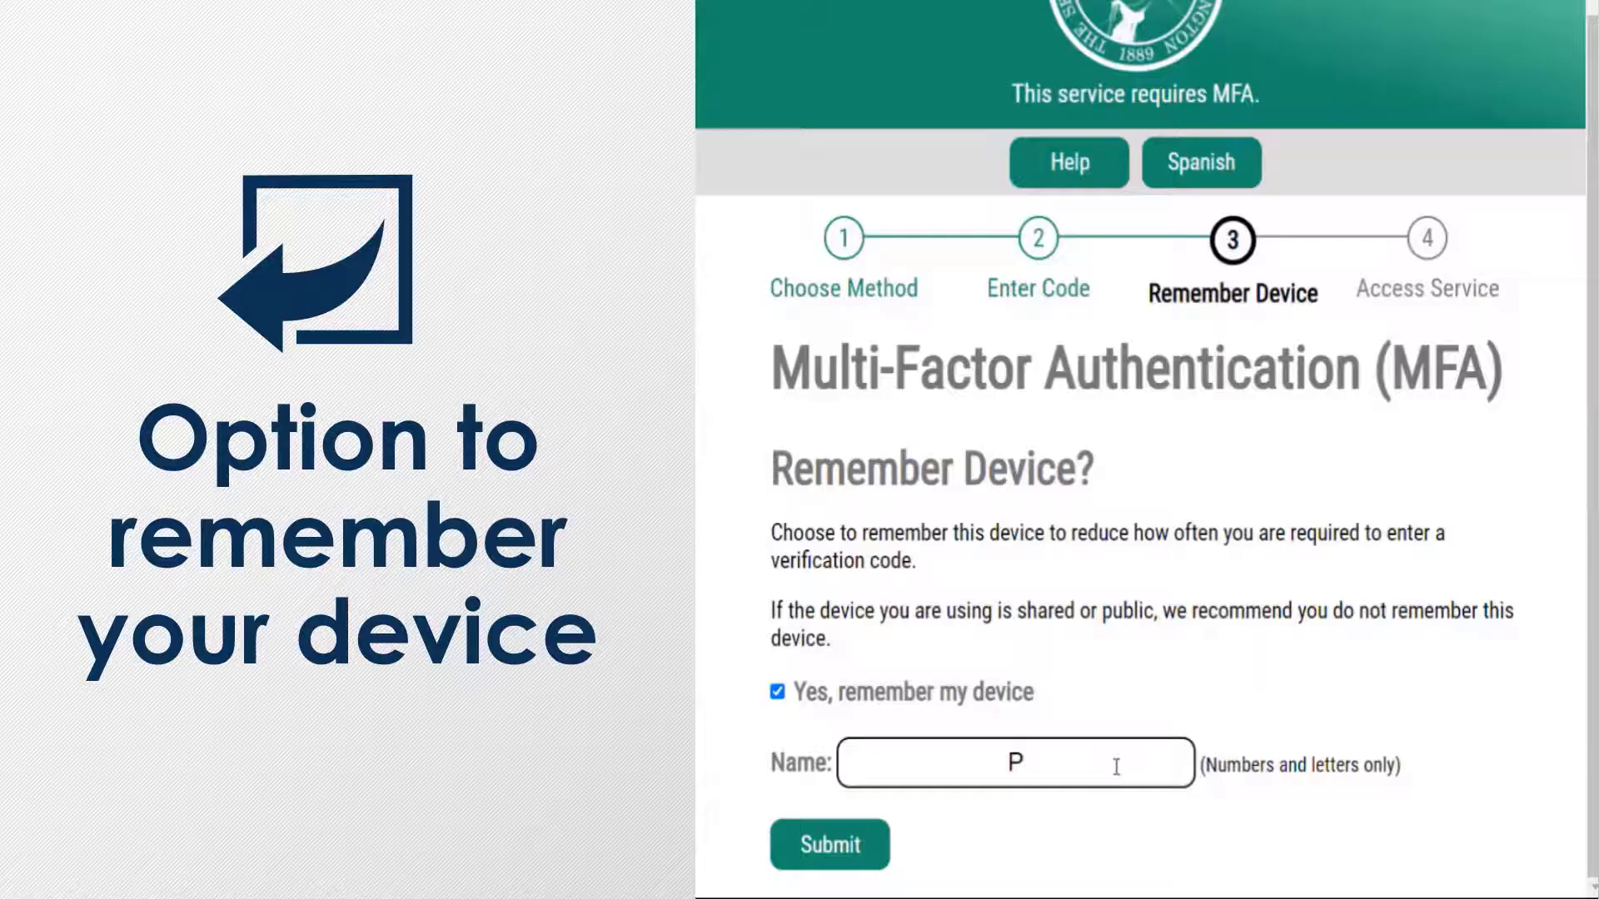
pyautogui.write('ennys Device')
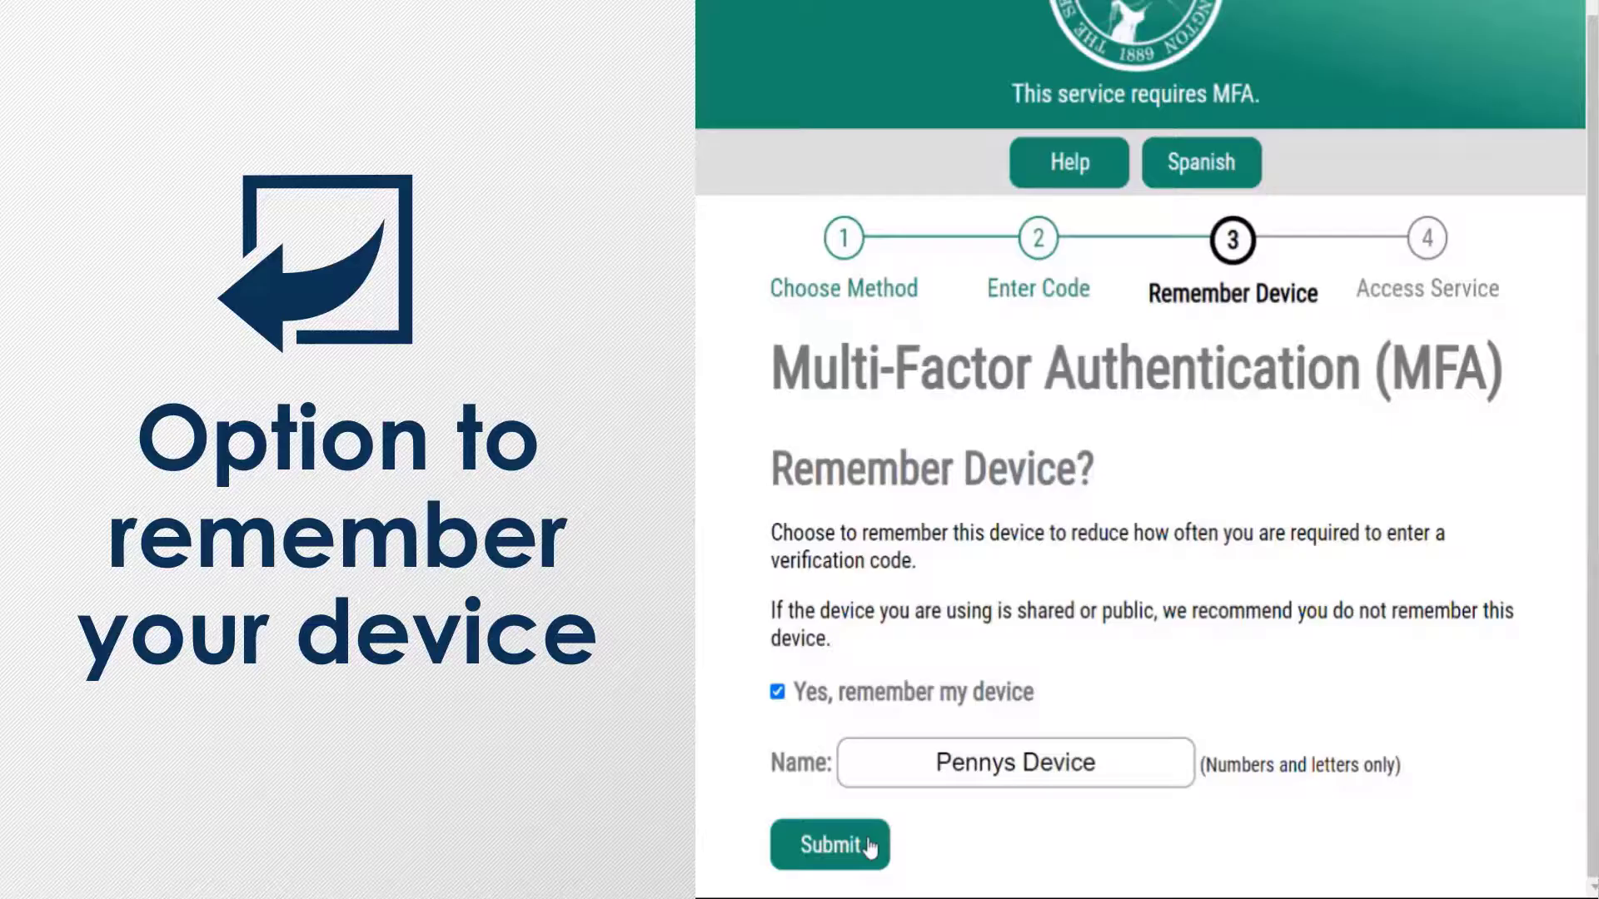
pyautogui.click(829, 844)
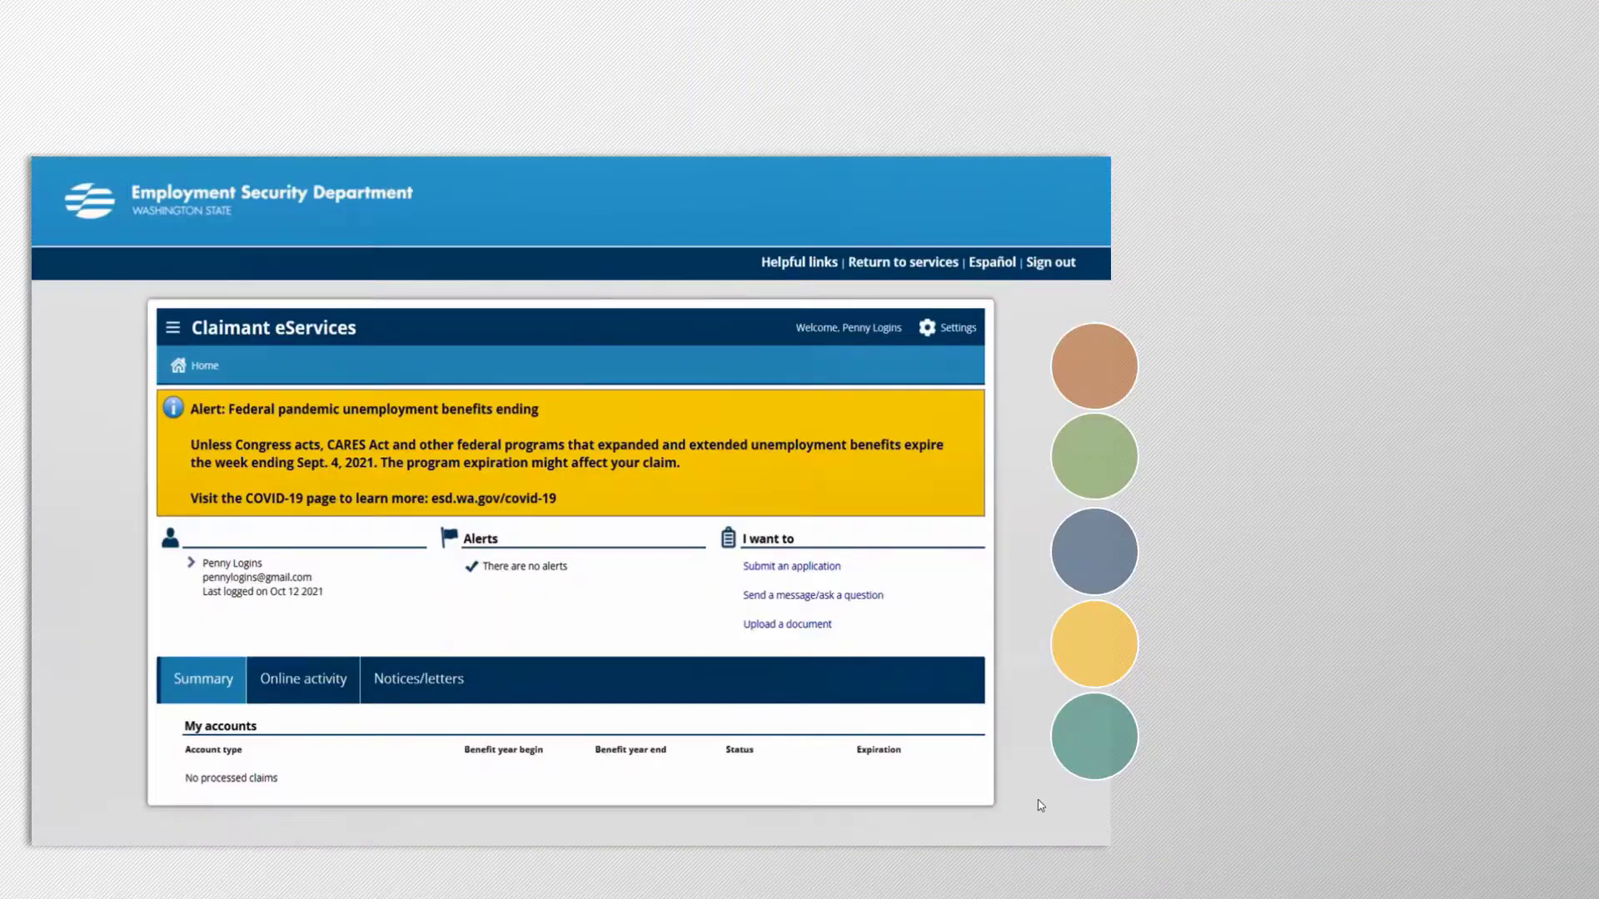